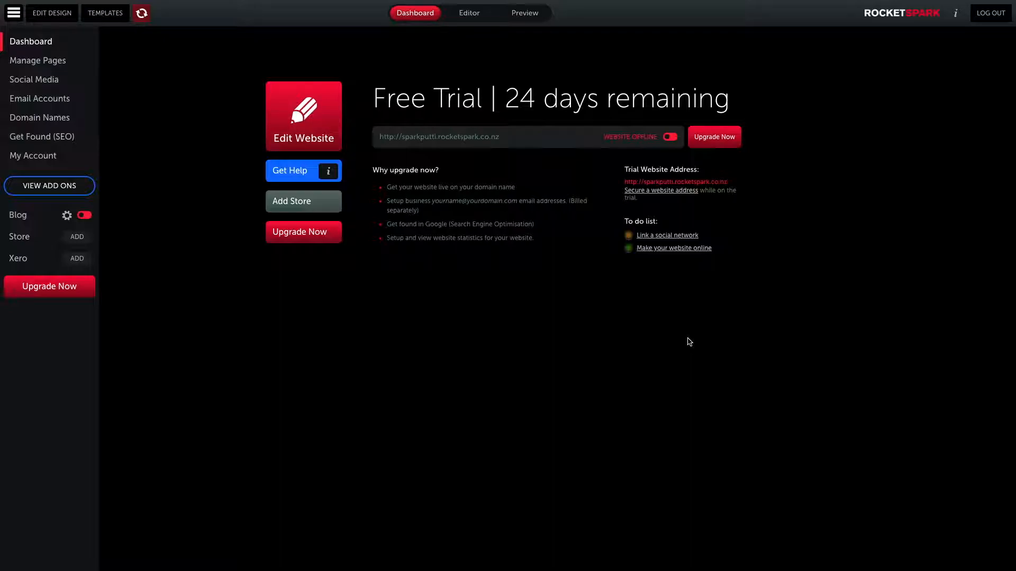
pyautogui.moveTo(614, 327)
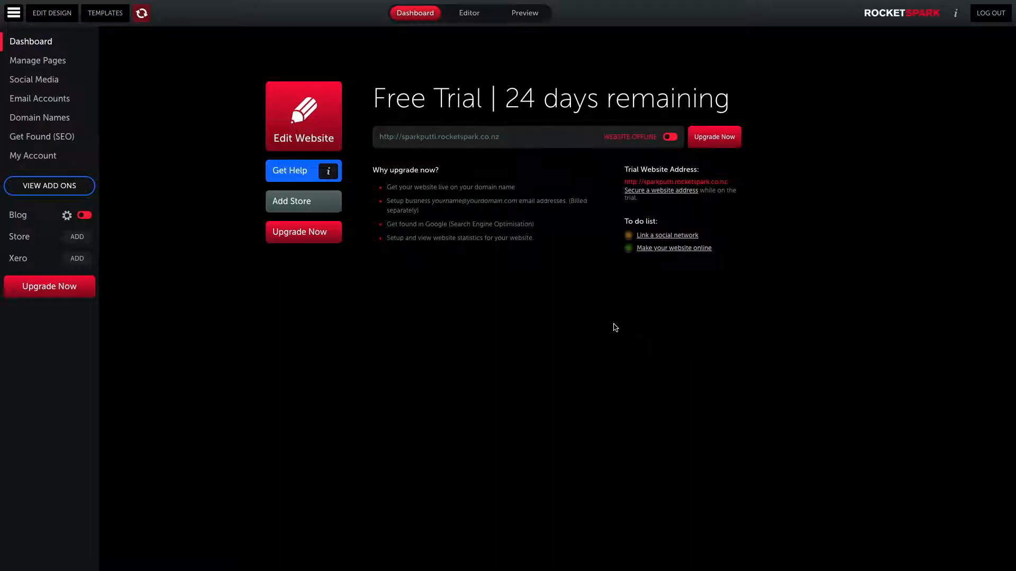
pyautogui.moveTo(49, 287)
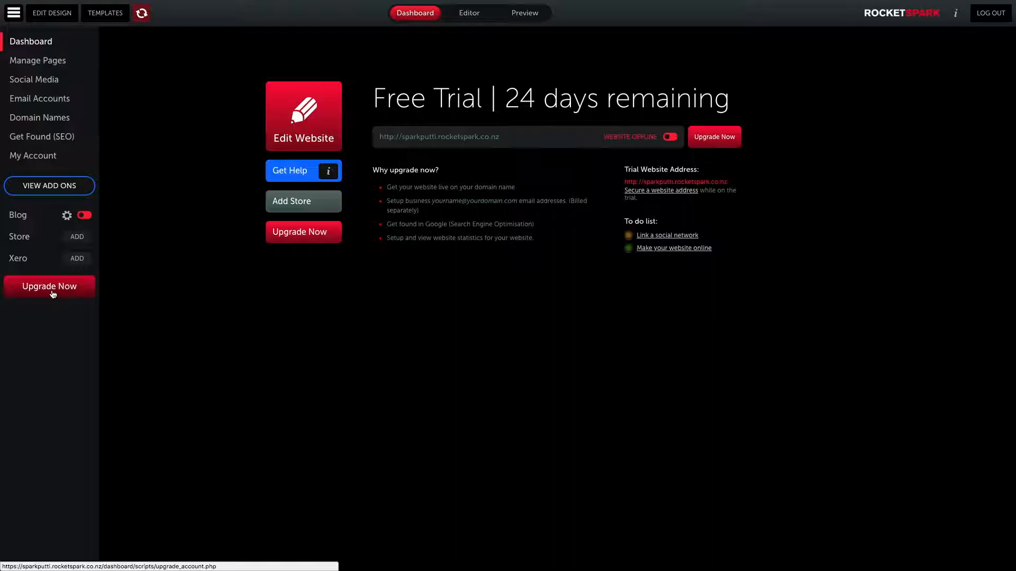
pyautogui.moveTo(171, 308)
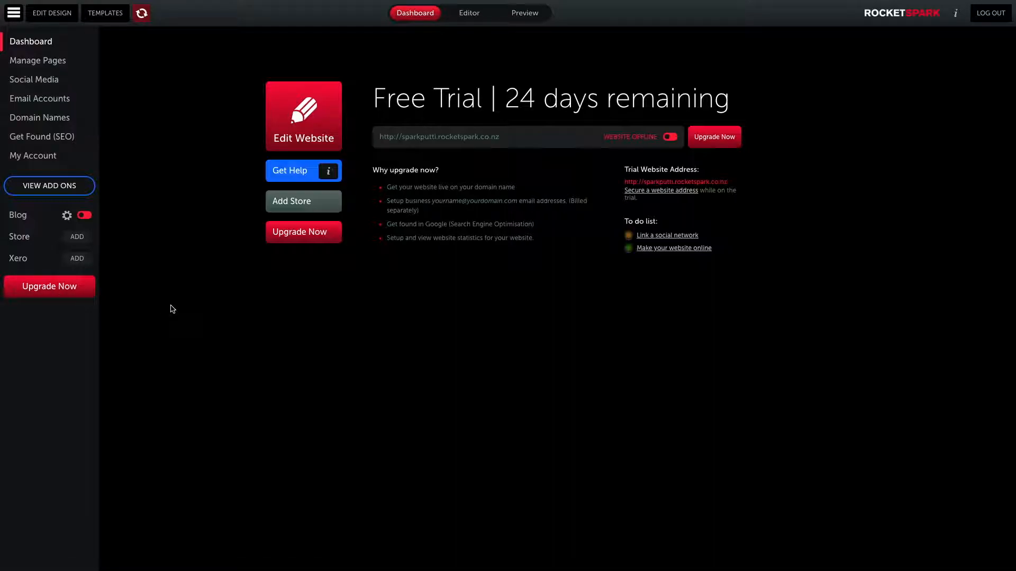
pyautogui.moveTo(45, 293)
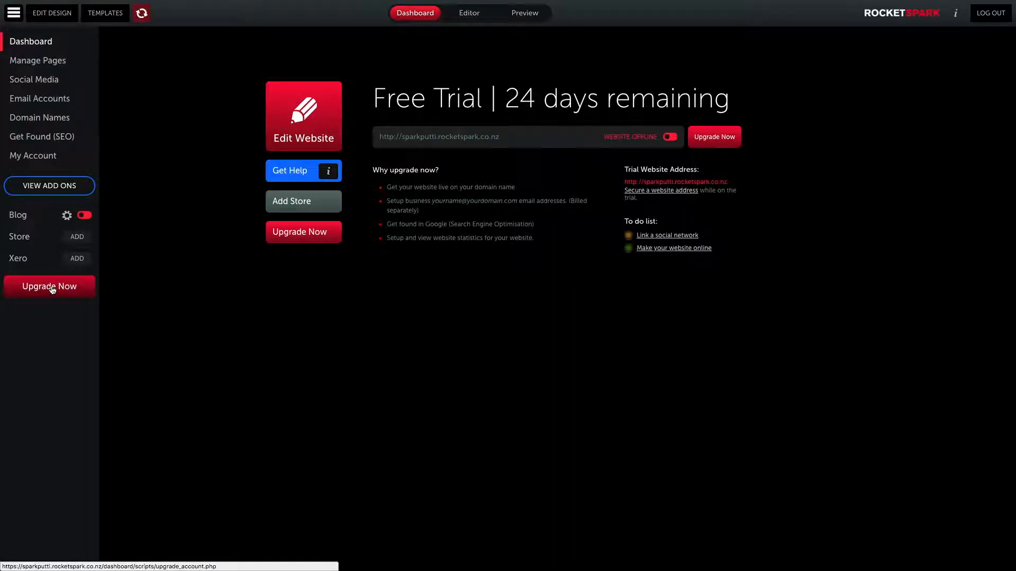
# Start upgrading the trial account with Upgrade Now in the sidebar
pyautogui.click(49, 286)
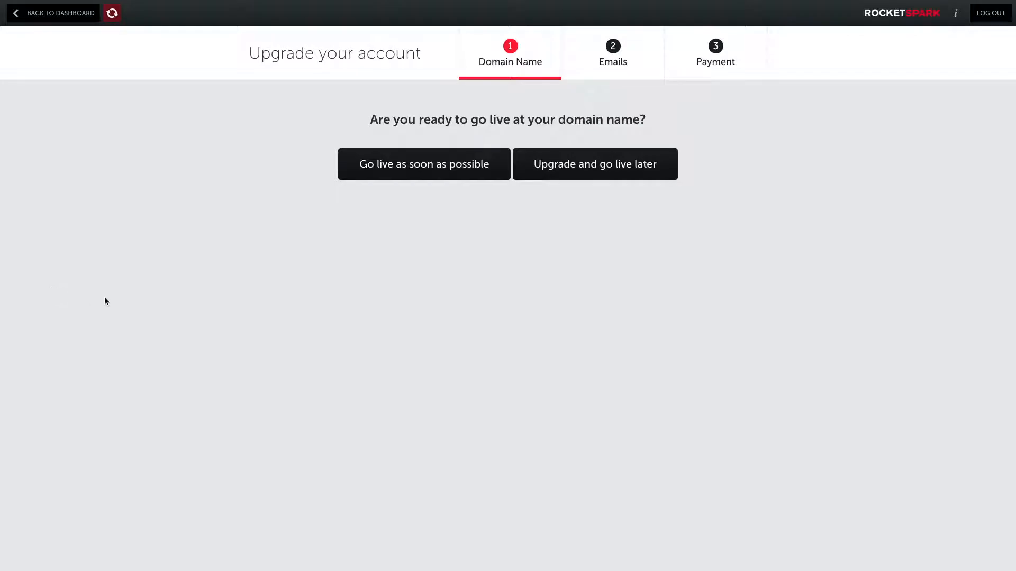
pyautogui.moveTo(380, 211)
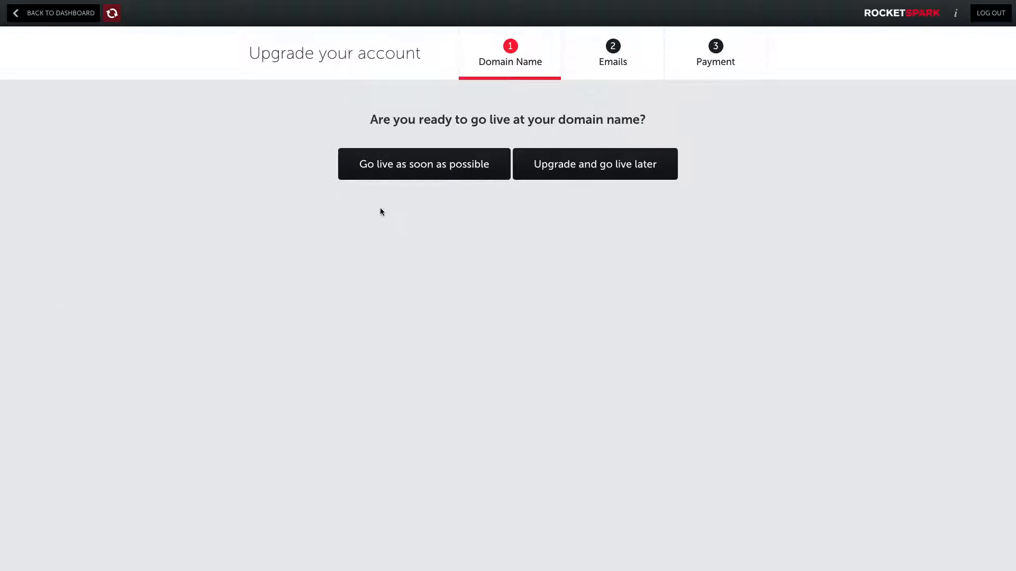
pyautogui.moveTo(445, 170)
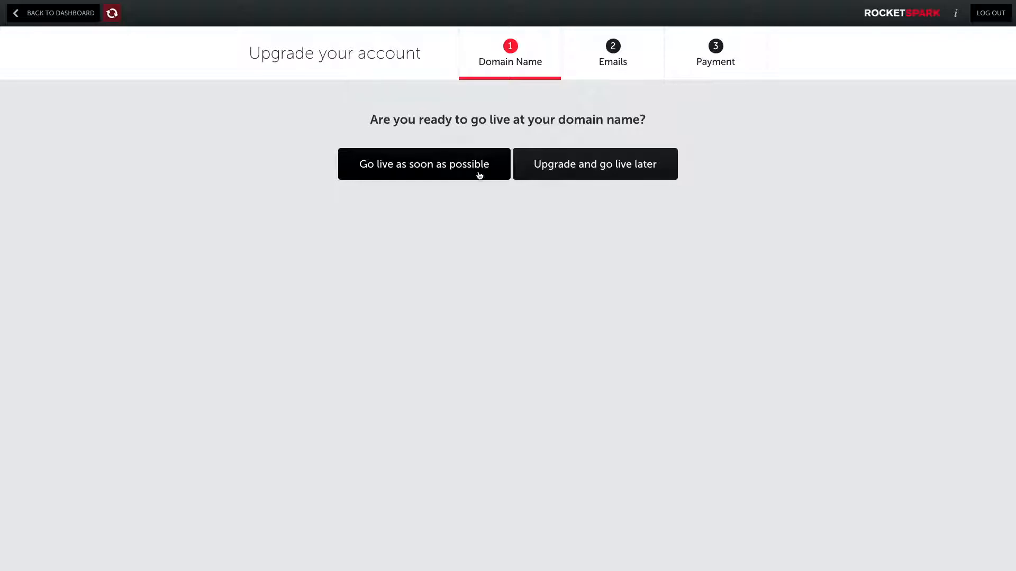
pyautogui.moveTo(550, 188)
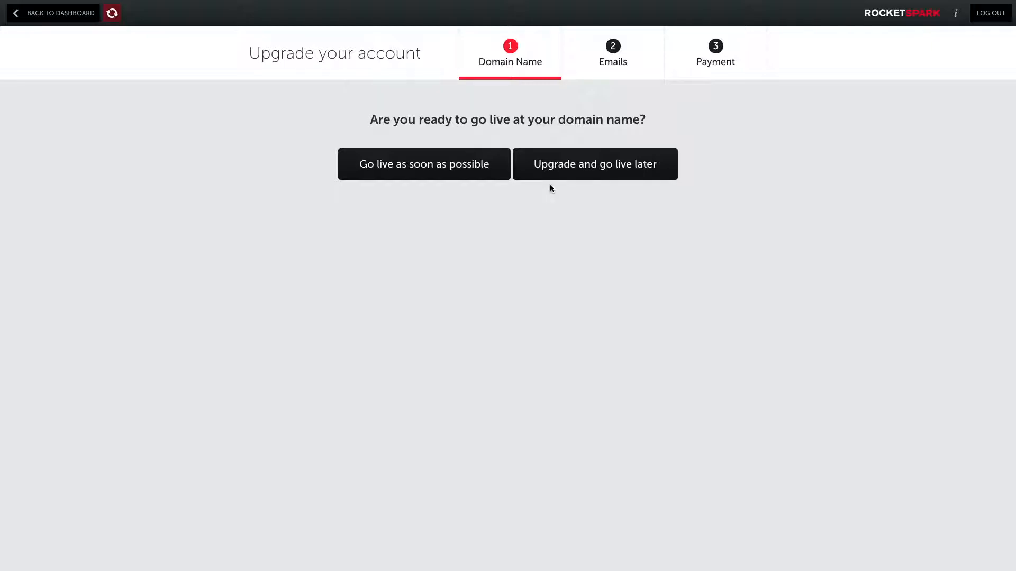
pyautogui.moveTo(424, 155)
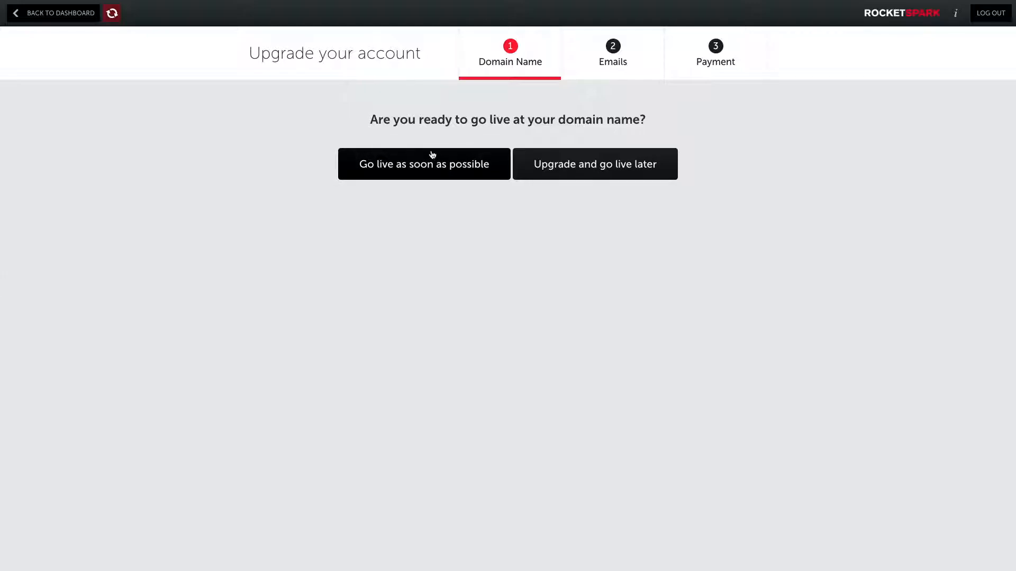
pyautogui.moveTo(414, 173)
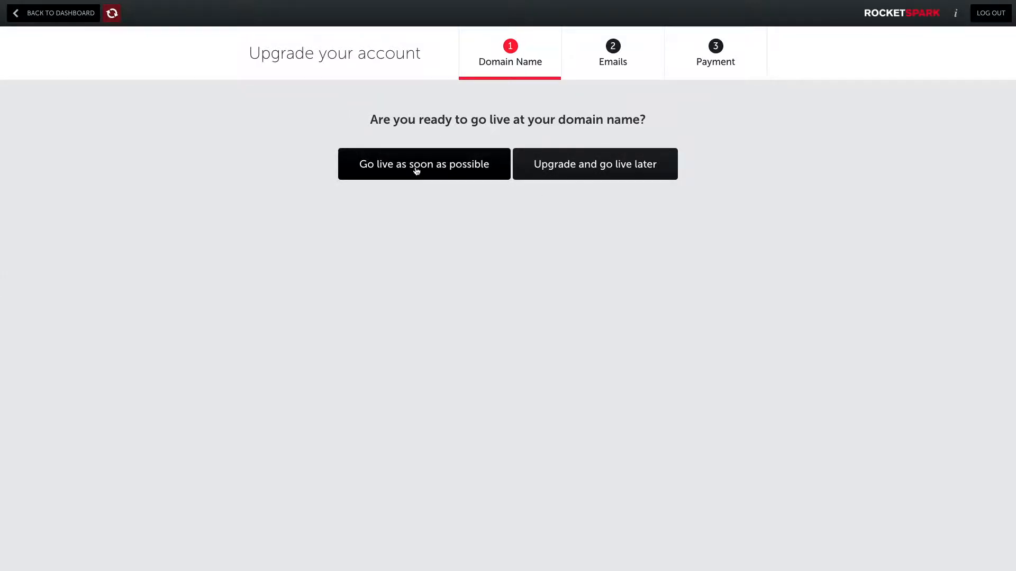
# Choose going live as soon as possible, try New domain, then undo that domain choice
pyautogui.click(424, 164)
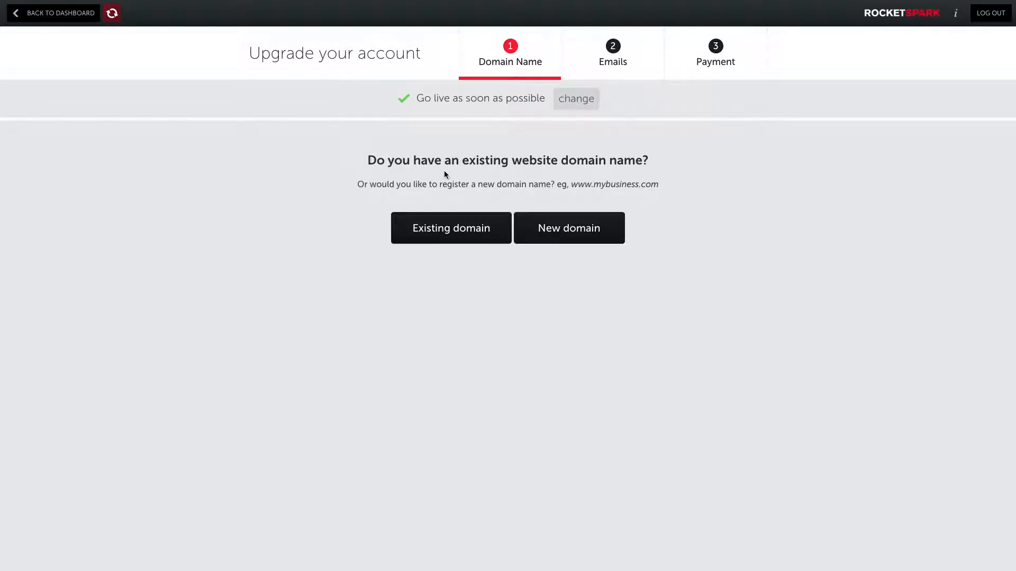
pyautogui.moveTo(407, 176)
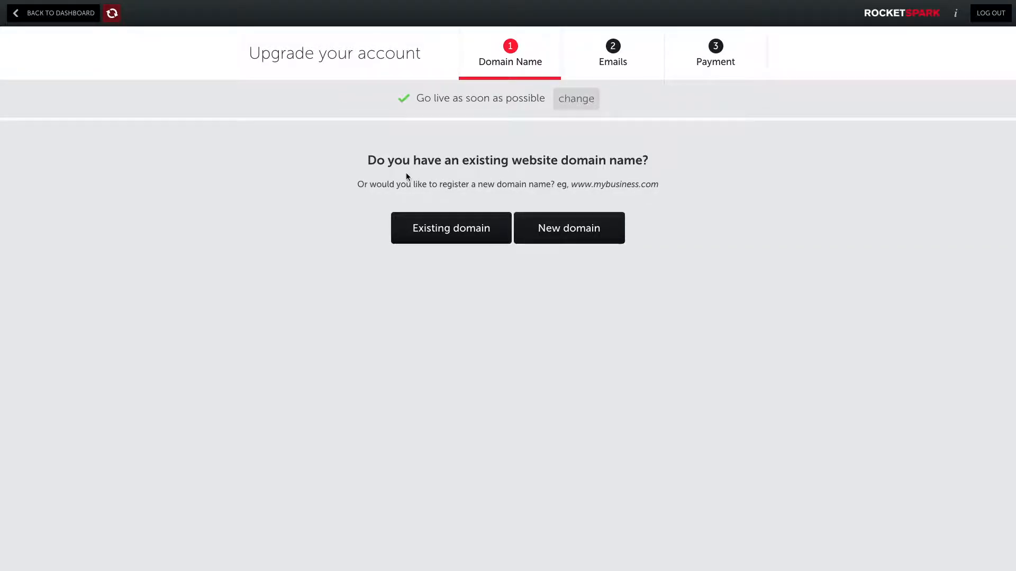
pyautogui.moveTo(617, 173)
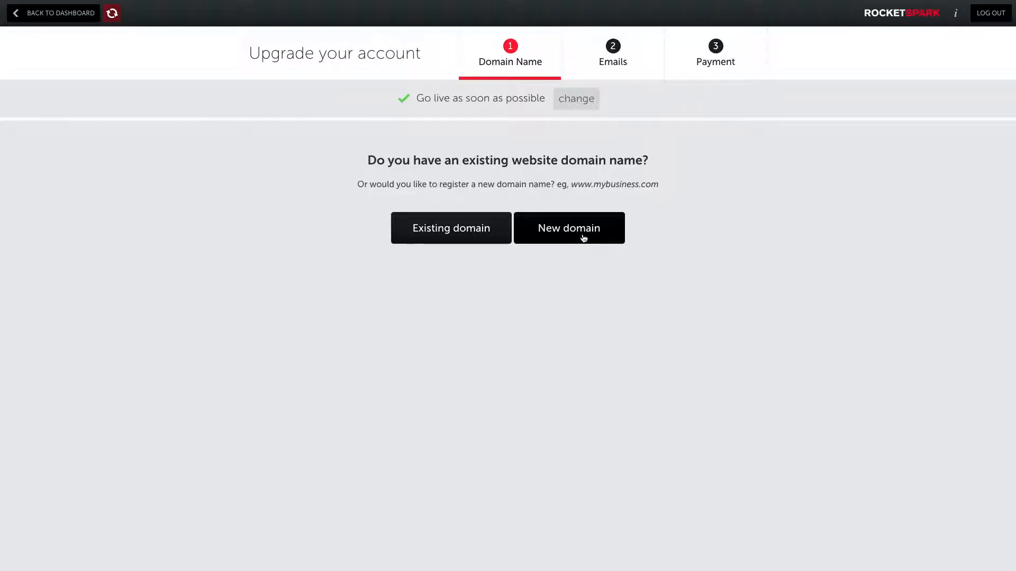
pyautogui.click(568, 228)
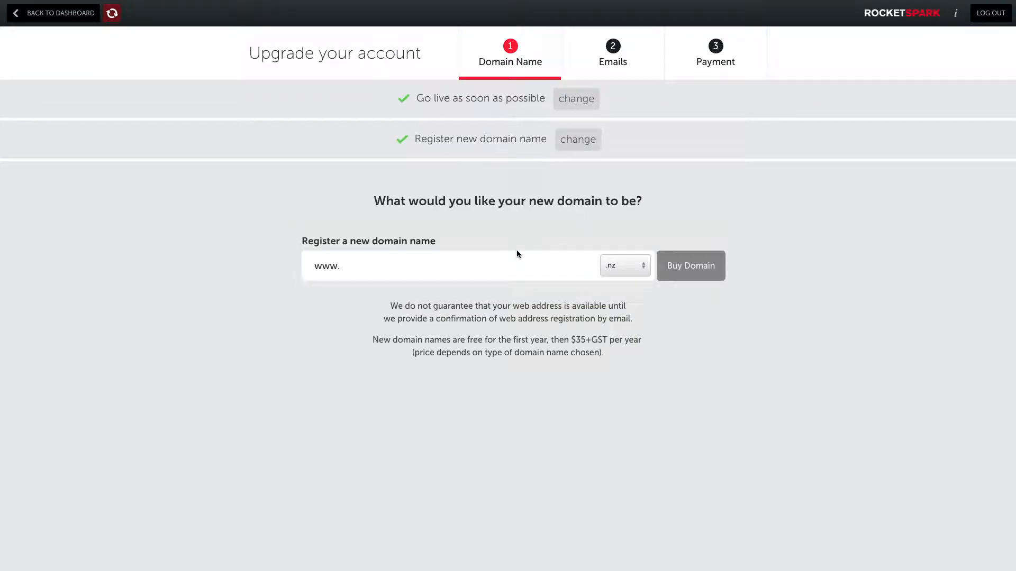
pyautogui.moveTo(690, 265)
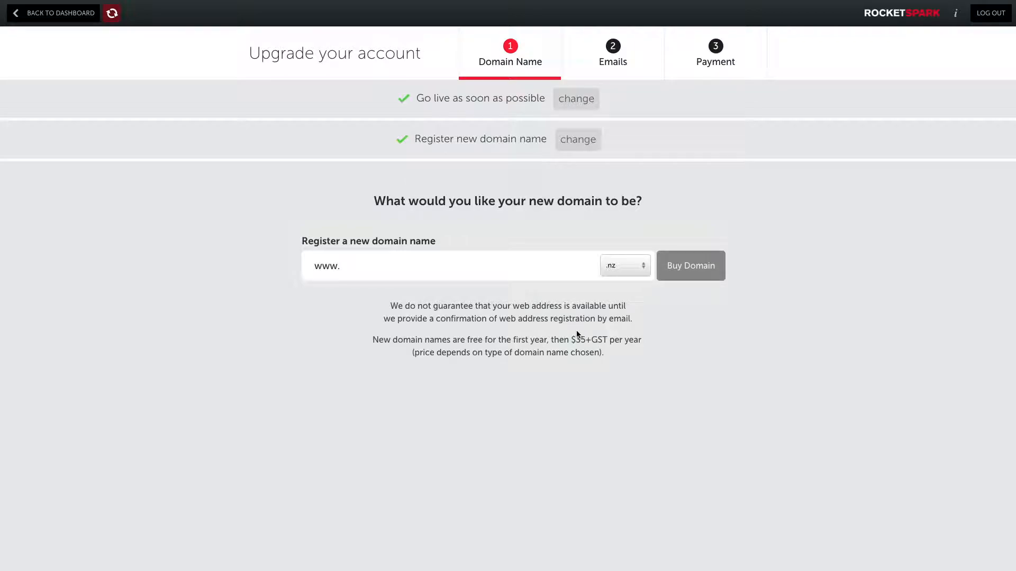
pyautogui.moveTo(551, 340)
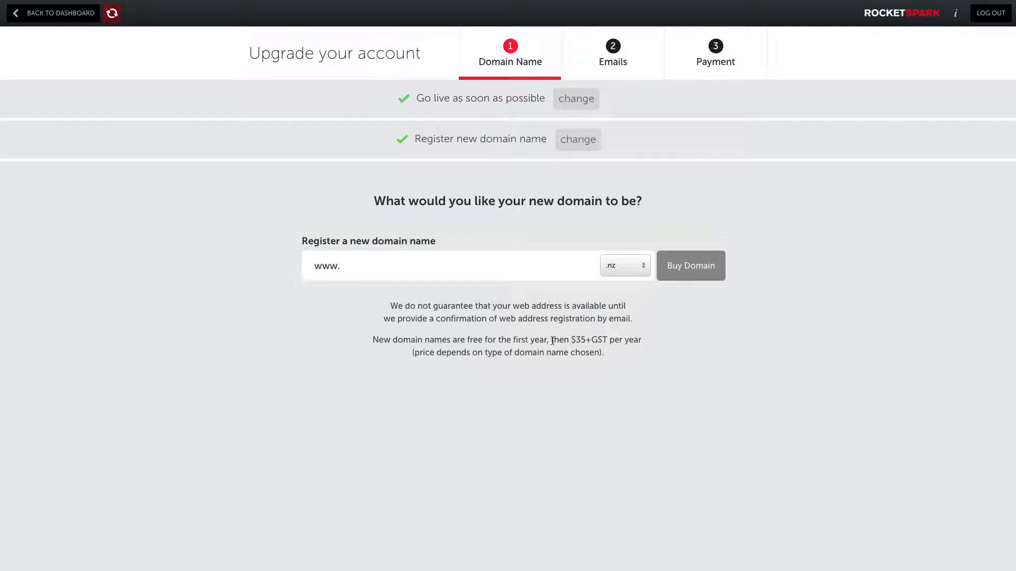
pyautogui.moveTo(510, 237)
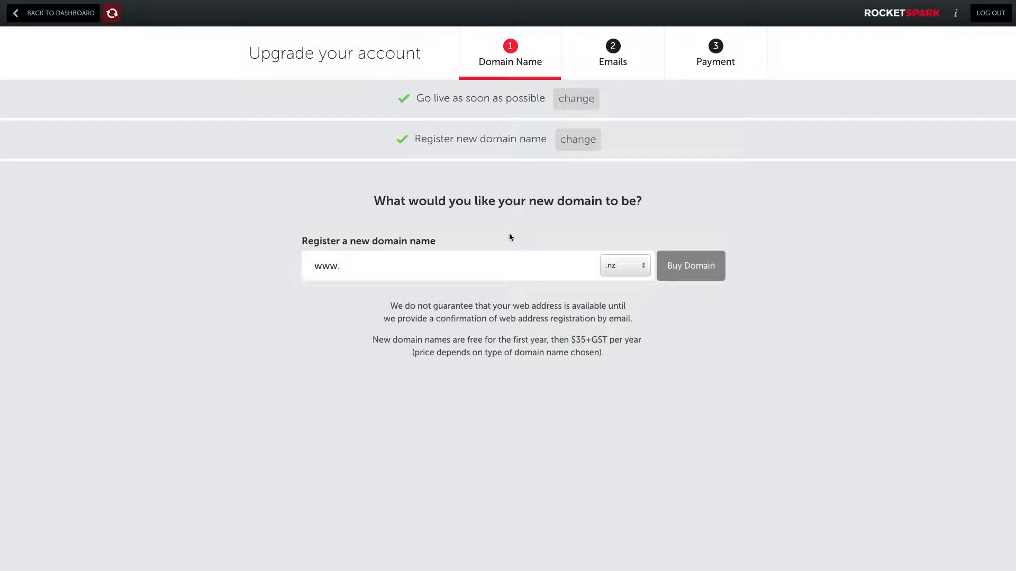
pyautogui.moveTo(474, 174)
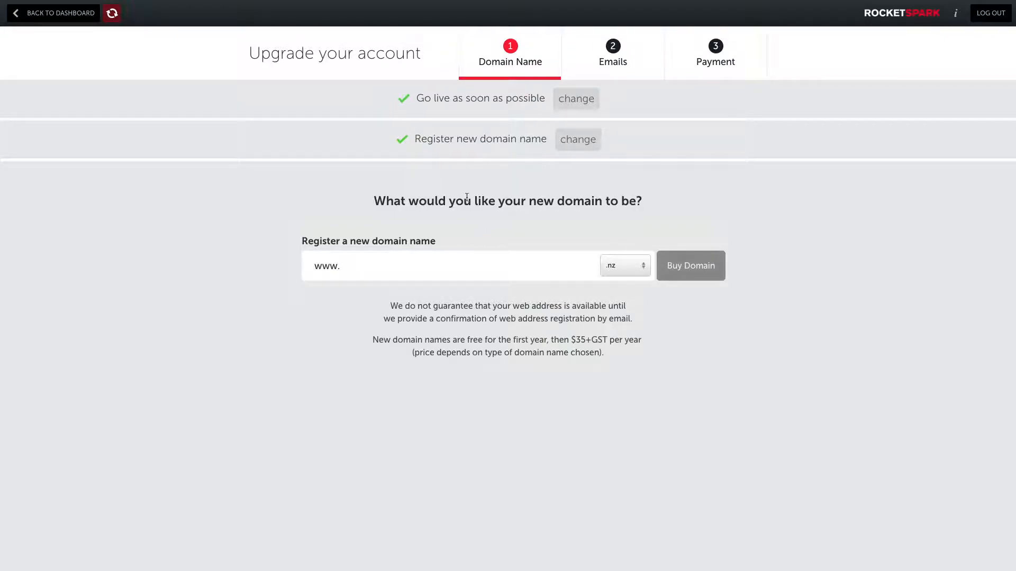
pyautogui.click(577, 138)
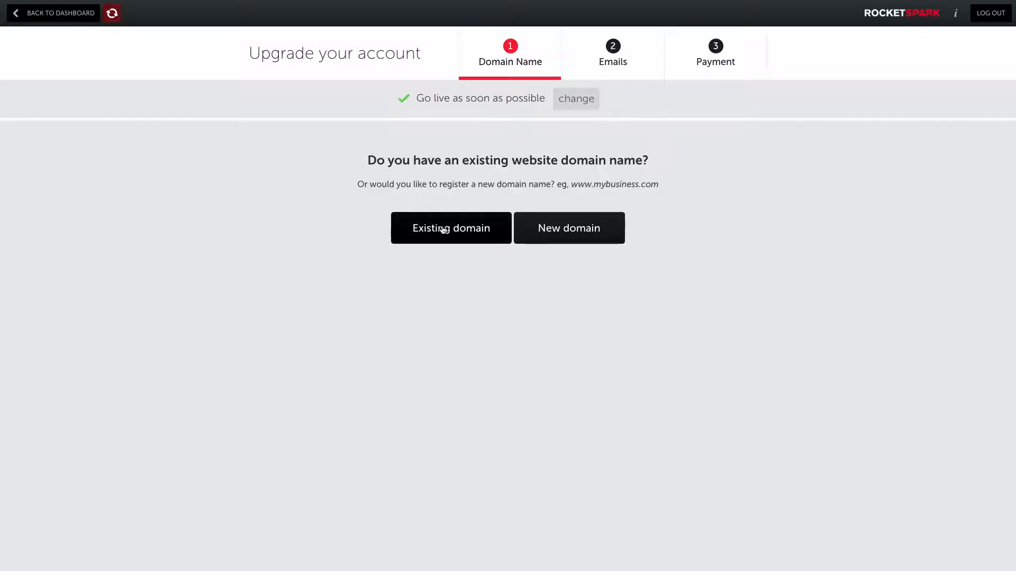
# Choose Existing domain, enter rocketspark.com with the .com extension, and submit it
pyautogui.click(450, 228)
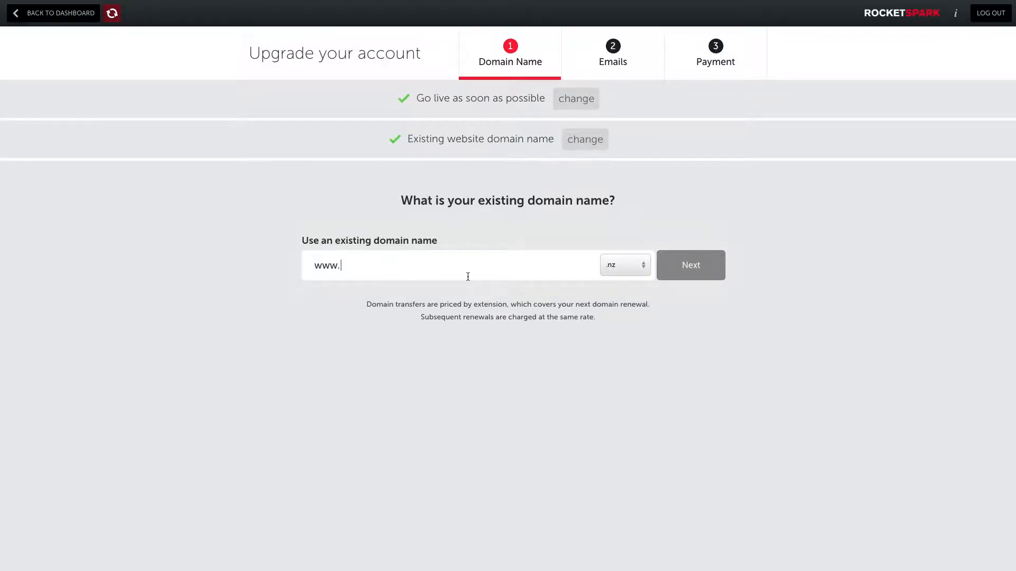
pyautogui.write('rocketspark.co')
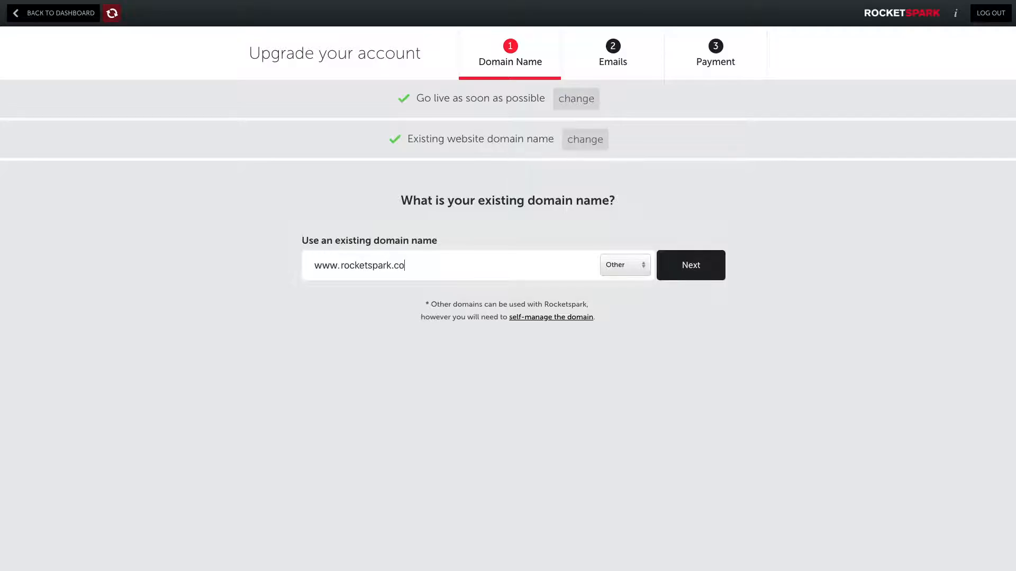
pyautogui.click(690, 265)
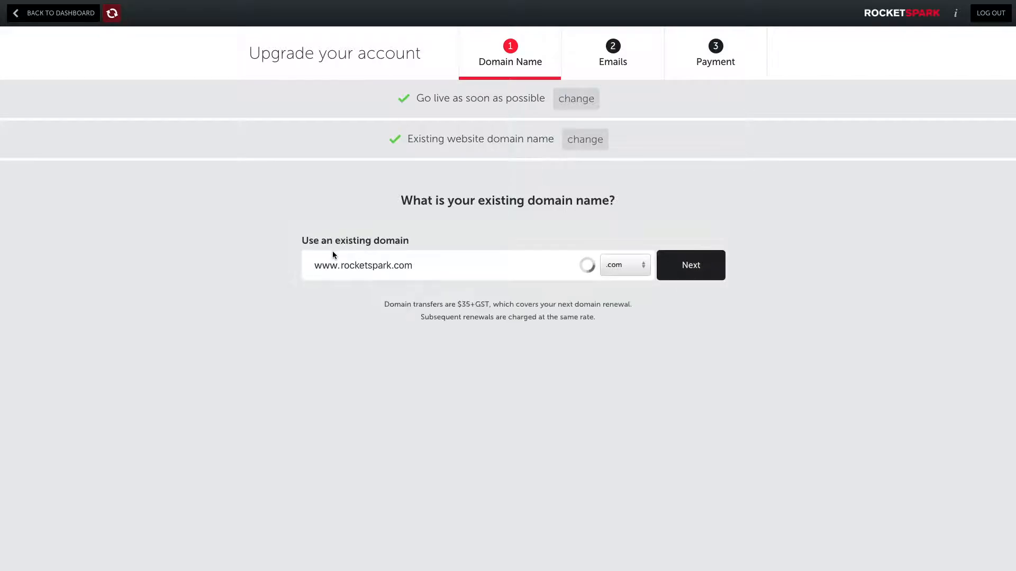
pyautogui.click(690, 265)
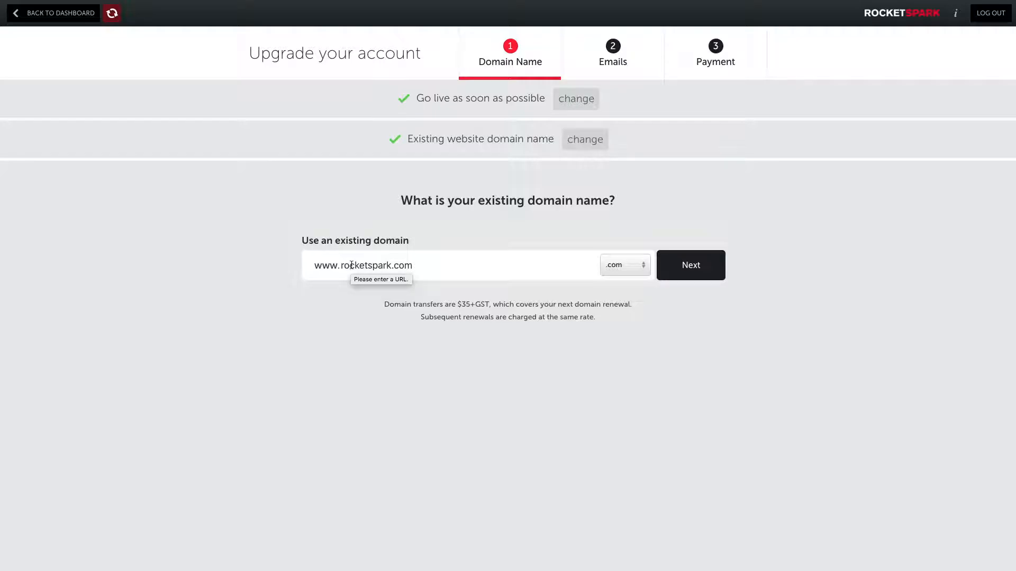
pyautogui.moveTo(435, 239)
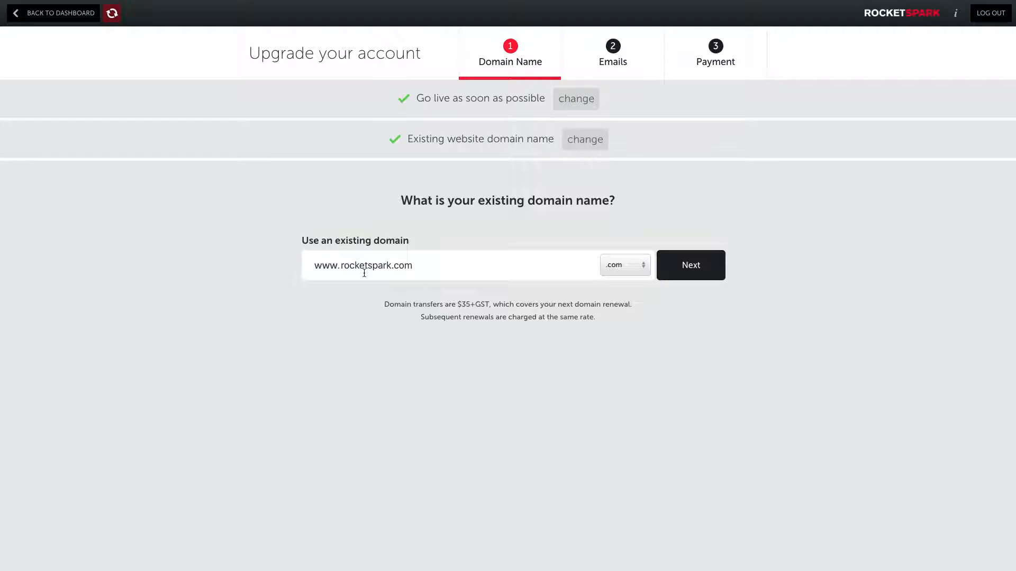
pyautogui.click(690, 265)
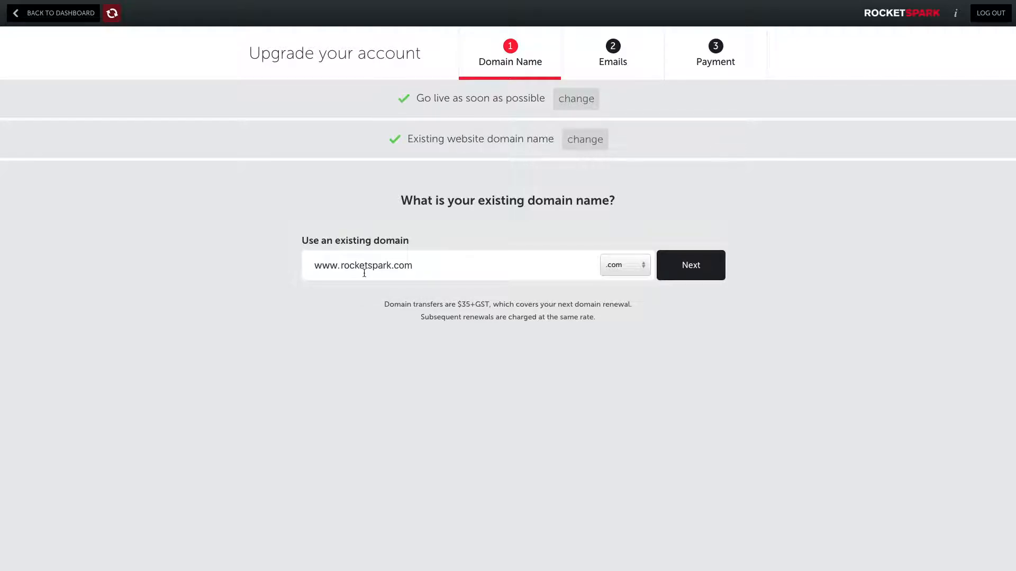
pyautogui.moveTo(365, 249)
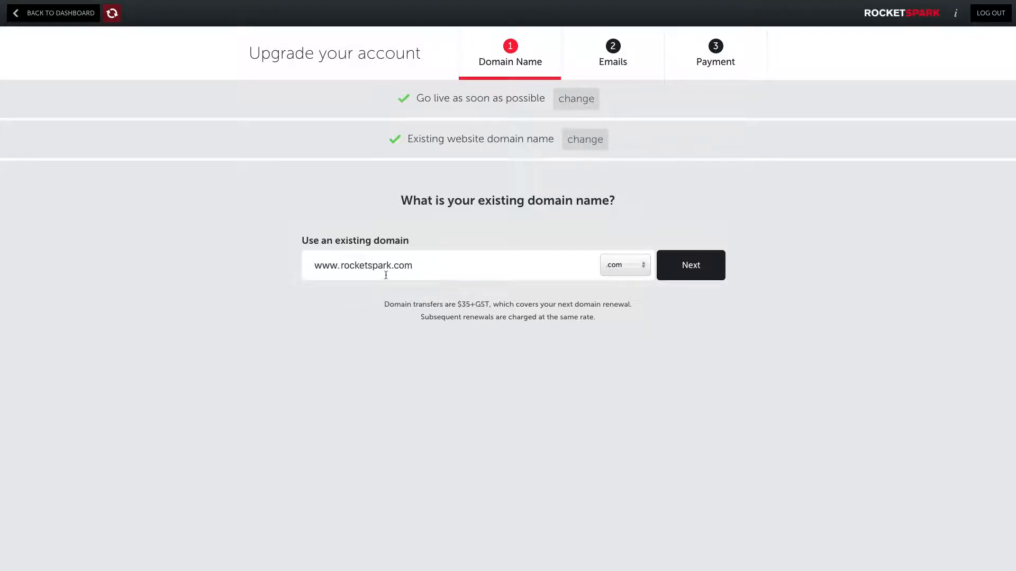
pyautogui.click(690, 265)
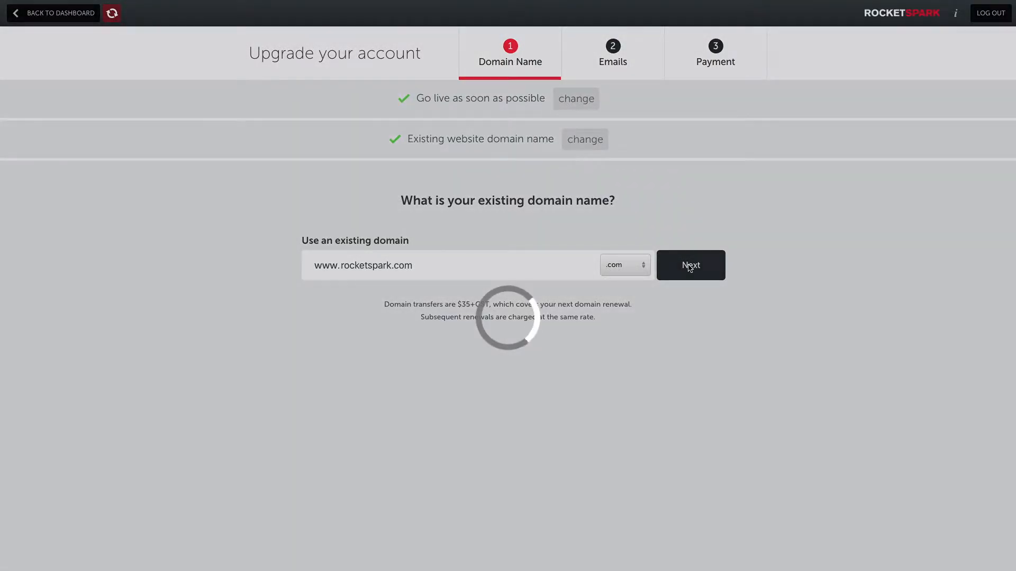
pyautogui.click(690, 265)
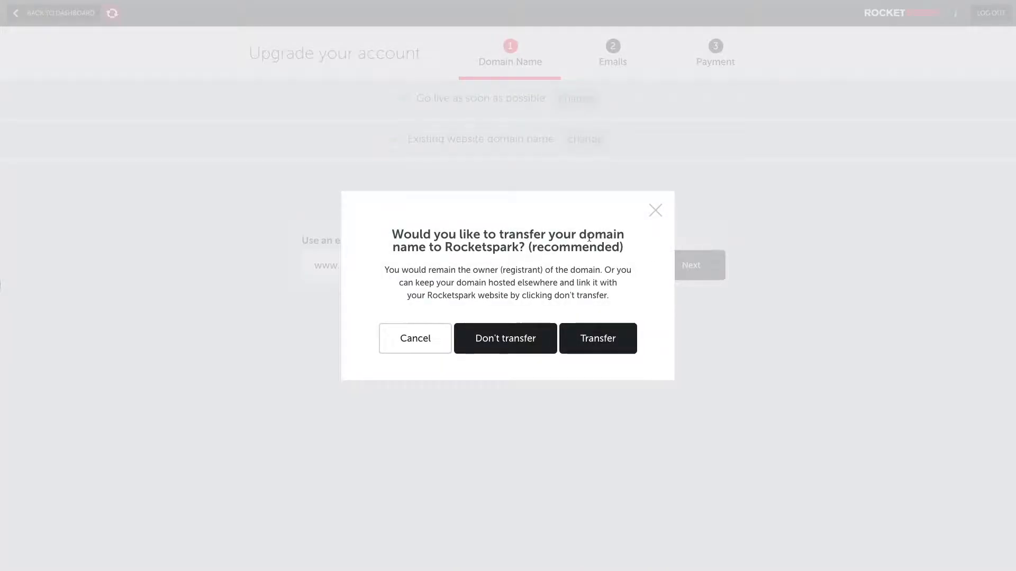
pyautogui.moveTo(440, 263)
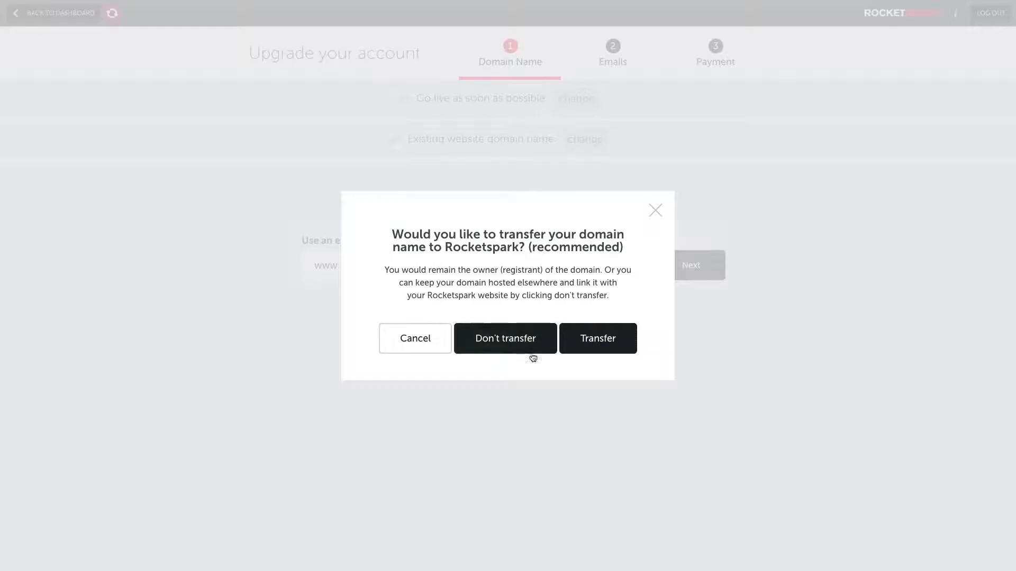
pyautogui.moveTo(597, 338)
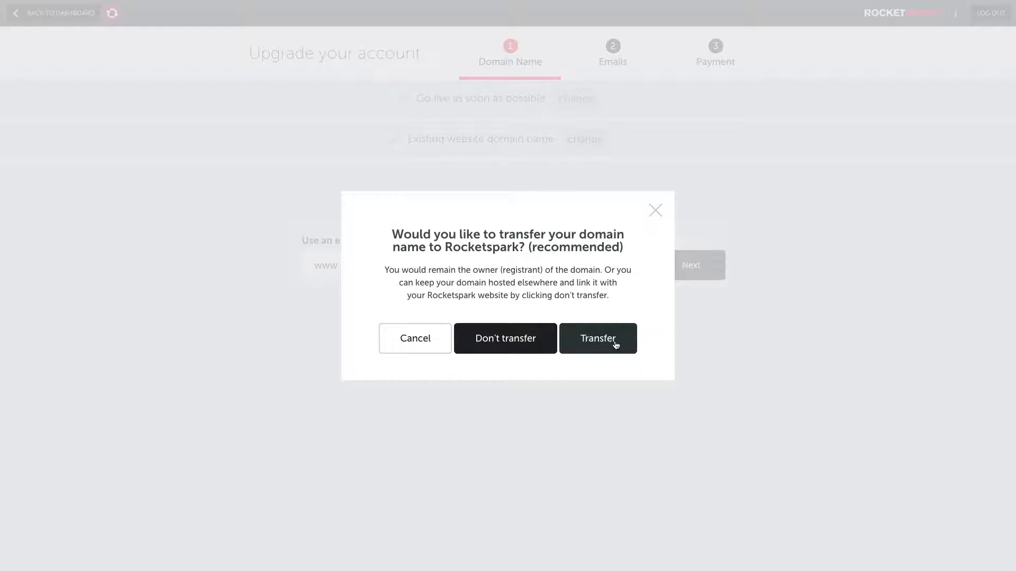
pyautogui.click(597, 338)
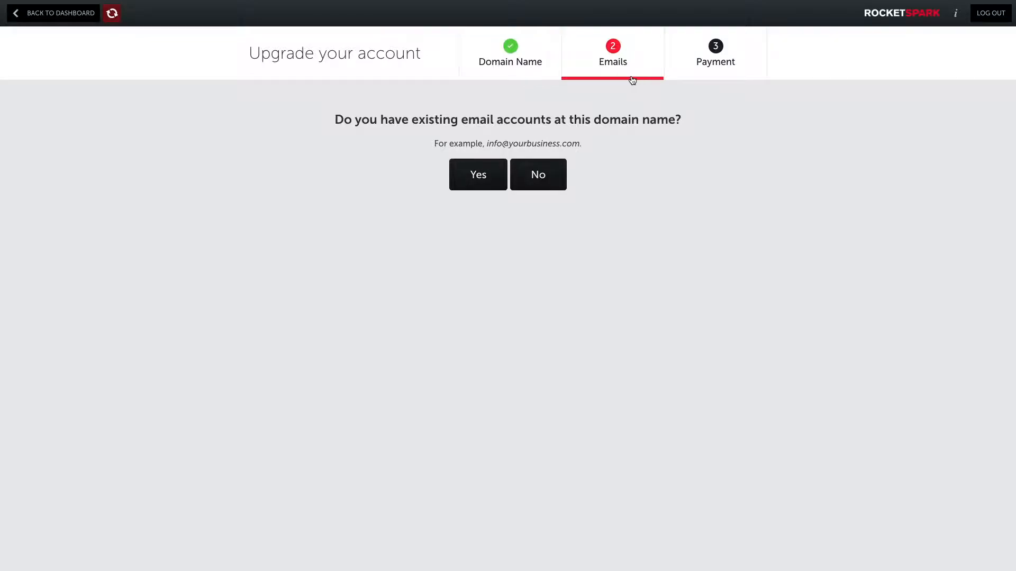
pyautogui.click(510, 53)
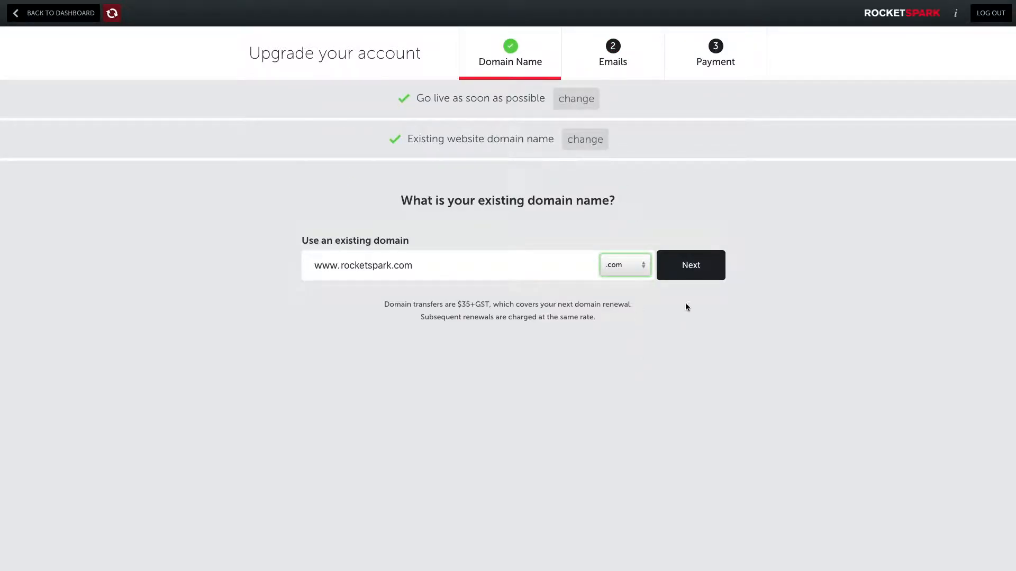
pyautogui.click(690, 265)
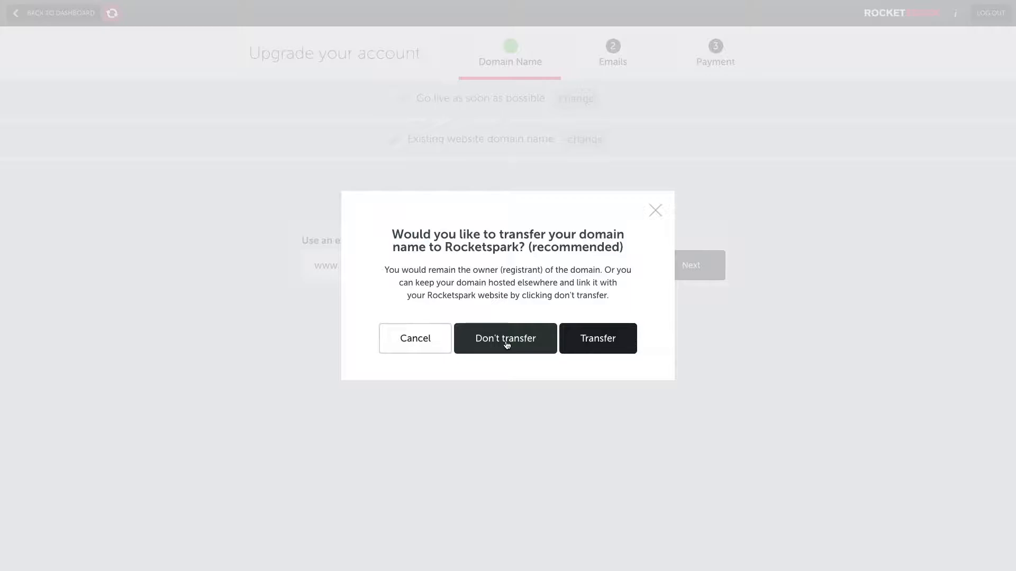
# Choose Don't transfer, confirm self-managing the domain, and answer No to existing email accounts
pyautogui.click(505, 338)
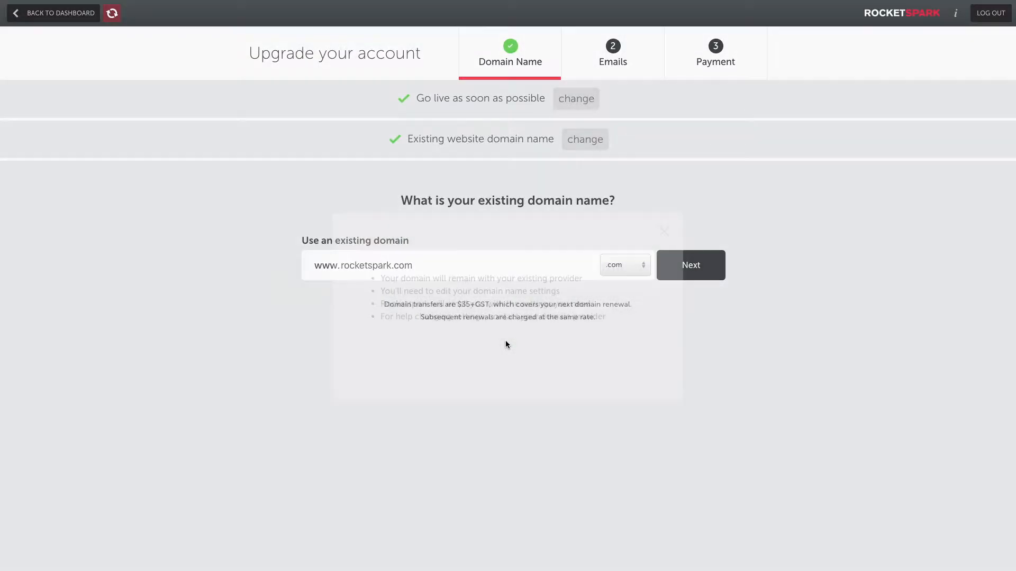
pyautogui.click(690, 265)
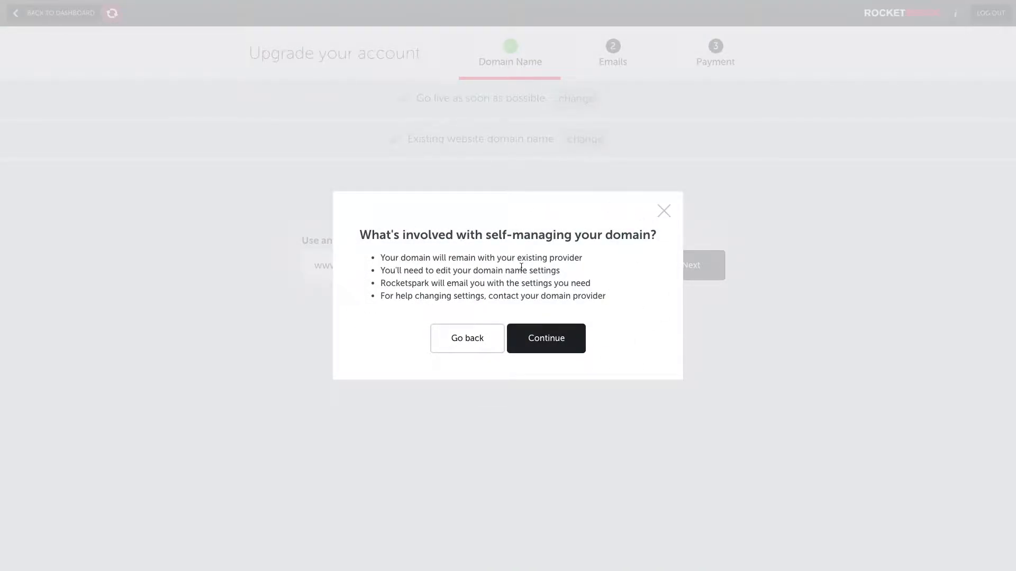
pyautogui.moveTo(626, 319)
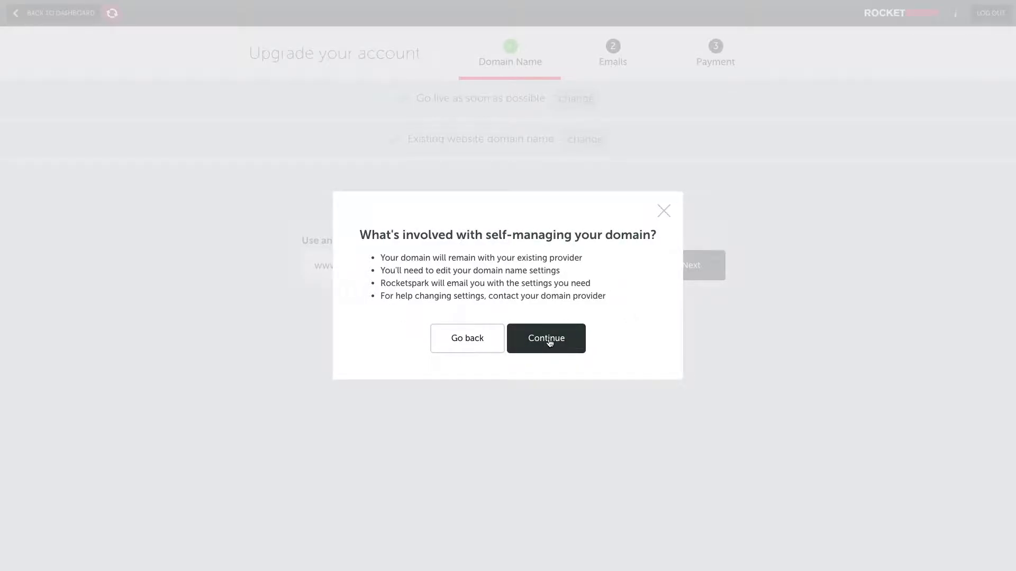
pyautogui.click(545, 338)
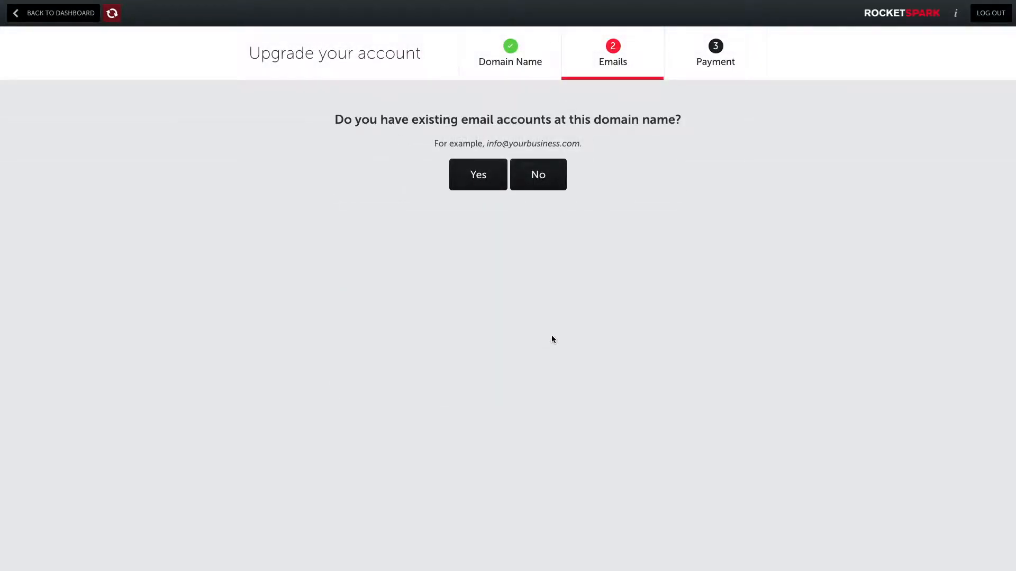
pyautogui.moveTo(612, 59)
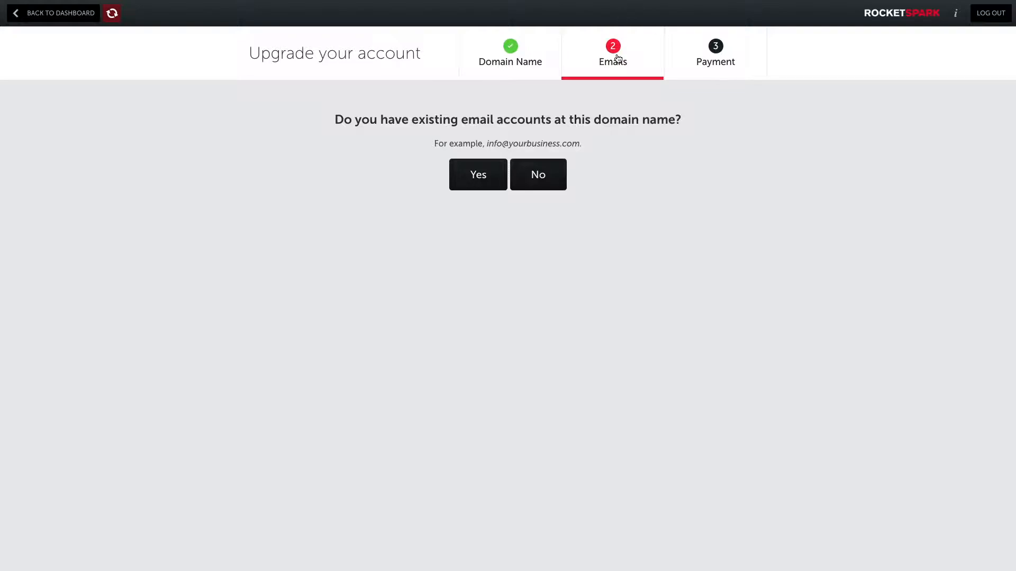
pyautogui.moveTo(603, 94)
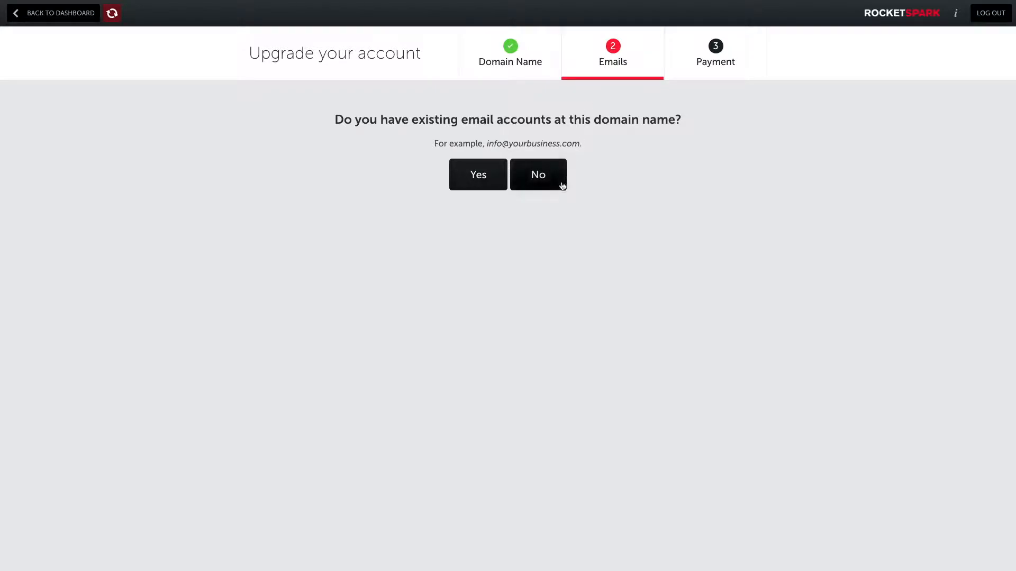
pyautogui.click(537, 174)
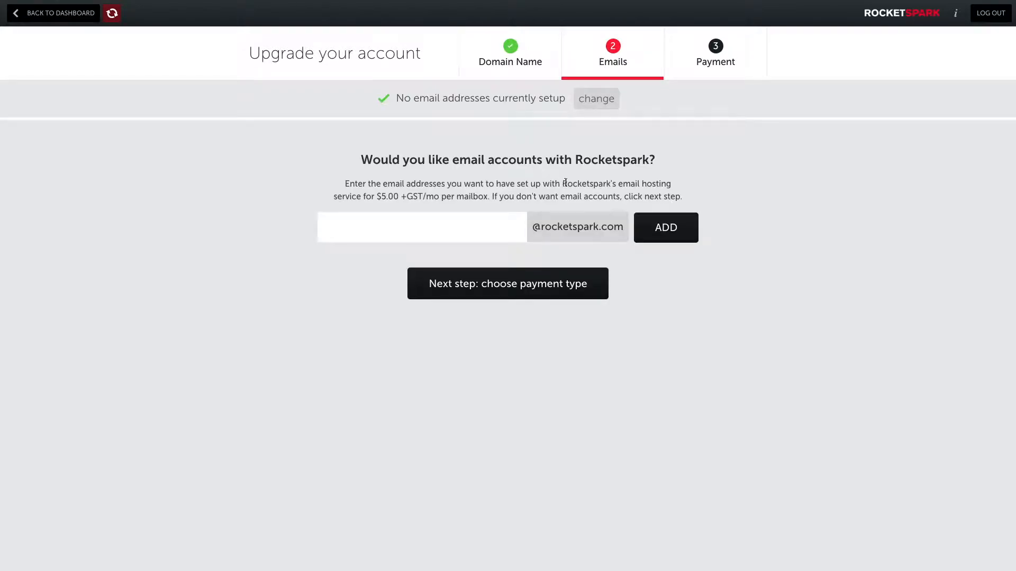
pyautogui.moveTo(581, 235)
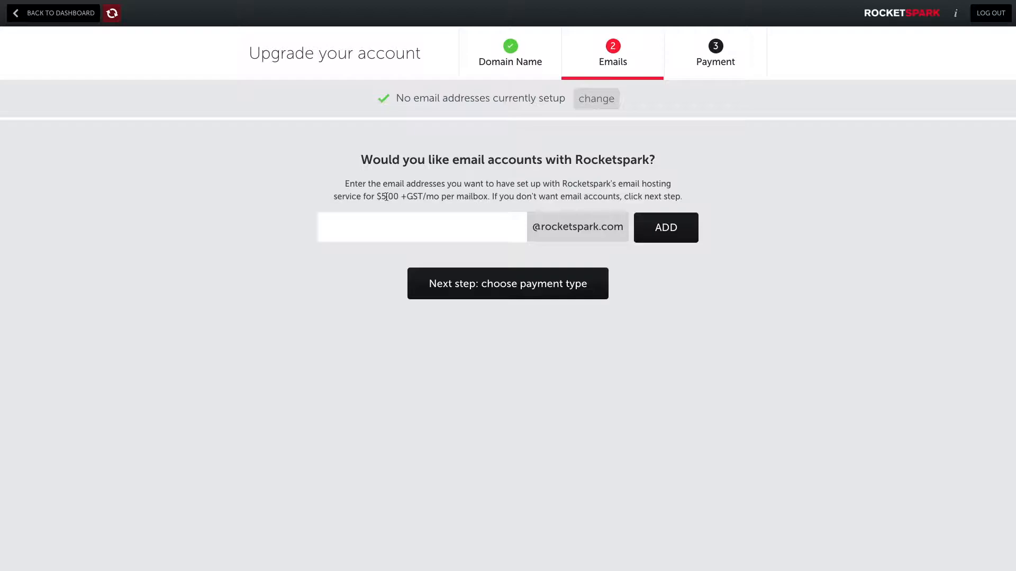
pyautogui.moveTo(545, 319)
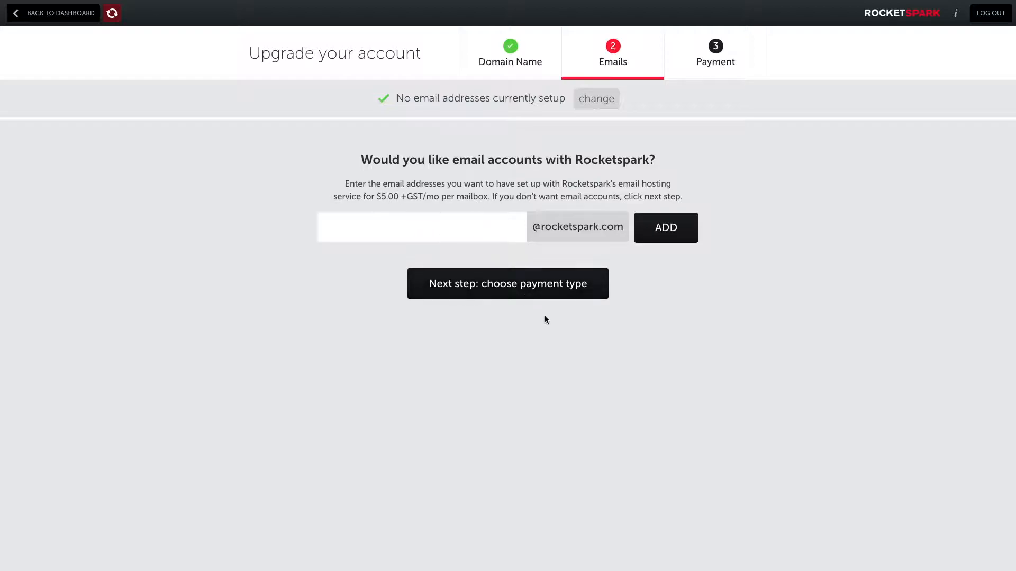
# Reopen the question about existing email accounts at the domain
pyautogui.click(595, 99)
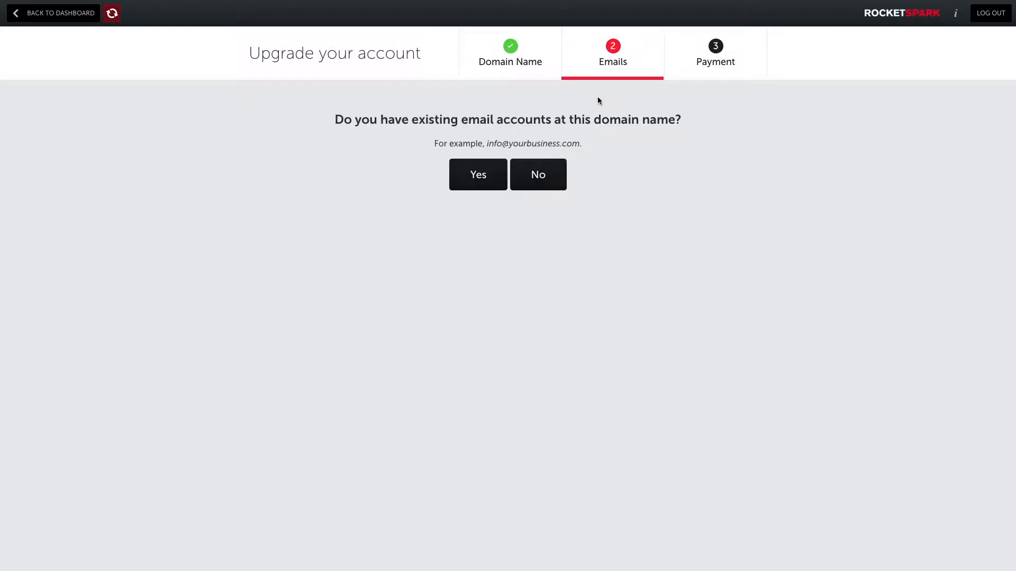
pyautogui.moveTo(478, 184)
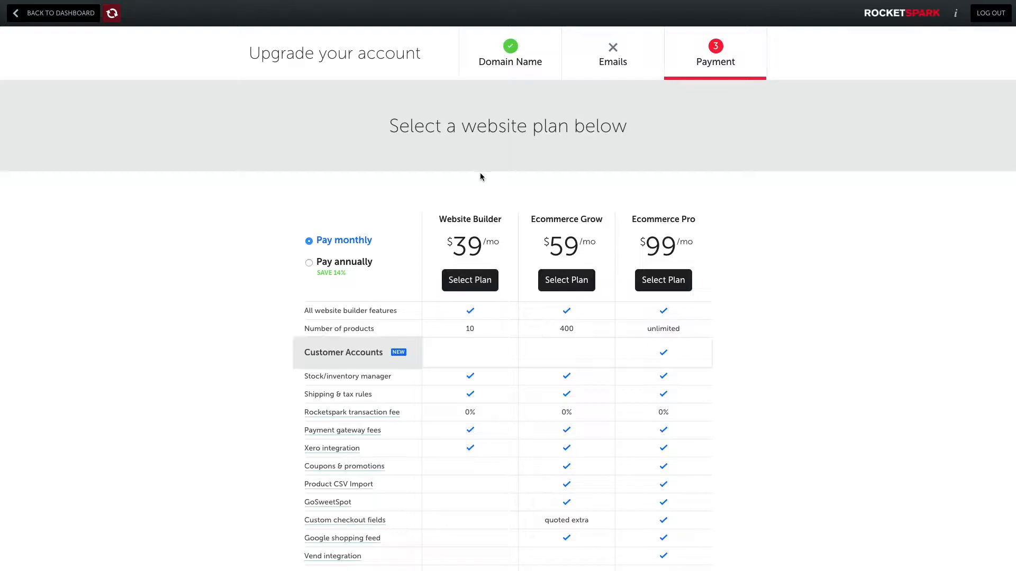
pyautogui.moveTo(322, 293)
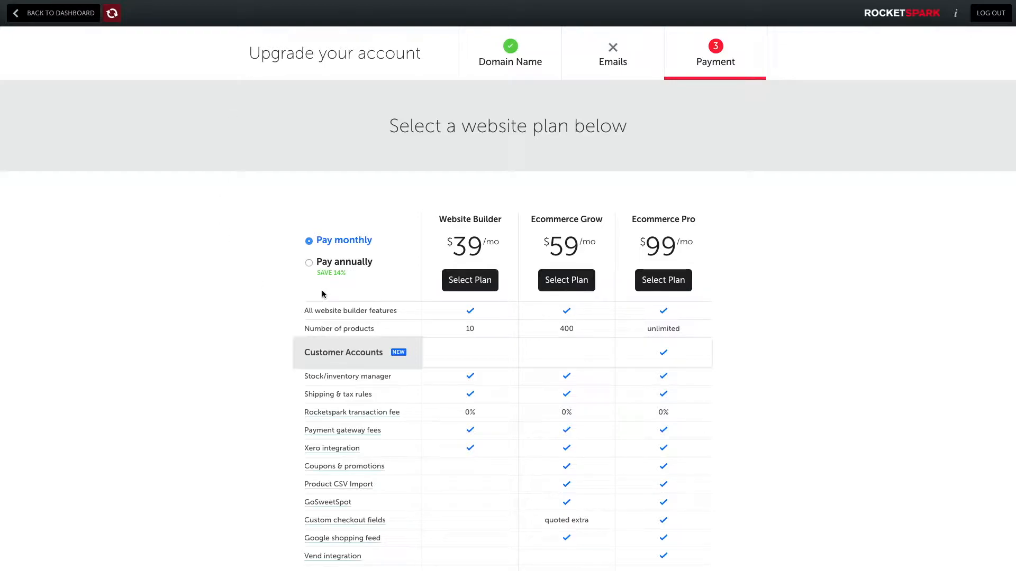
pyautogui.moveTo(617, 235)
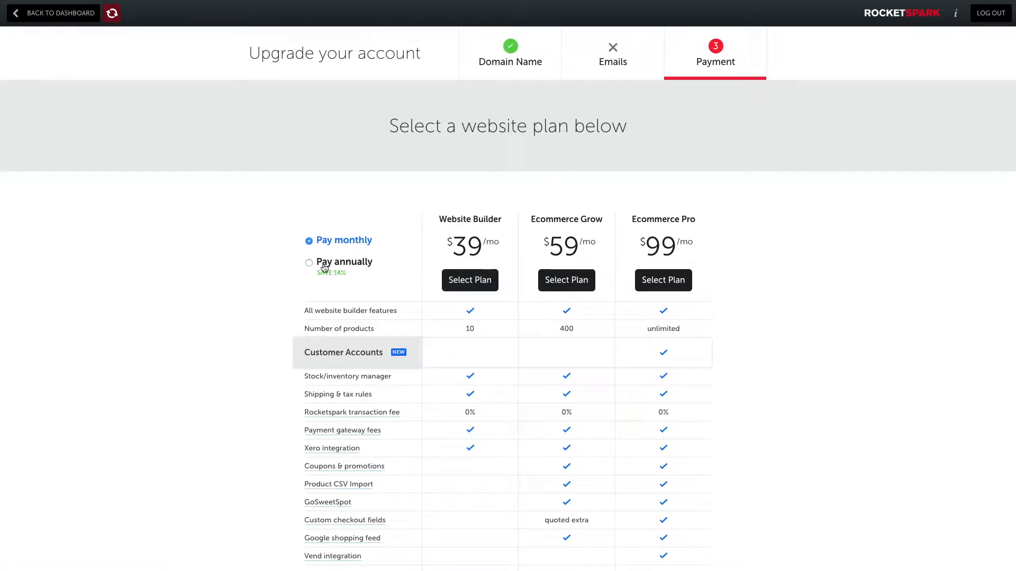
pyautogui.moveTo(368, 272)
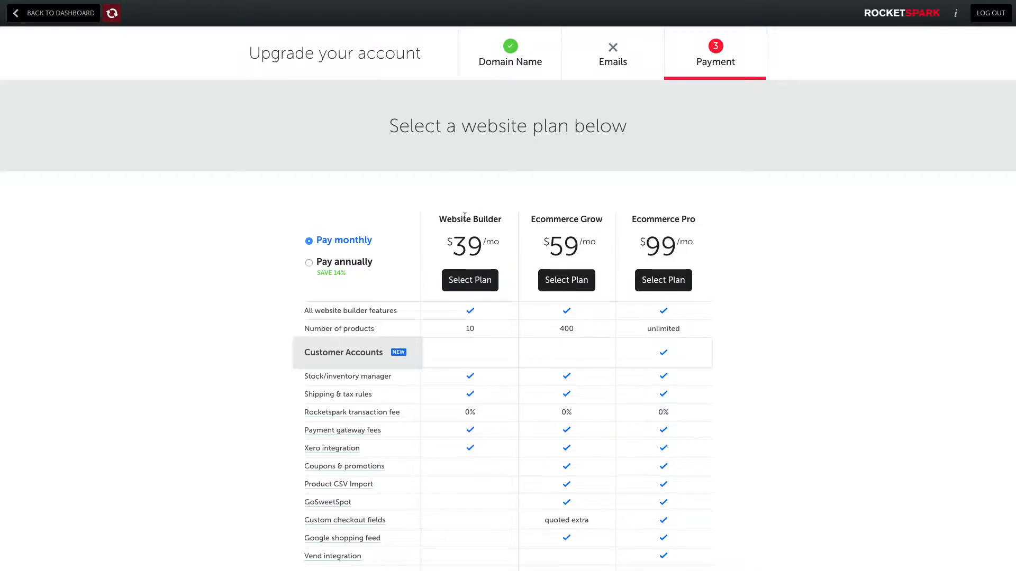
pyautogui.moveTo(432, 210)
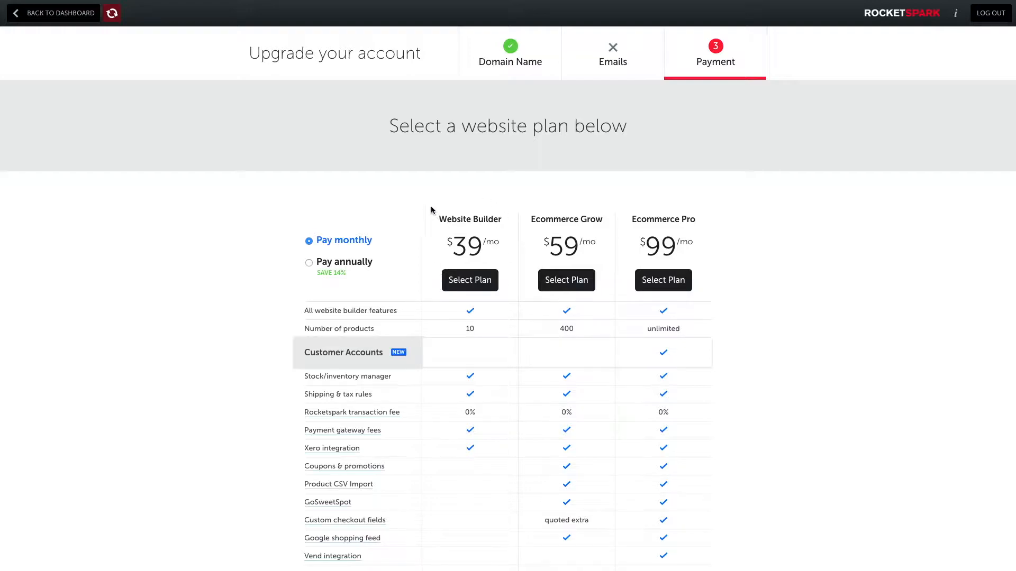
pyautogui.moveTo(531, 277)
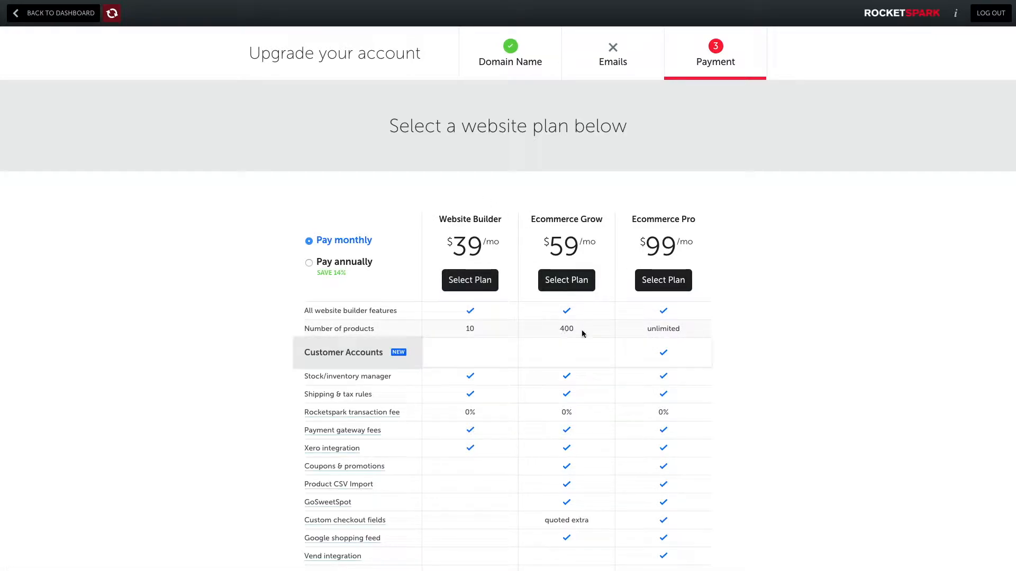
# Scroll the plan comparison table and select the Ecommerce Pro monthly plan
pyautogui.scroll(-3)
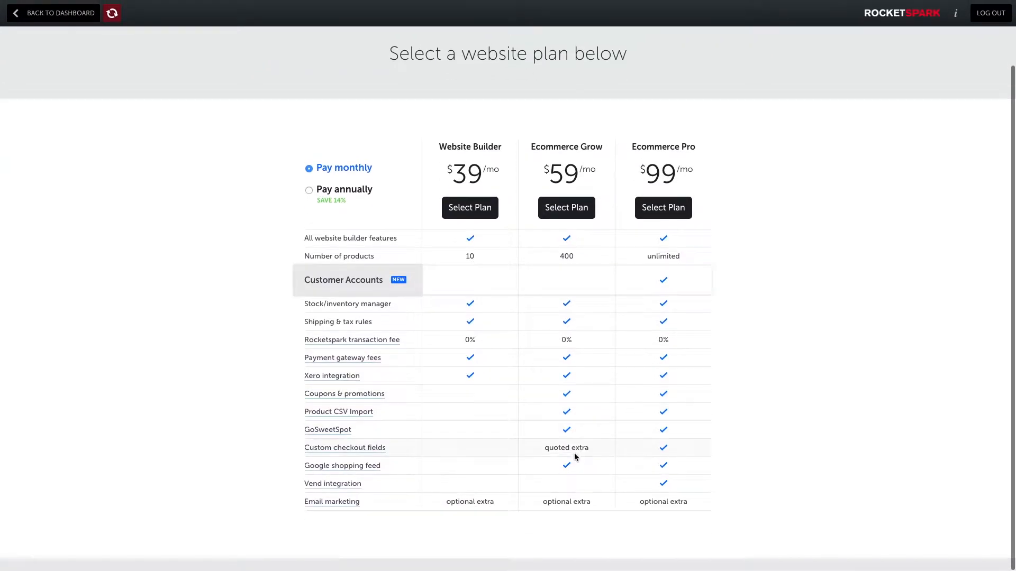
pyautogui.moveTo(560, 468)
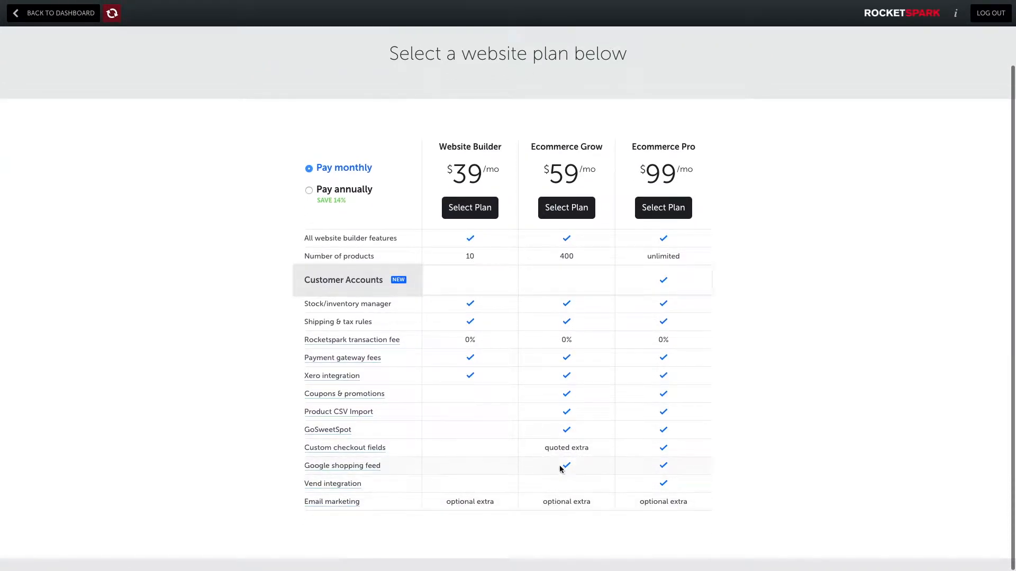
pyautogui.moveTo(560, 487)
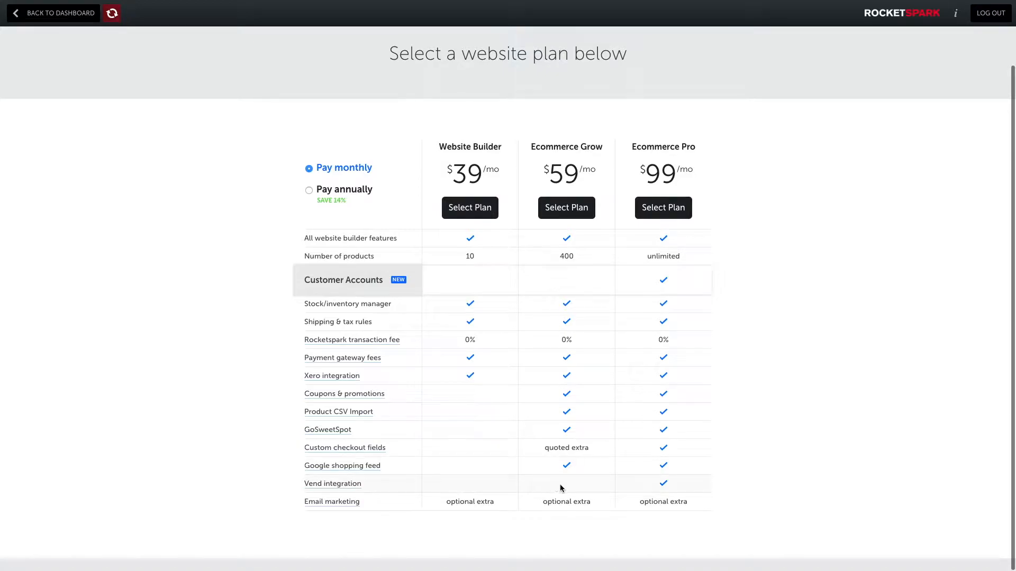
pyautogui.moveTo(592, 148)
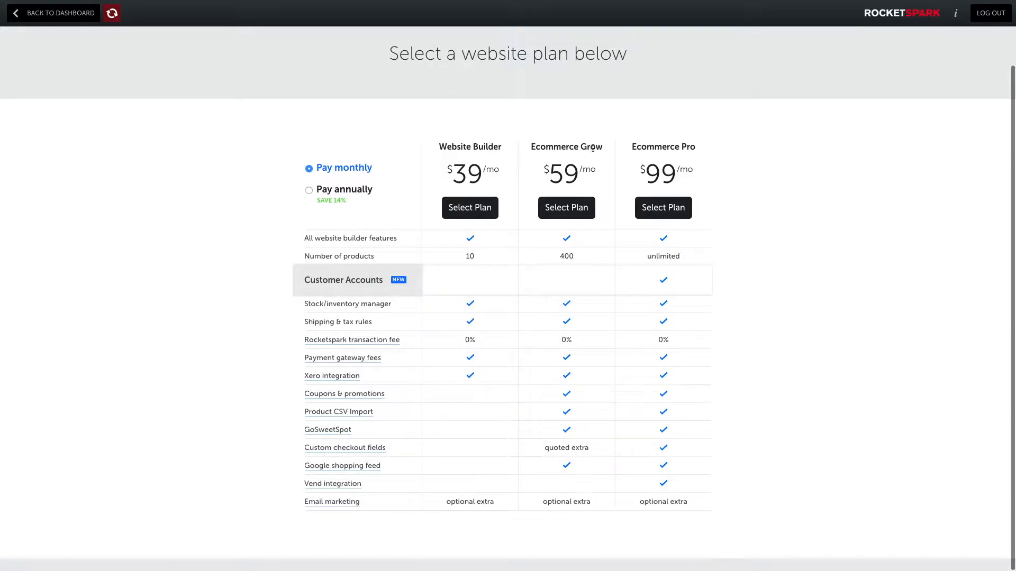
pyautogui.moveTo(641, 128)
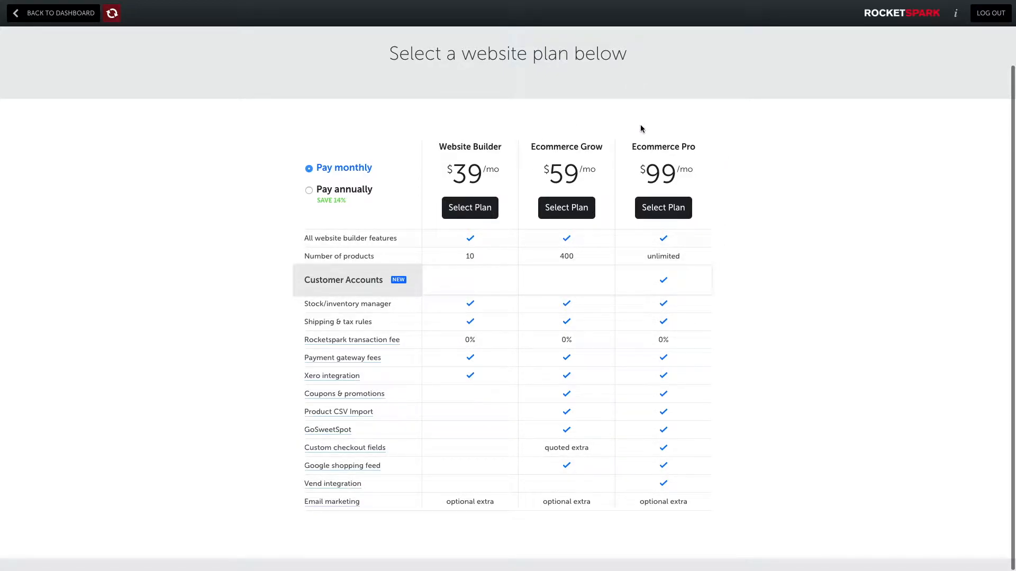
pyautogui.moveTo(662, 208)
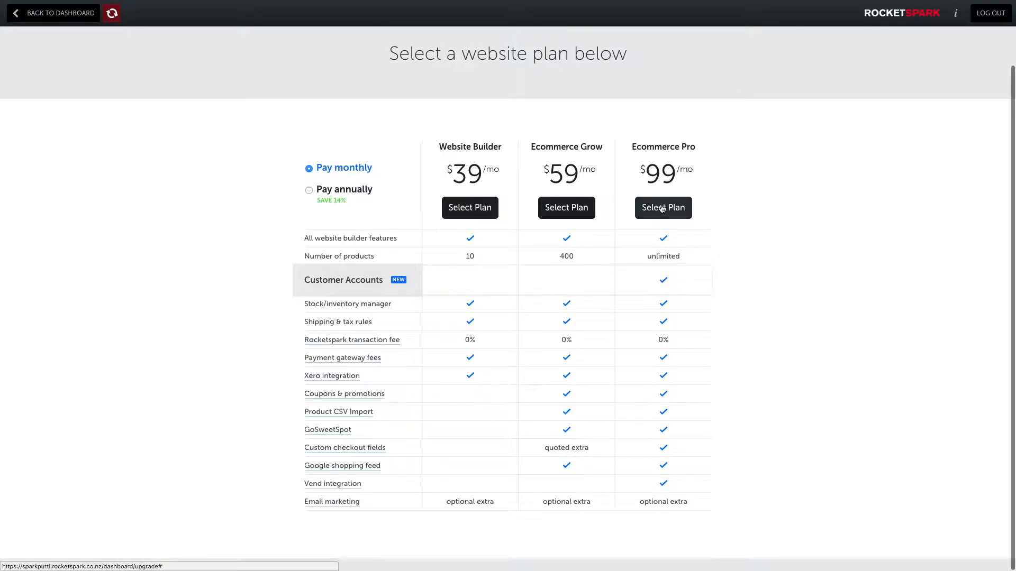
pyautogui.click(663, 208)
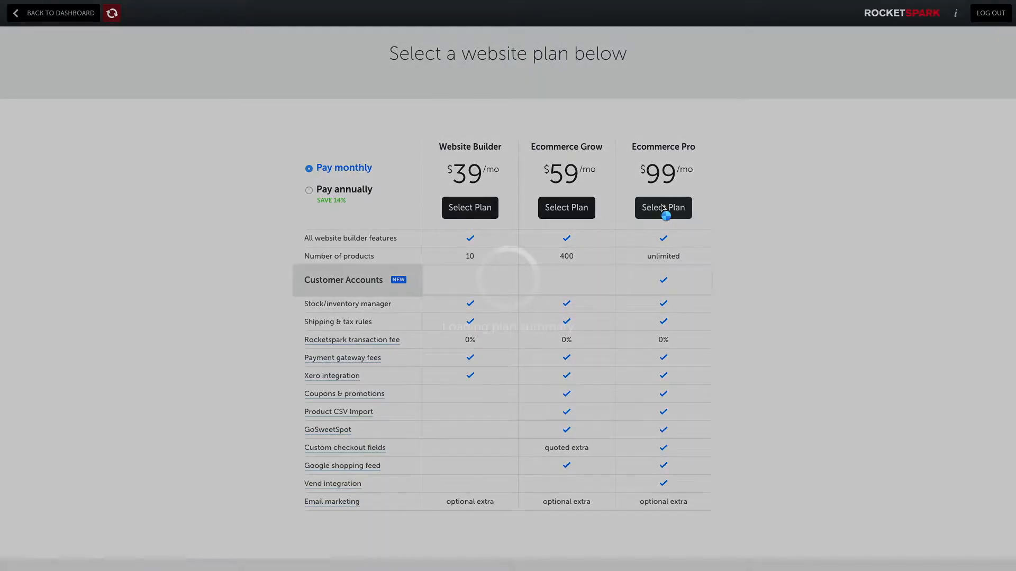
# Change the plan choice to Website Builder, billed yearly with no email accounts
pyautogui.click(663, 208)
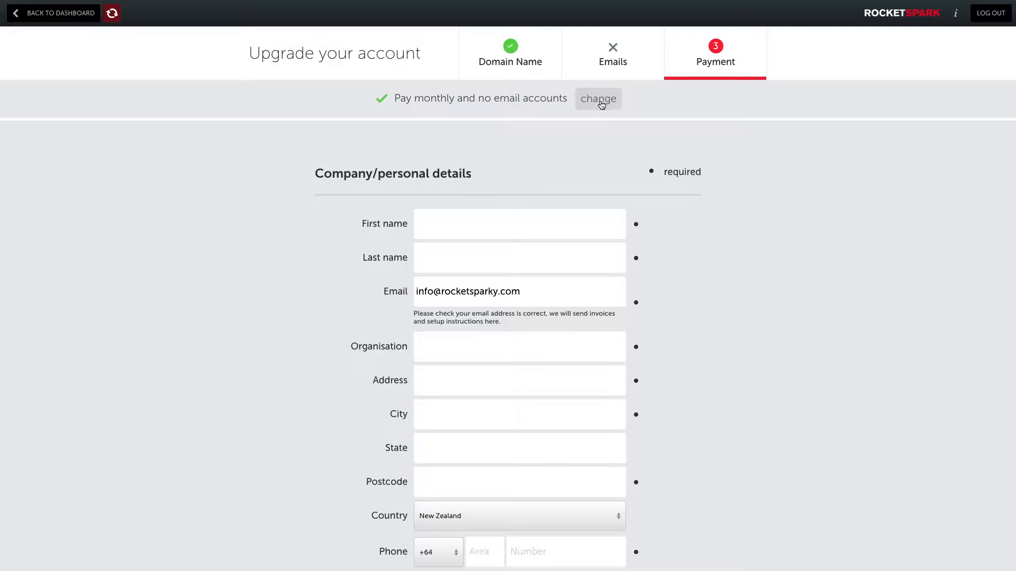
pyautogui.click(597, 99)
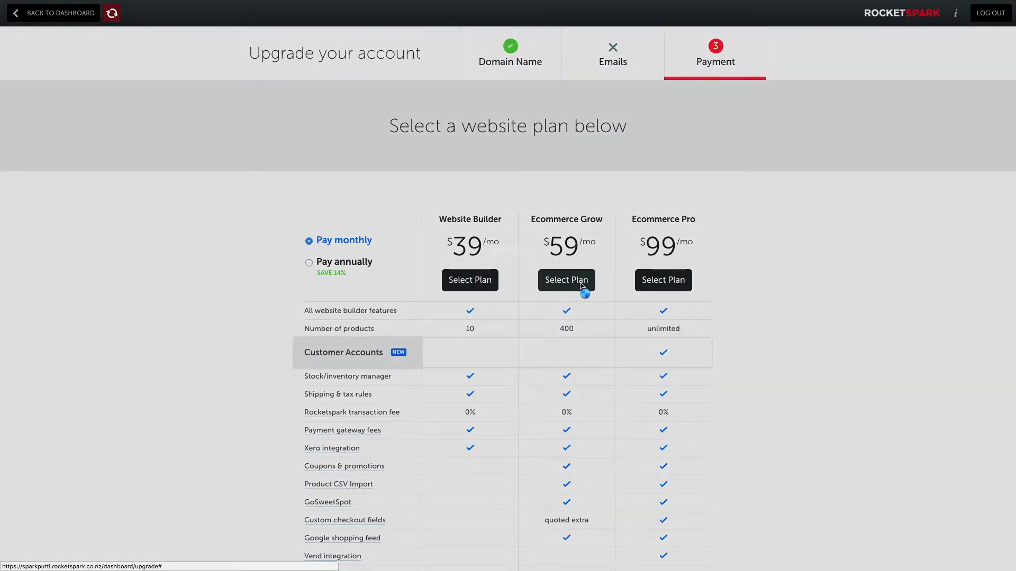
pyautogui.moveTo(463, 289)
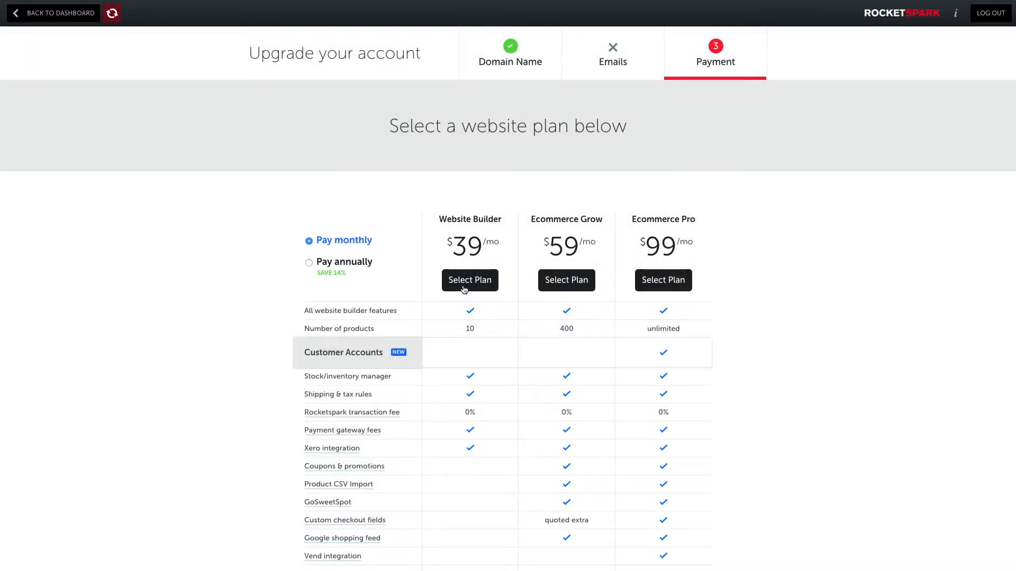
pyautogui.click(469, 280)
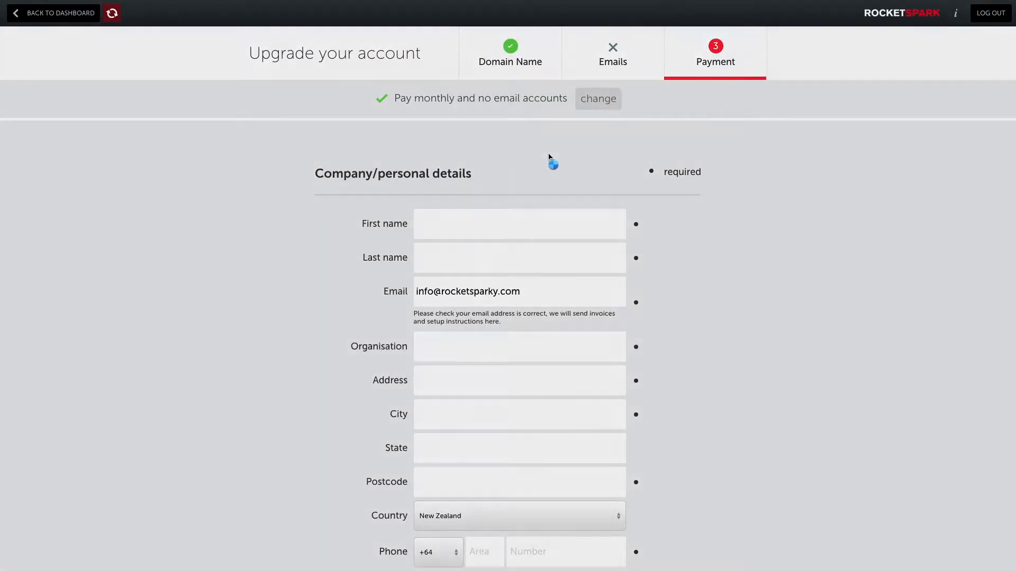
pyautogui.click(596, 99)
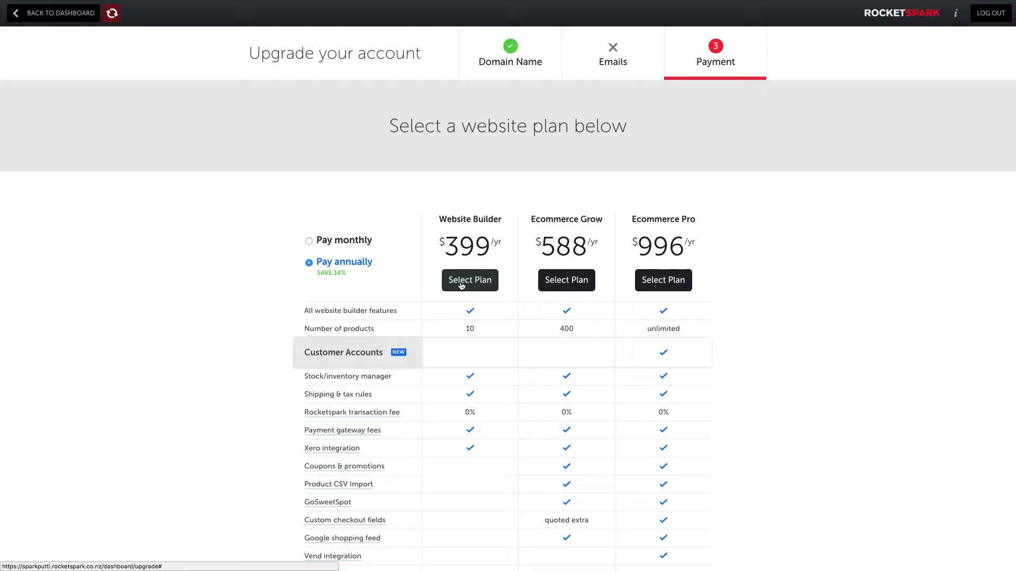
pyautogui.click(469, 280)
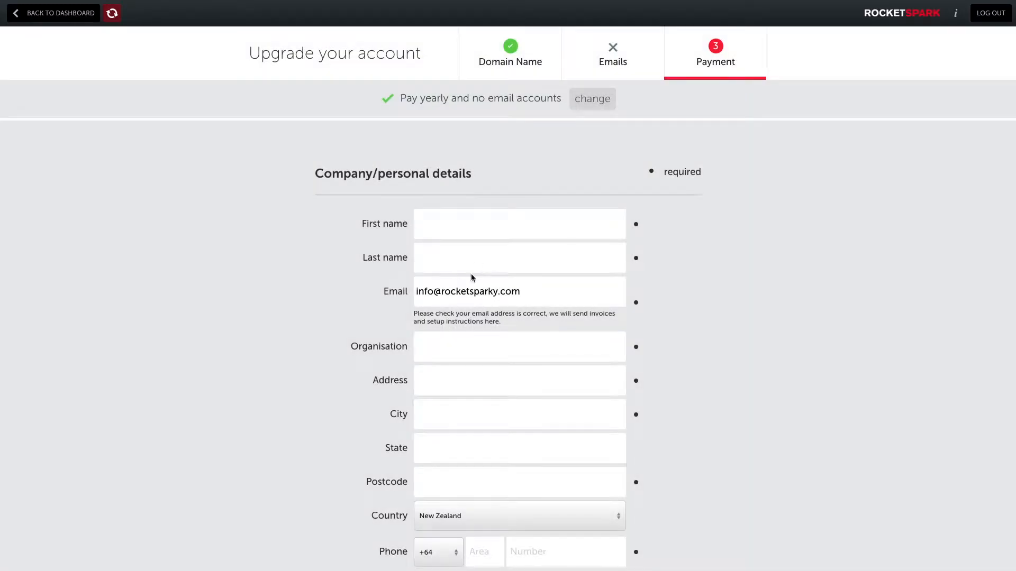
pyautogui.moveTo(472, 277)
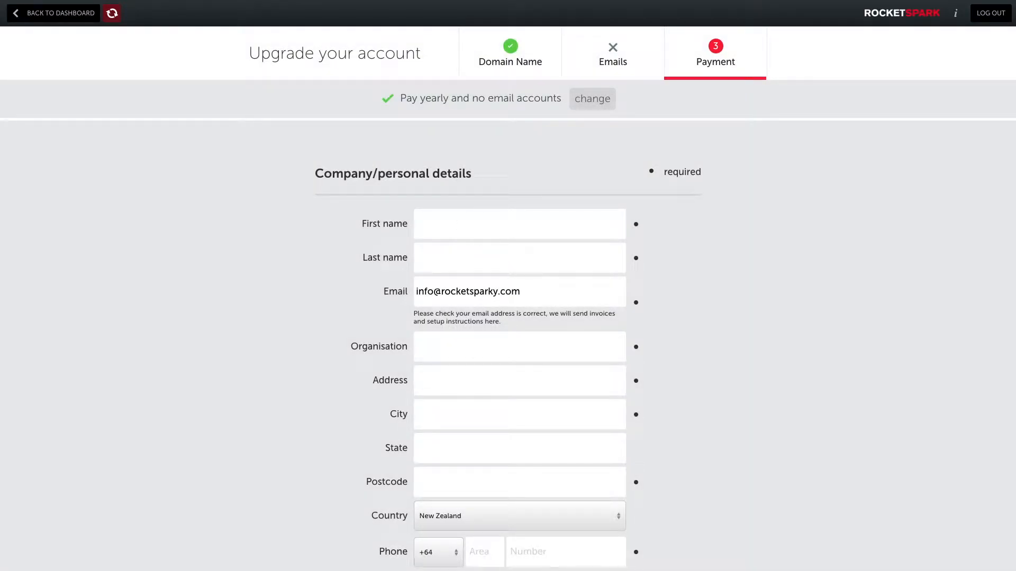
# Set Payment details to Bank transfer for the $458.85 NZD Website Builder yearly subscription
pyautogui.scroll(-3)
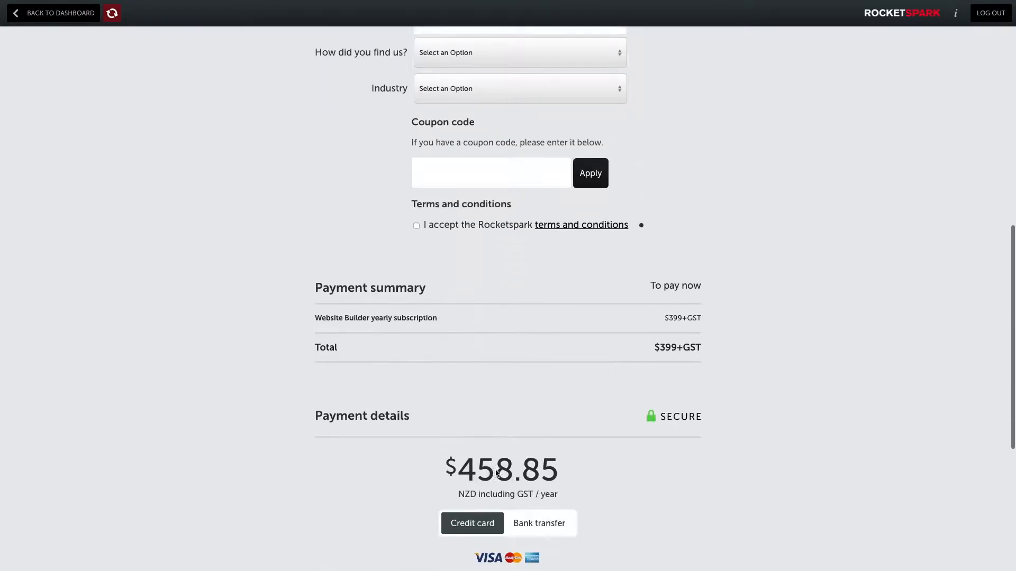
pyautogui.scroll(-3)
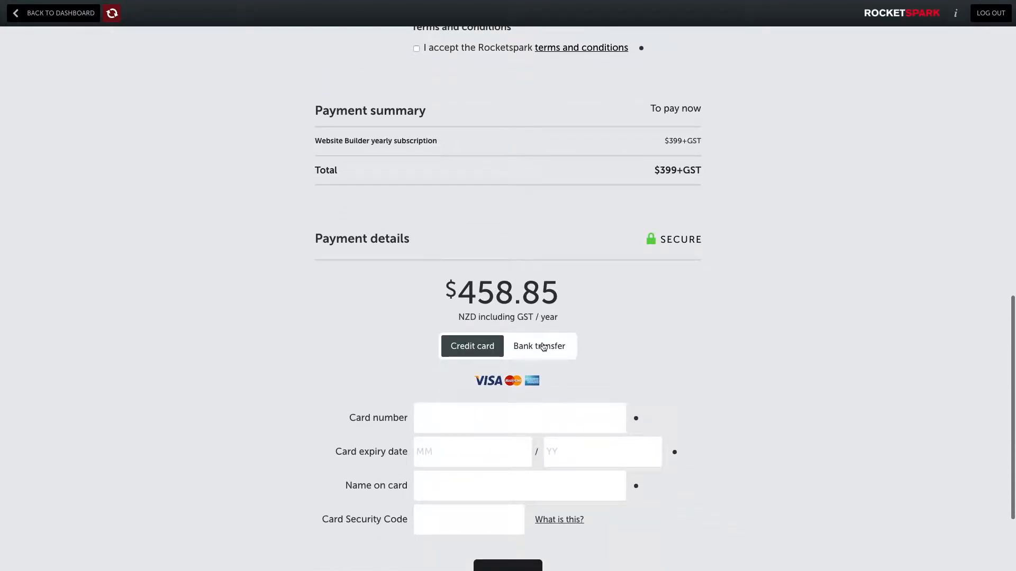
pyautogui.moveTo(494, 344)
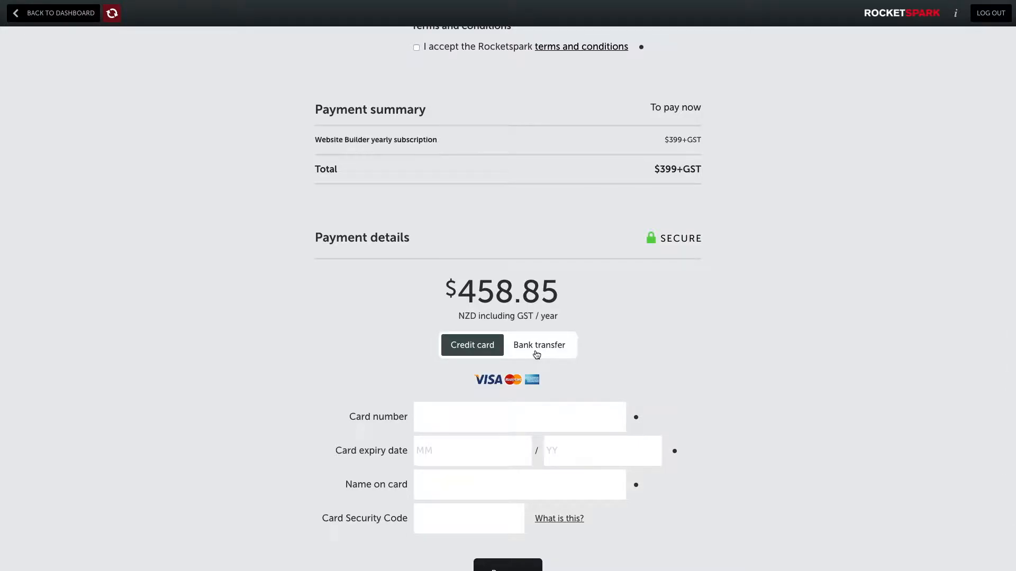
pyautogui.moveTo(530, 350)
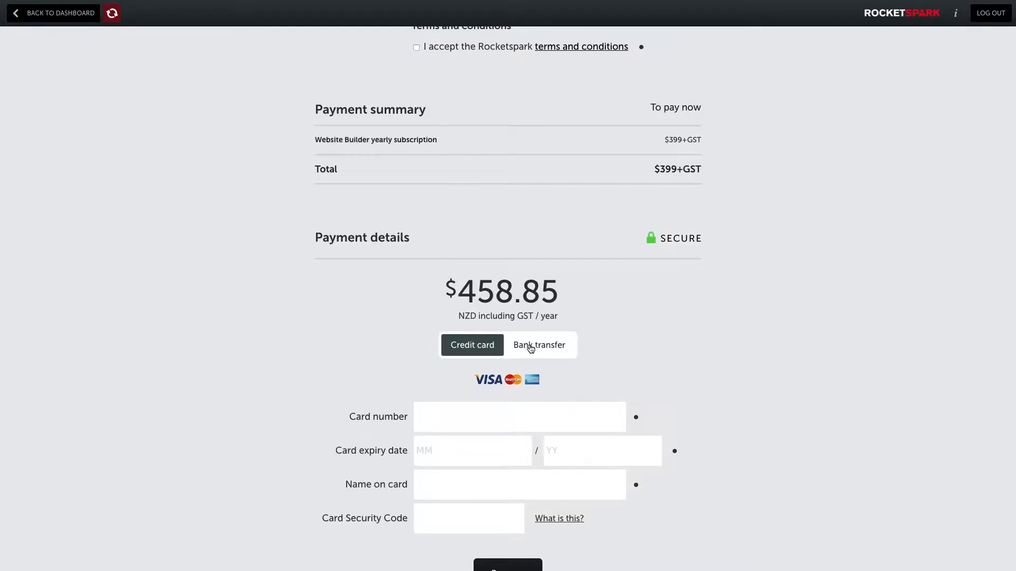
pyautogui.scroll(3)
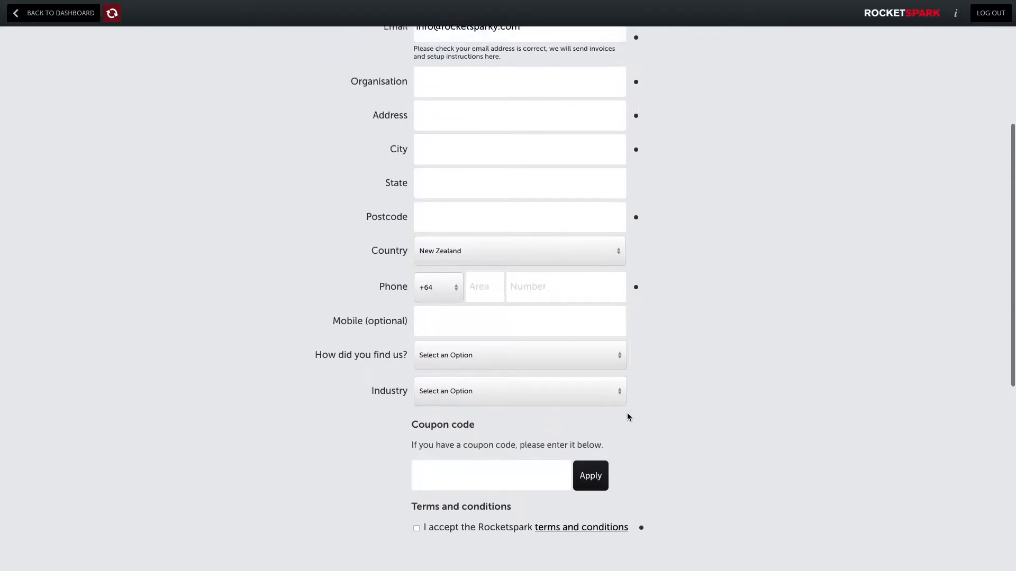
pyautogui.scroll(-3)
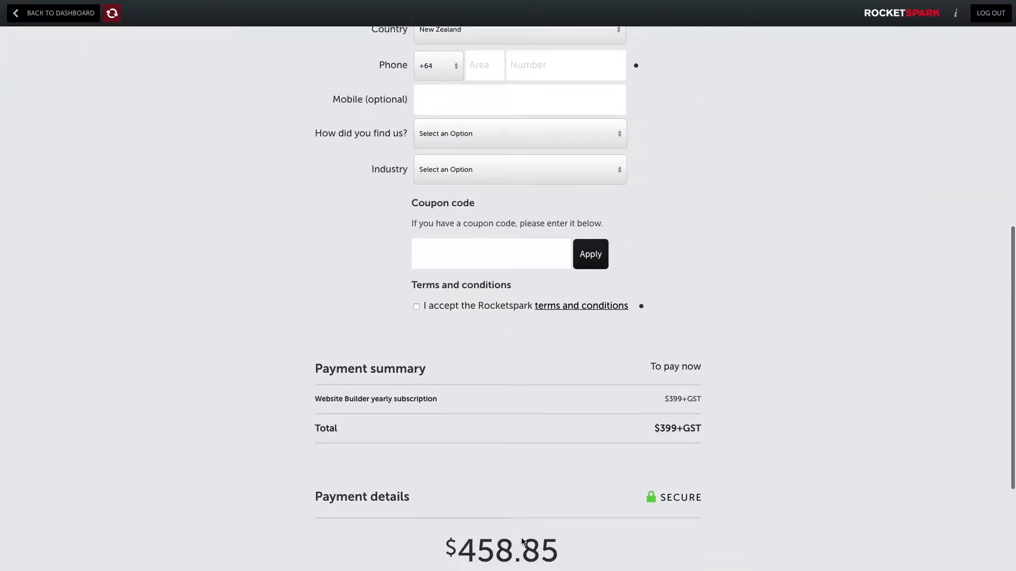
pyautogui.scroll(-3)
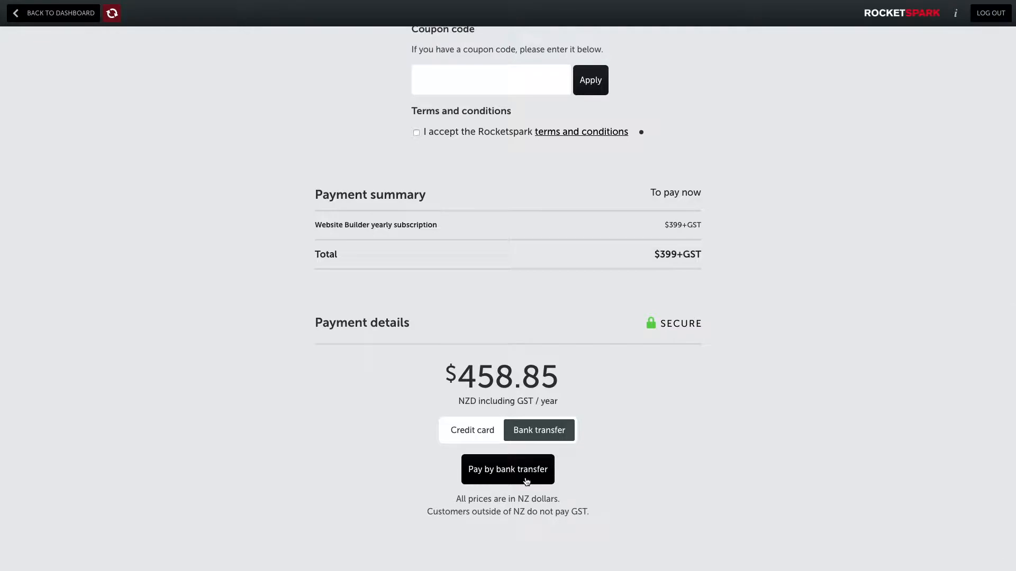
pyautogui.scroll(3)
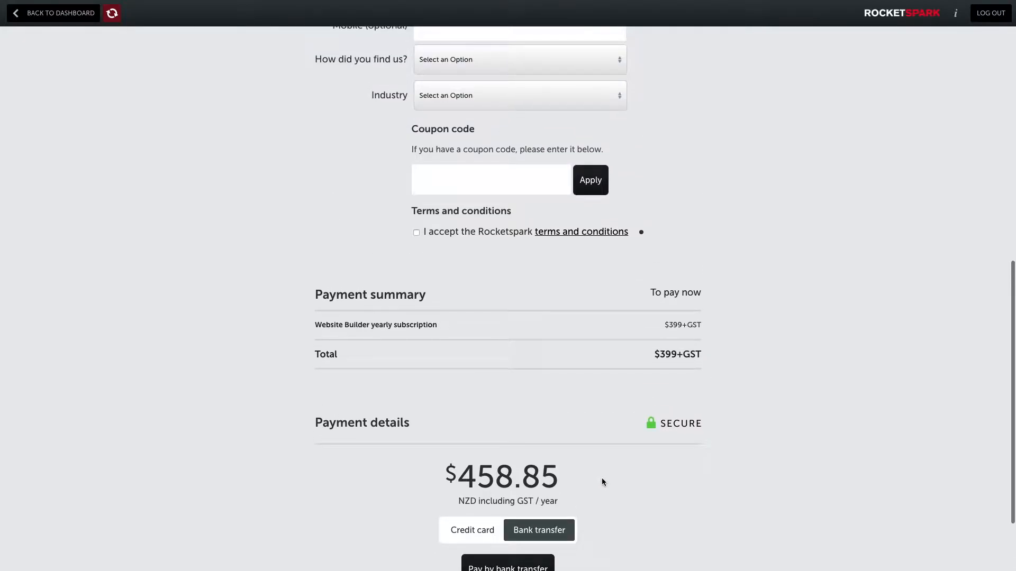
pyautogui.moveTo(700, 369)
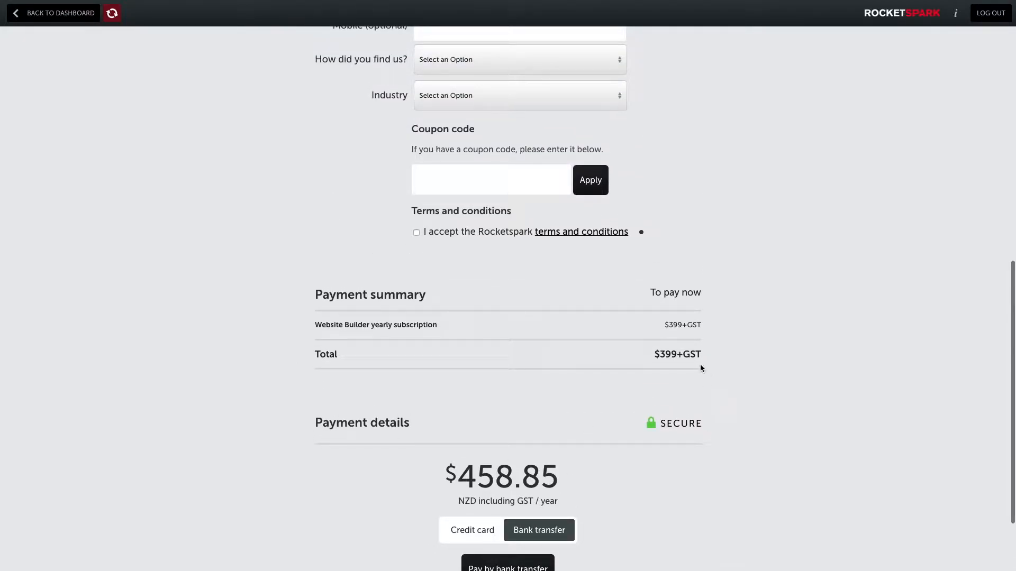
pyautogui.moveTo(297, 350)
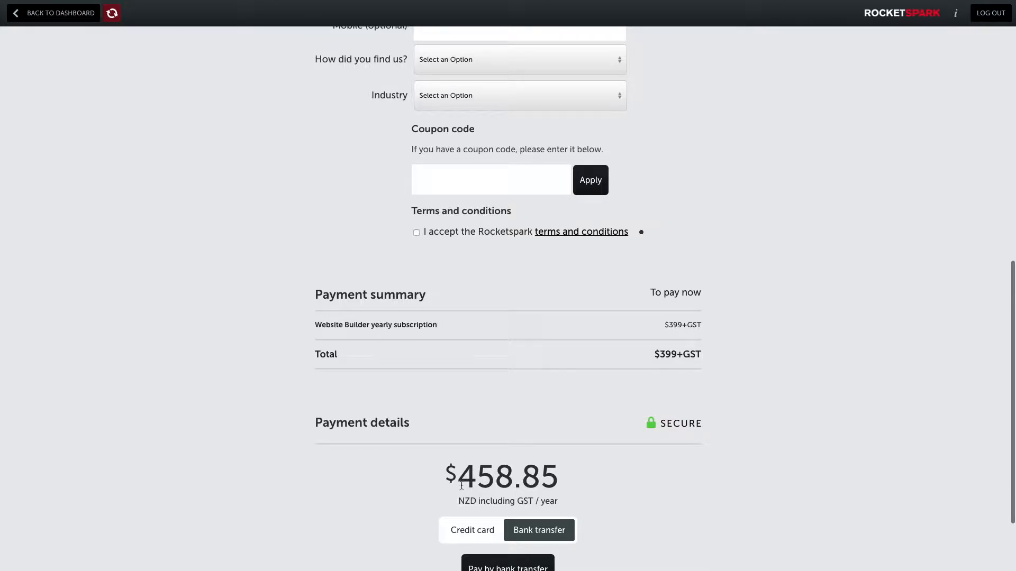
pyautogui.scroll(-3)
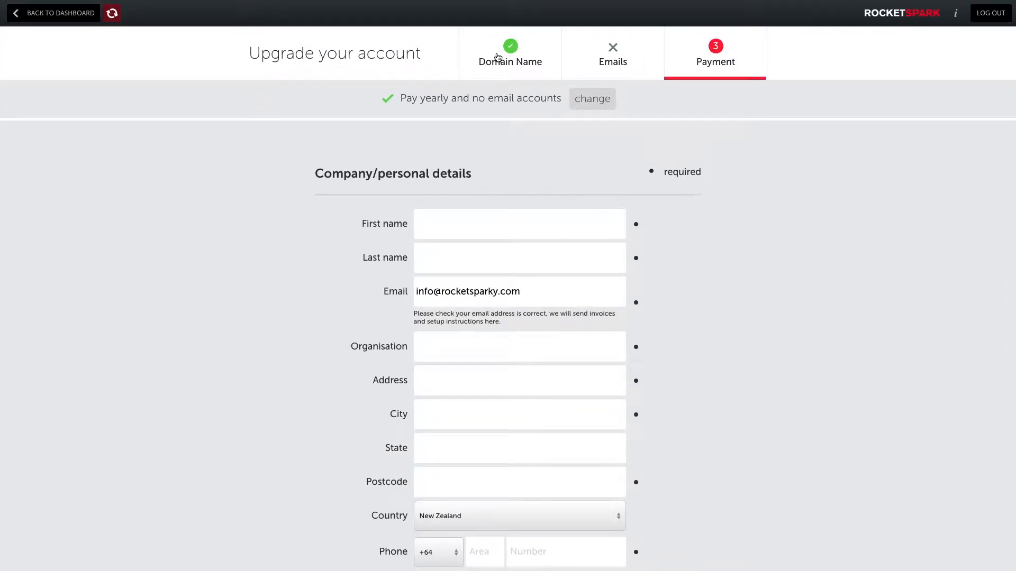
pyautogui.moveTo(611, 53)
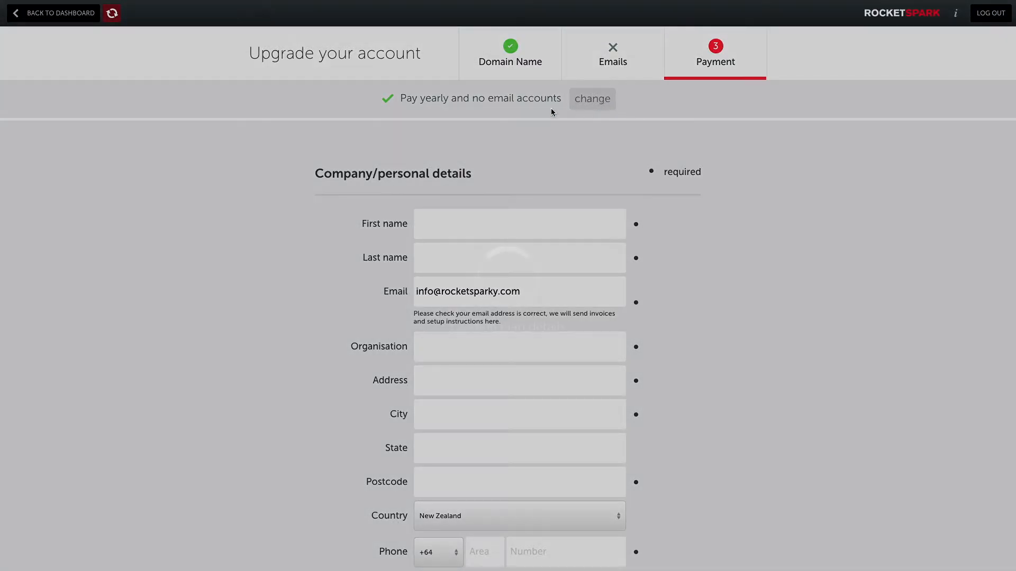
pyautogui.click(591, 99)
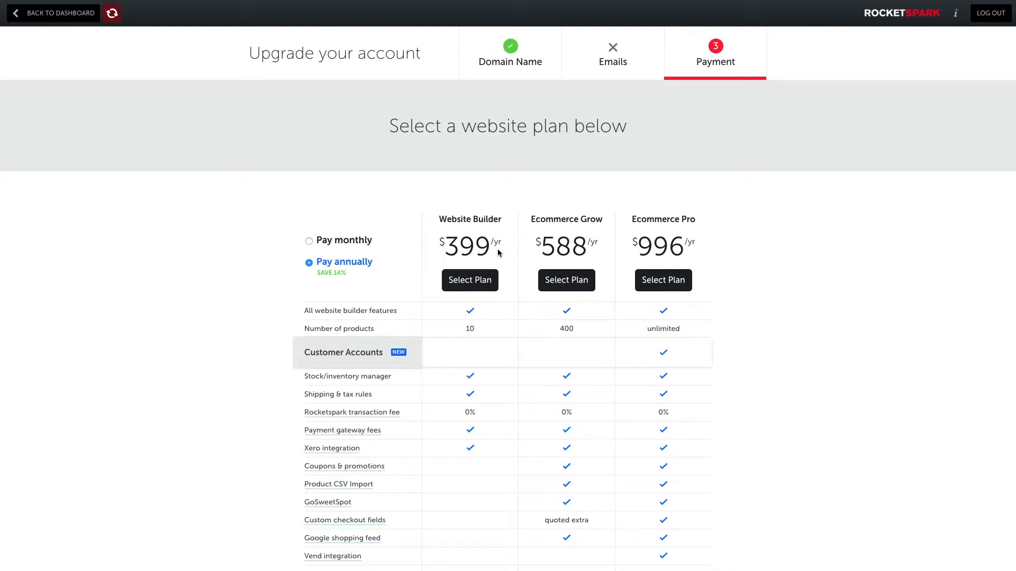
pyautogui.moveTo(701, 263)
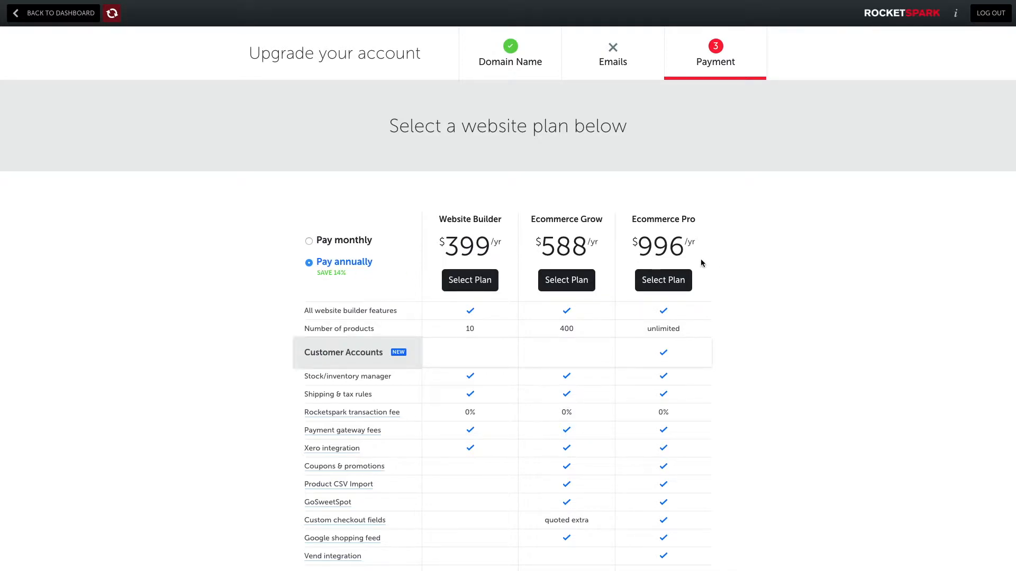
pyautogui.moveTo(700, 71)
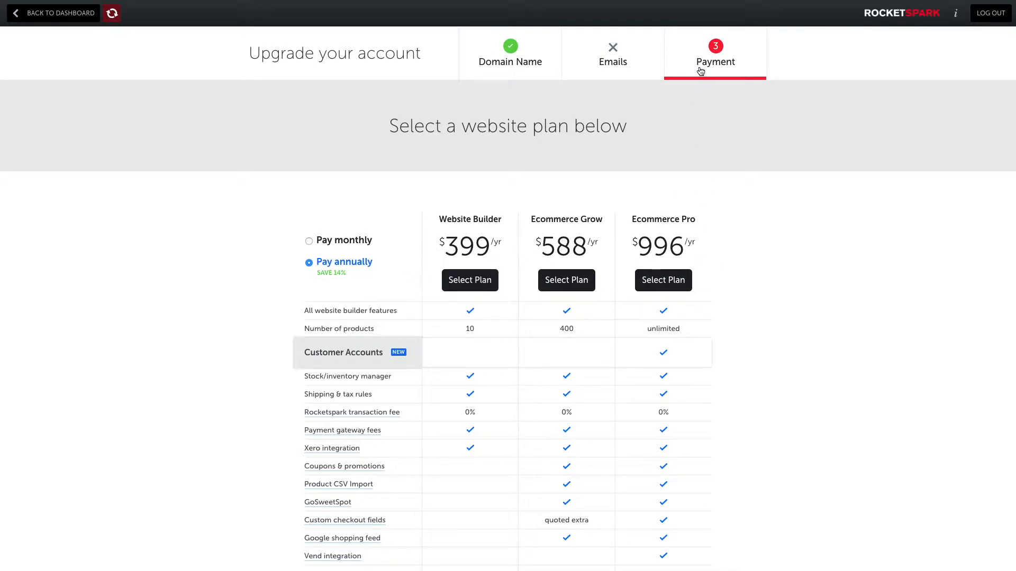
pyautogui.click(469, 280)
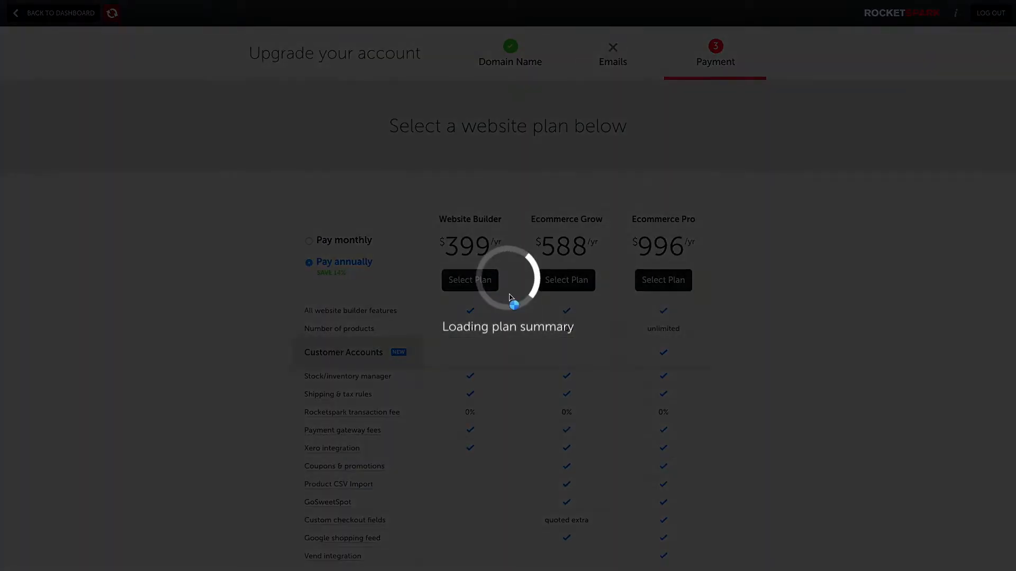
pyautogui.click(469, 280)
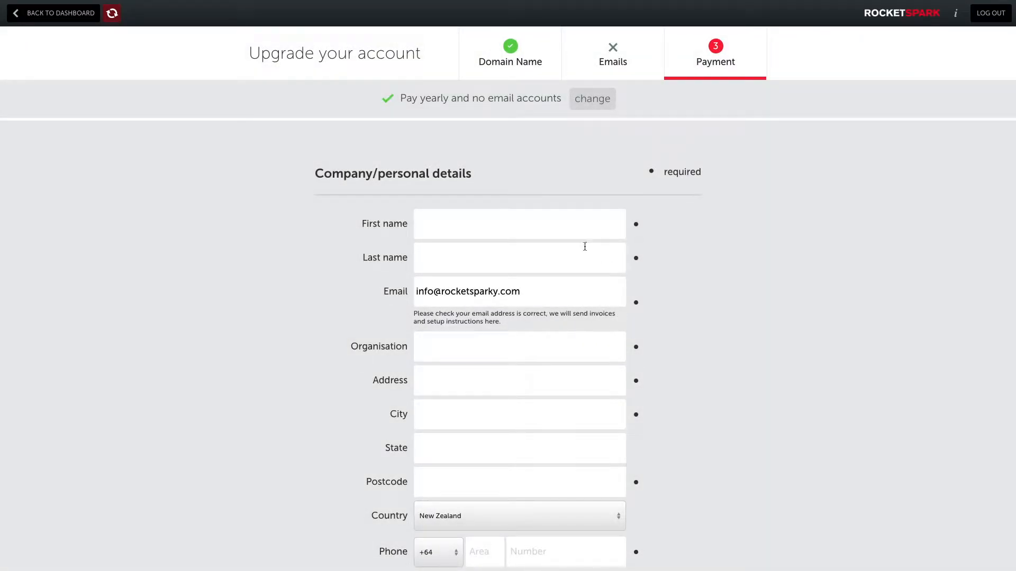
pyautogui.moveTo(61, 13)
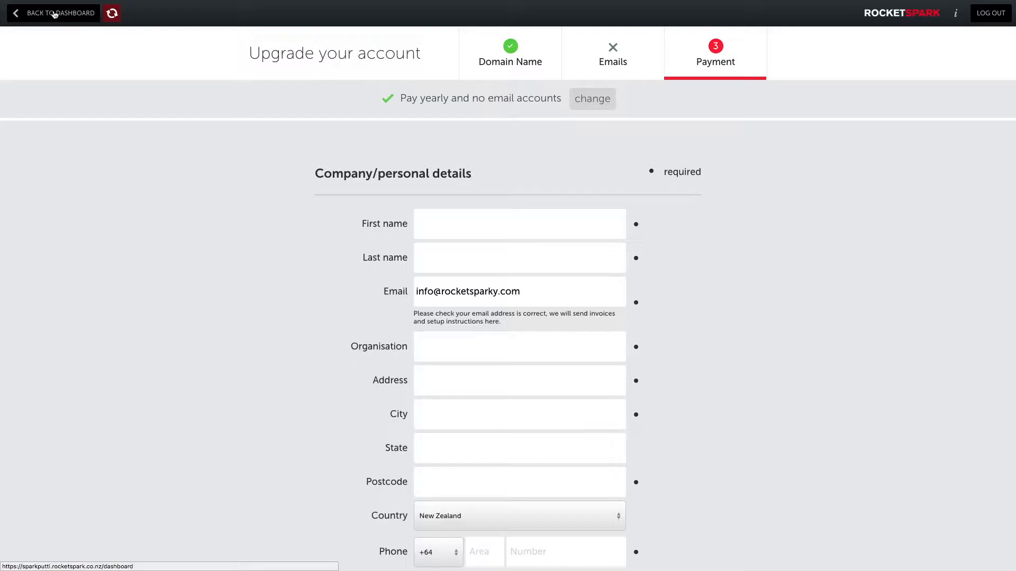
# Return to the dashboard and restart the upgrade, reaching the yearly, no-email Payment step again
pyautogui.click(61, 12)
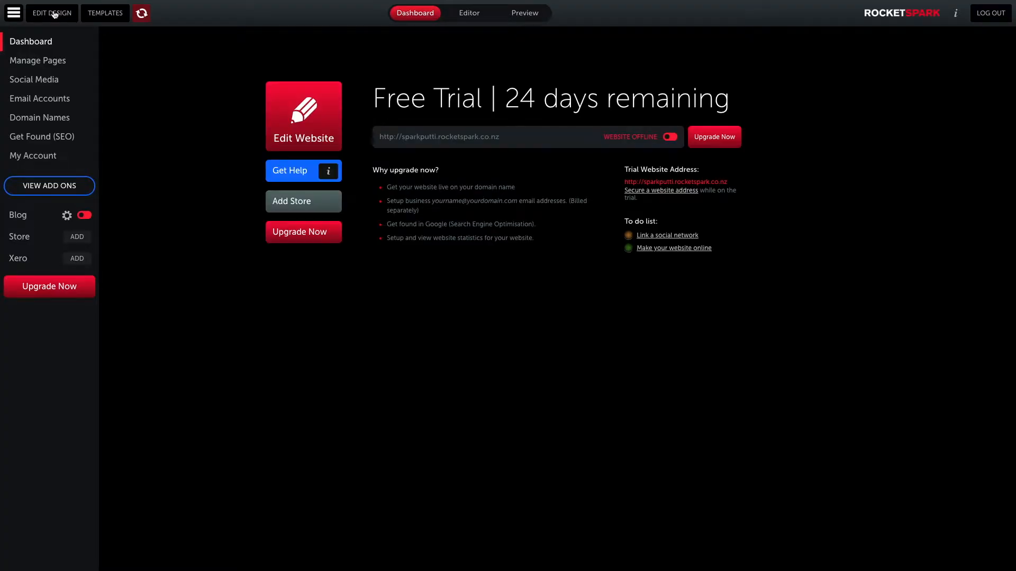
pyautogui.moveTo(304, 232)
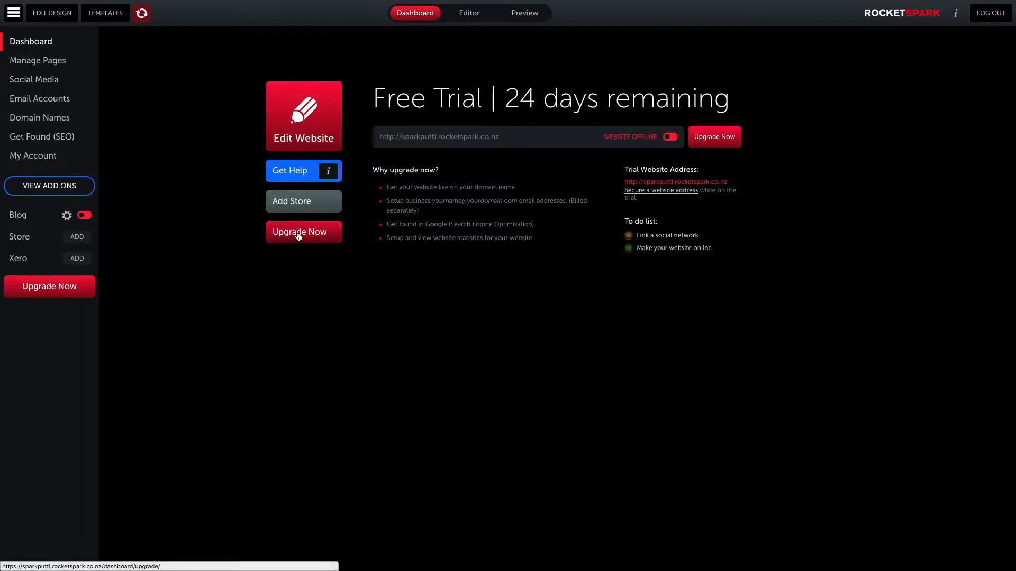
pyautogui.moveTo(49, 285)
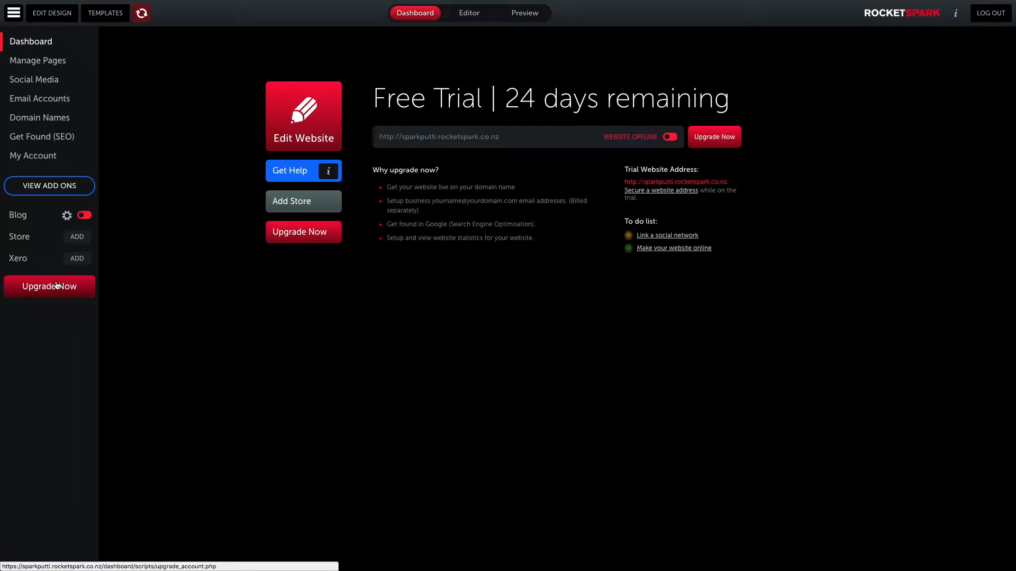
pyautogui.click(49, 286)
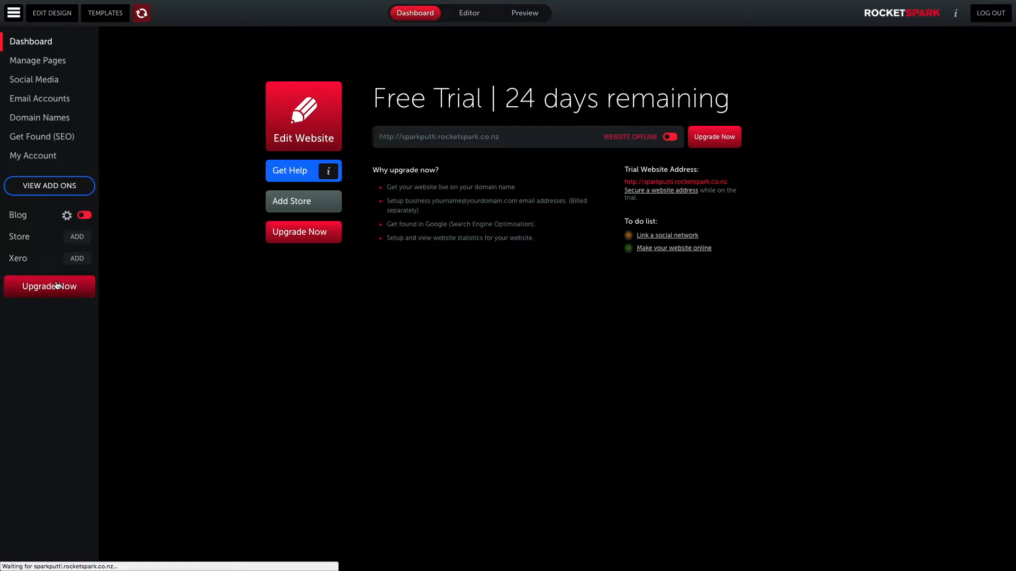
pyautogui.click(48, 286)
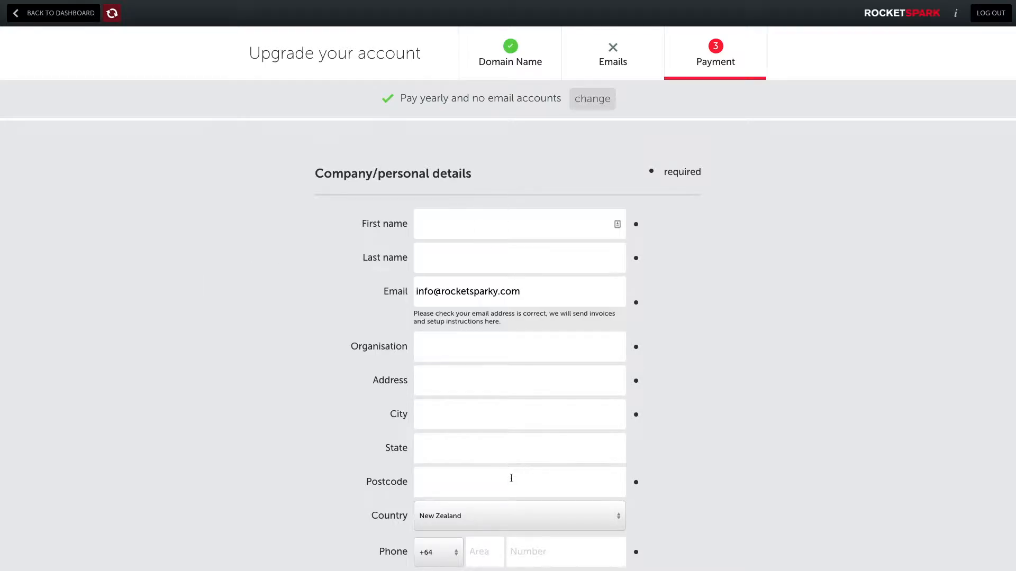
pyautogui.scroll(-3)
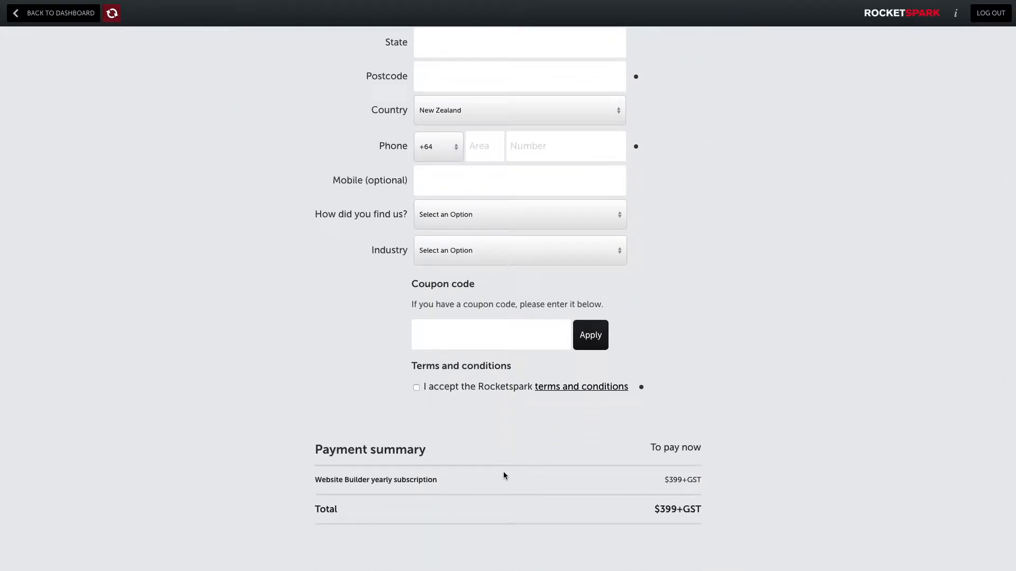
pyautogui.scroll(-3)
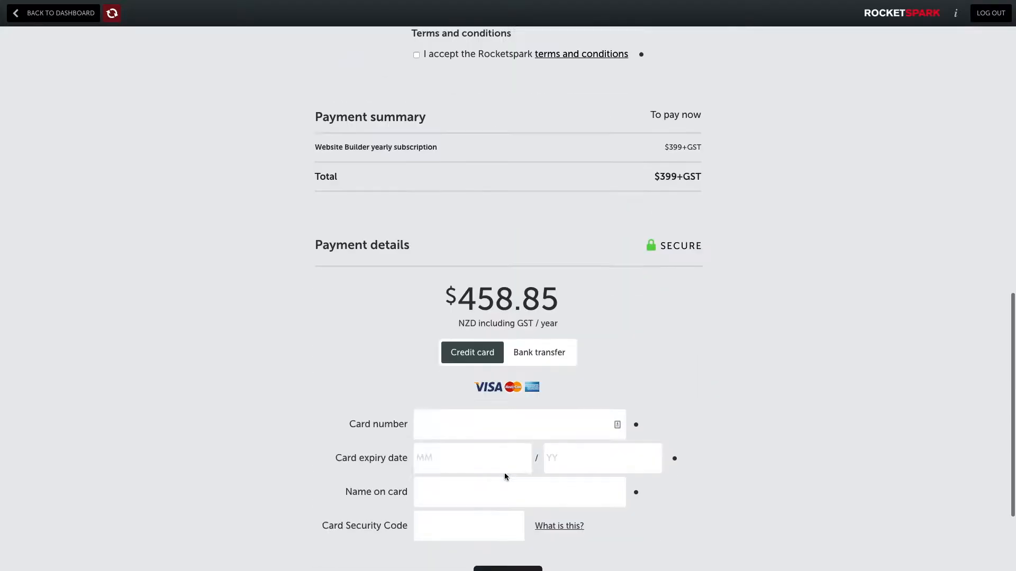
pyautogui.scroll(3)
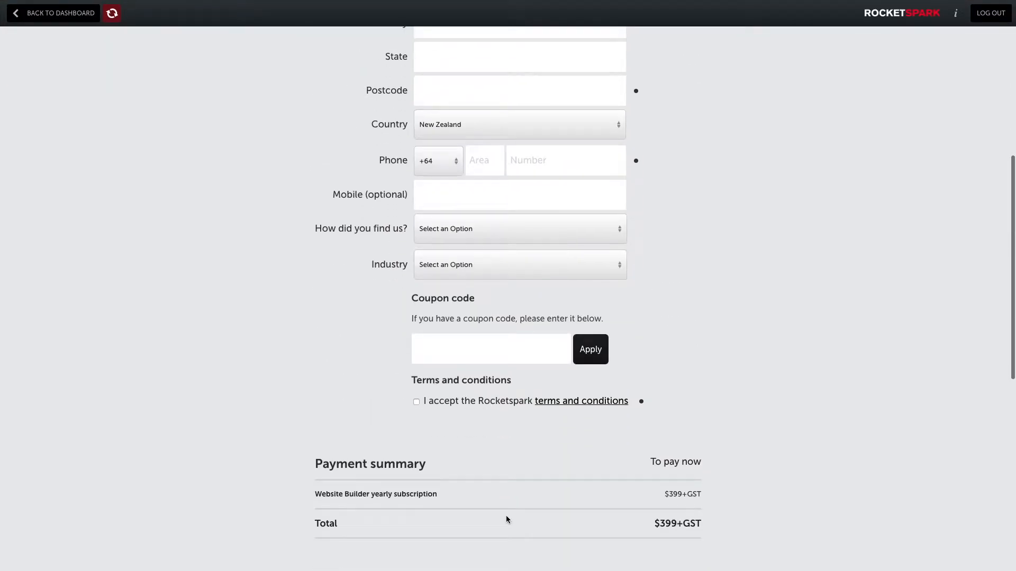
pyautogui.scroll(-3)
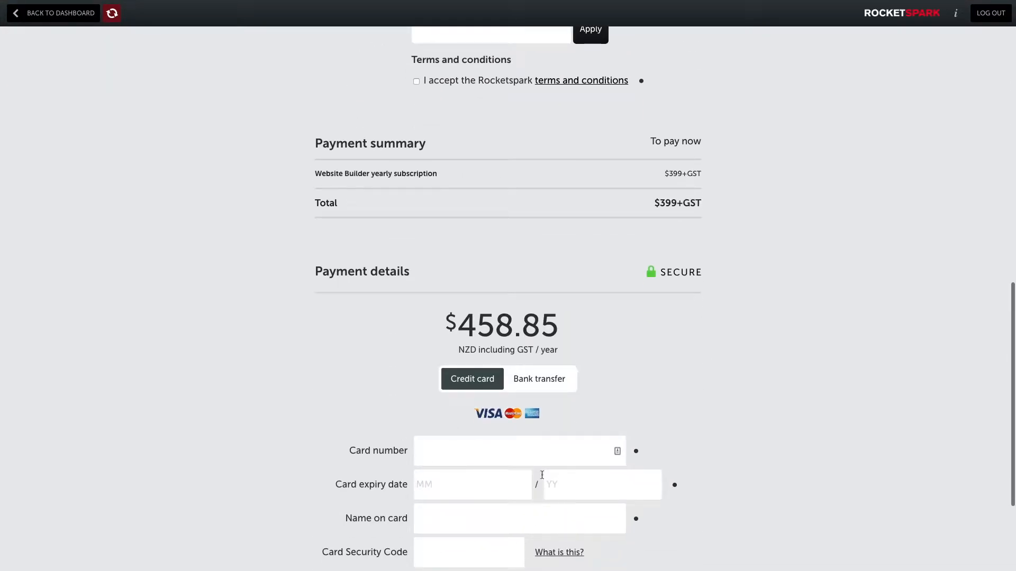
pyautogui.moveTo(565, 405)
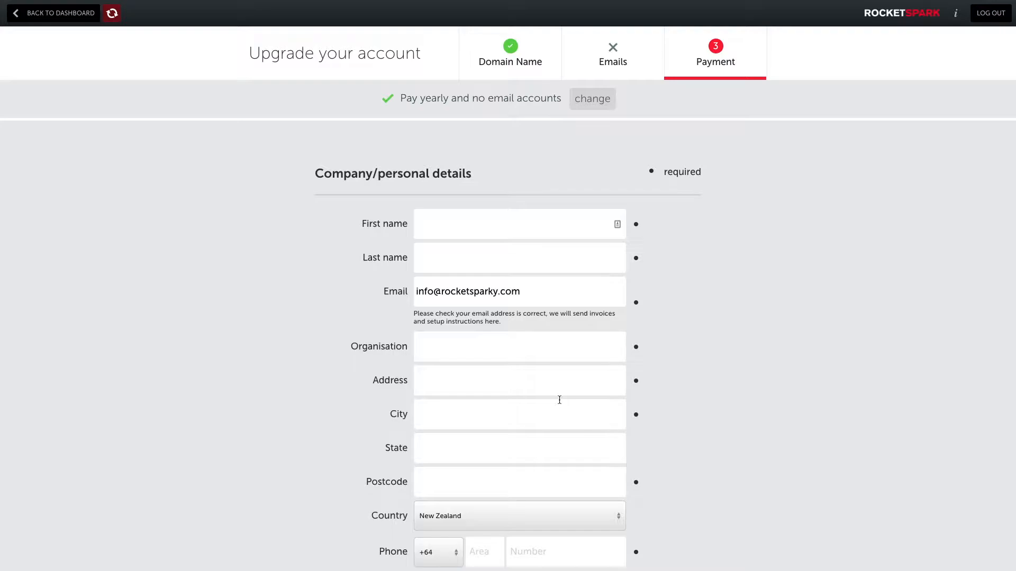
pyautogui.moveTo(561, 402)
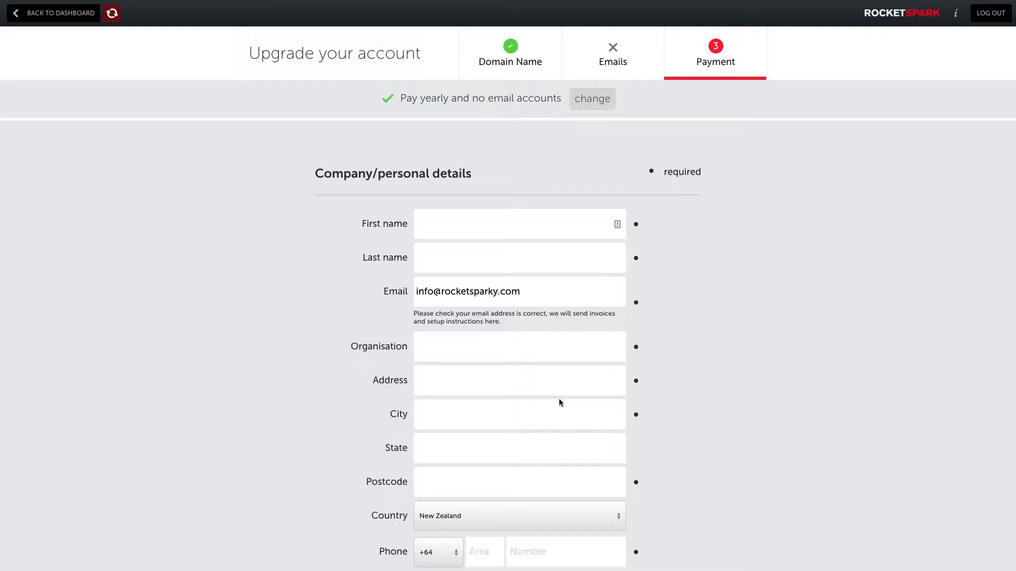
pyautogui.scroll(-3)
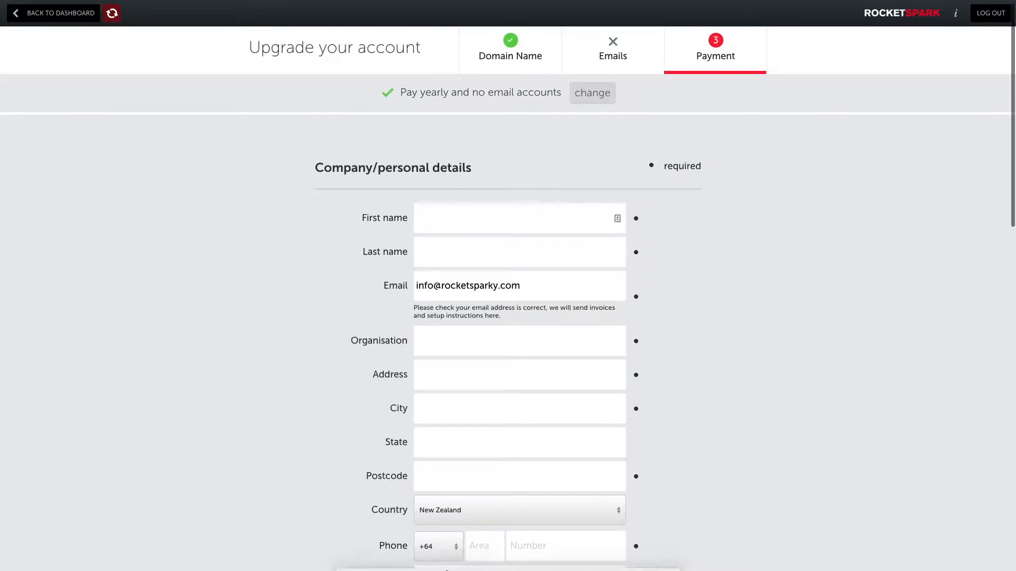
pyautogui.moveTo(486, 398)
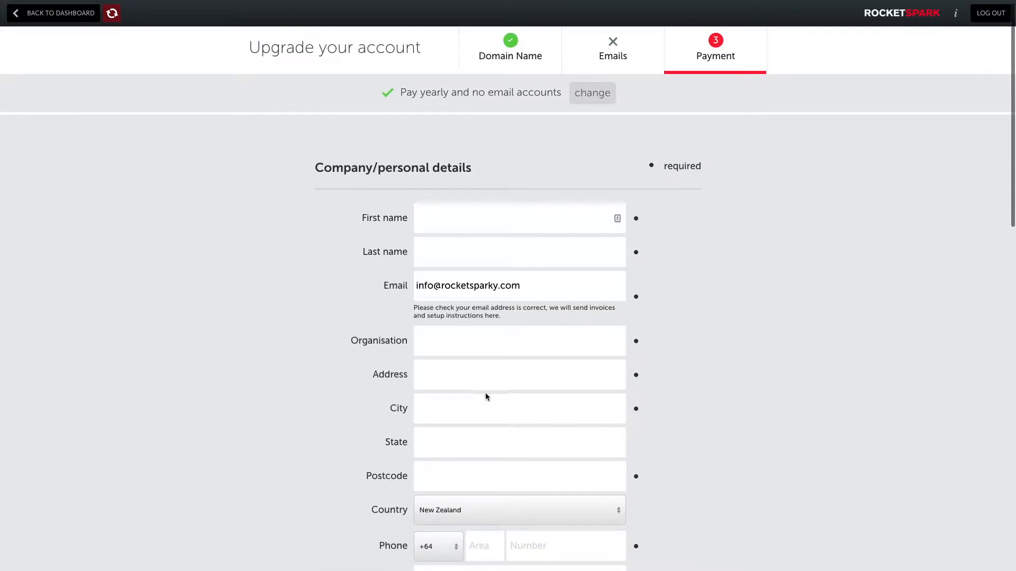
pyautogui.scroll(-3)
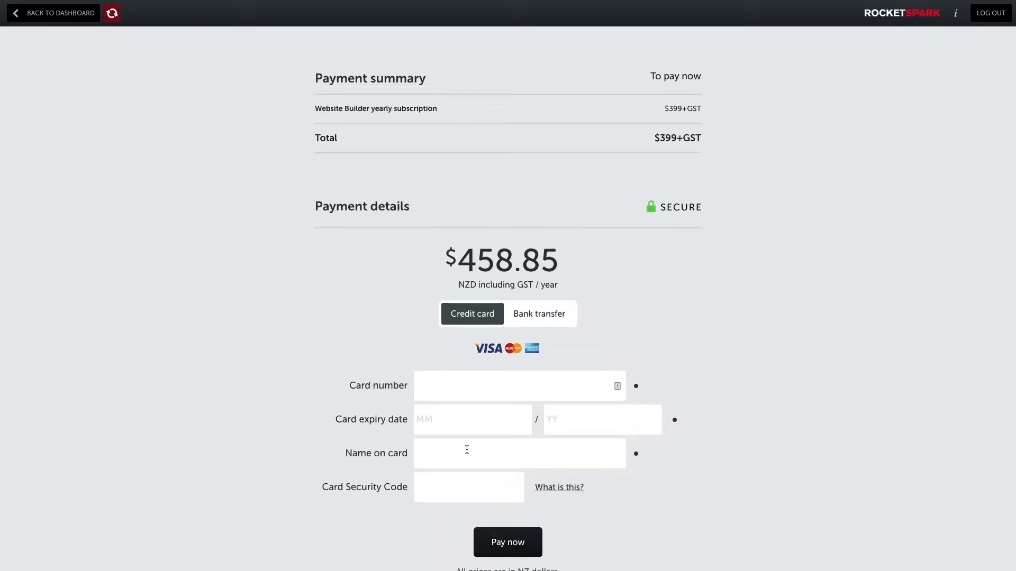
pyautogui.scroll(-3)
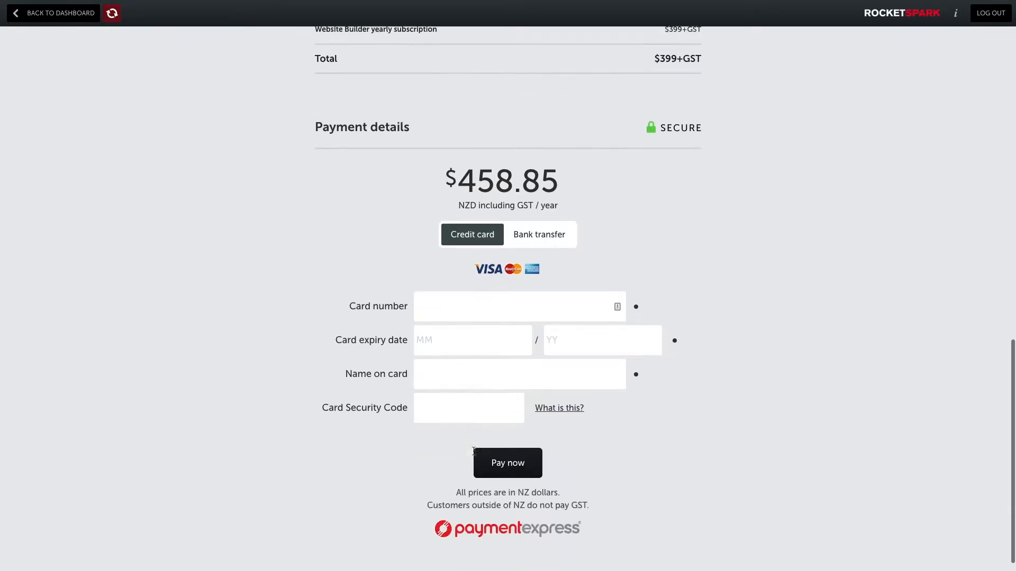
pyautogui.scroll(3)
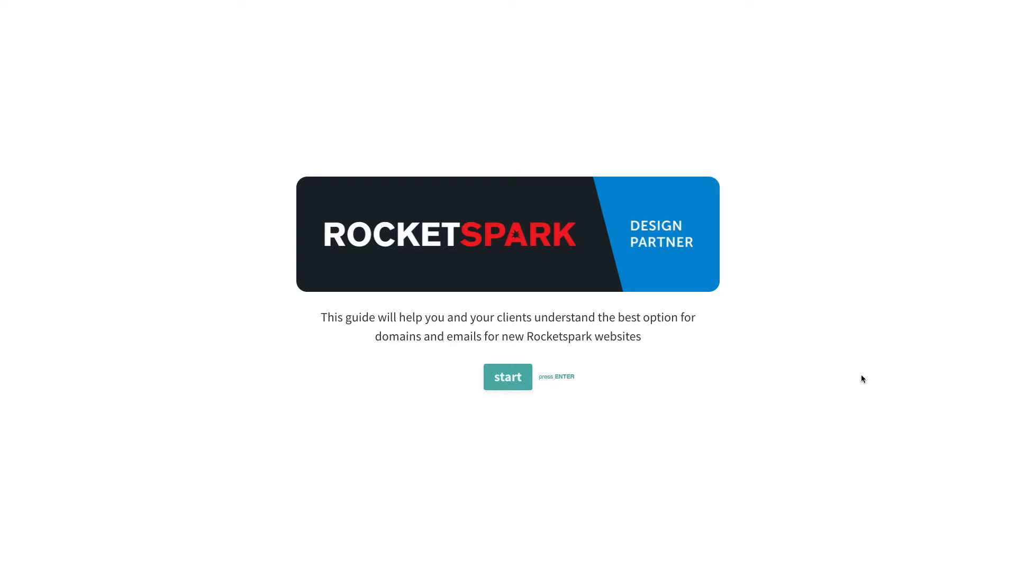
pyautogui.moveTo(546, 387)
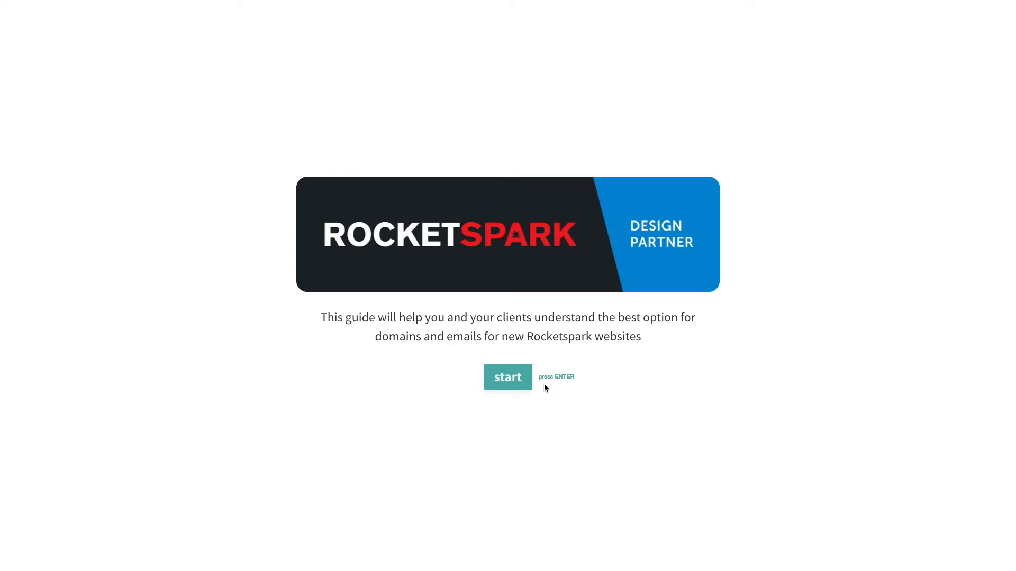
# Answer the guide: existing domain, transfer it, existing email accounts, then choose the email host
pyautogui.click(507, 377)
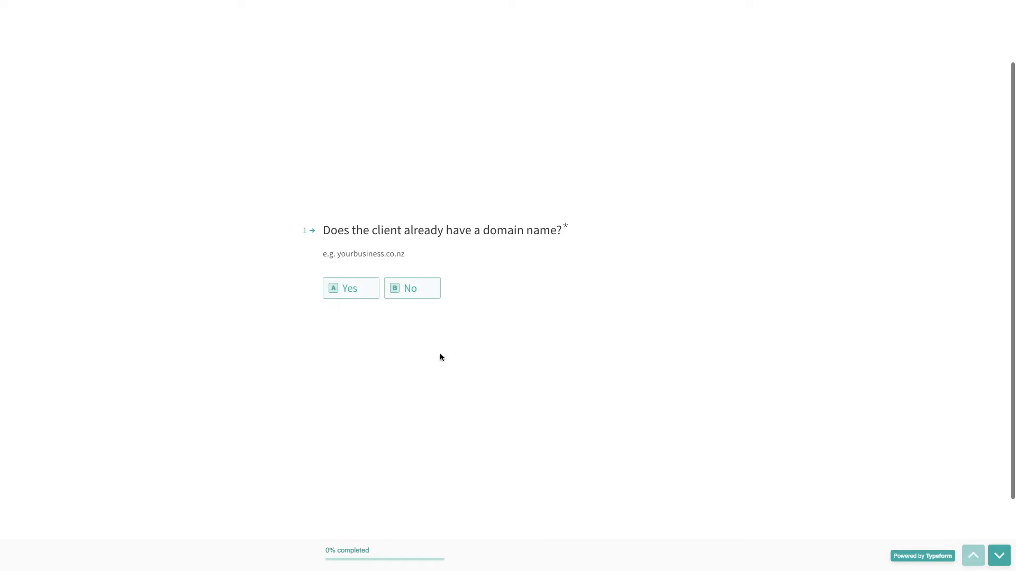
pyautogui.moveTo(298, 273)
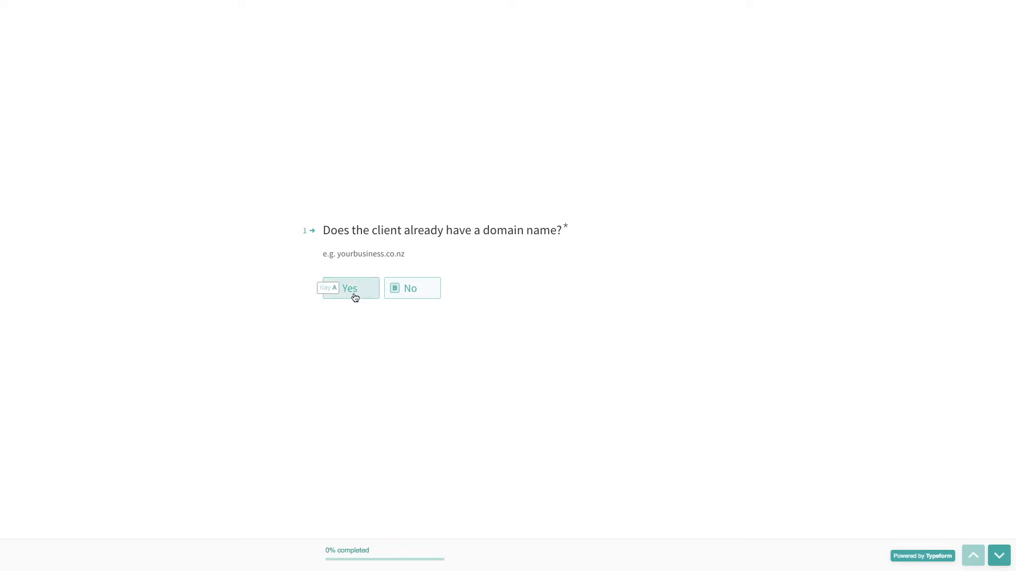
pyautogui.click(348, 288)
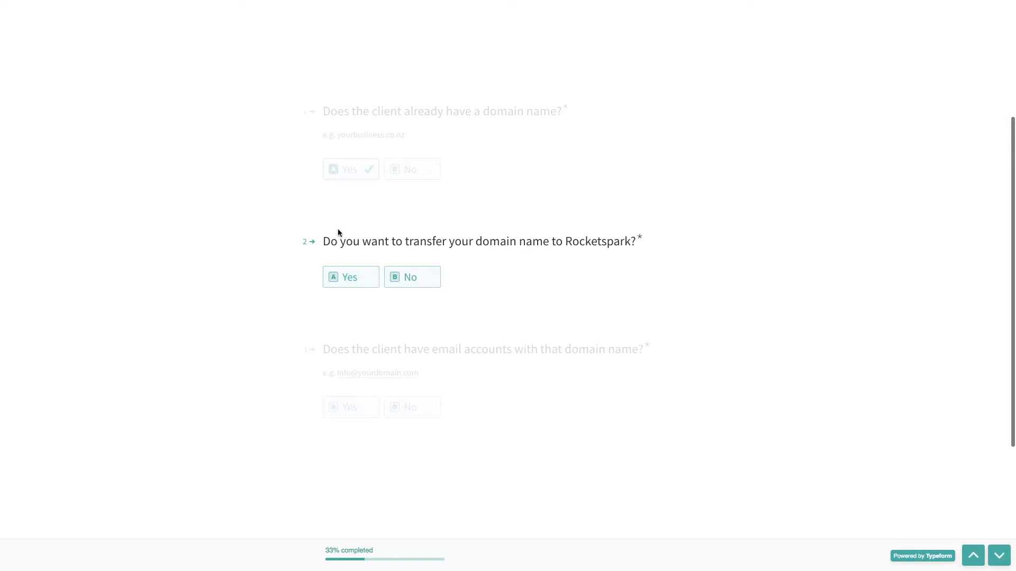
pyautogui.moveTo(634, 246)
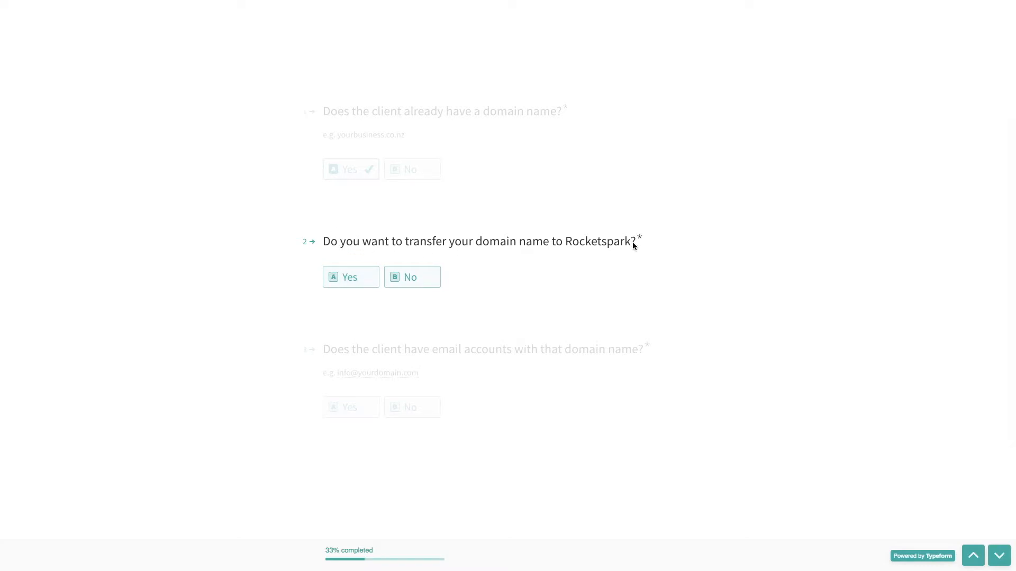
pyautogui.moveTo(412, 277)
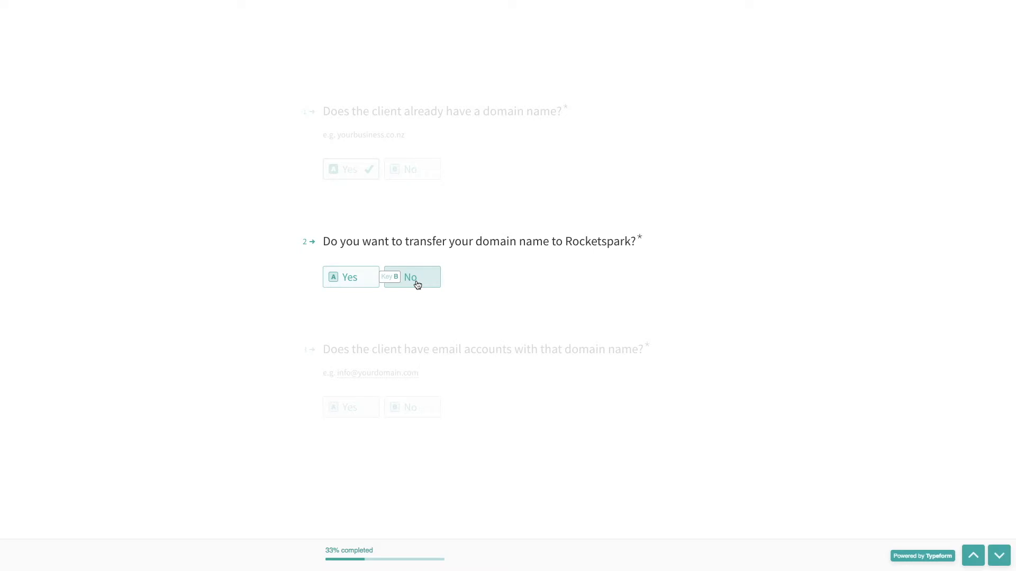
pyautogui.moveTo(323, 246)
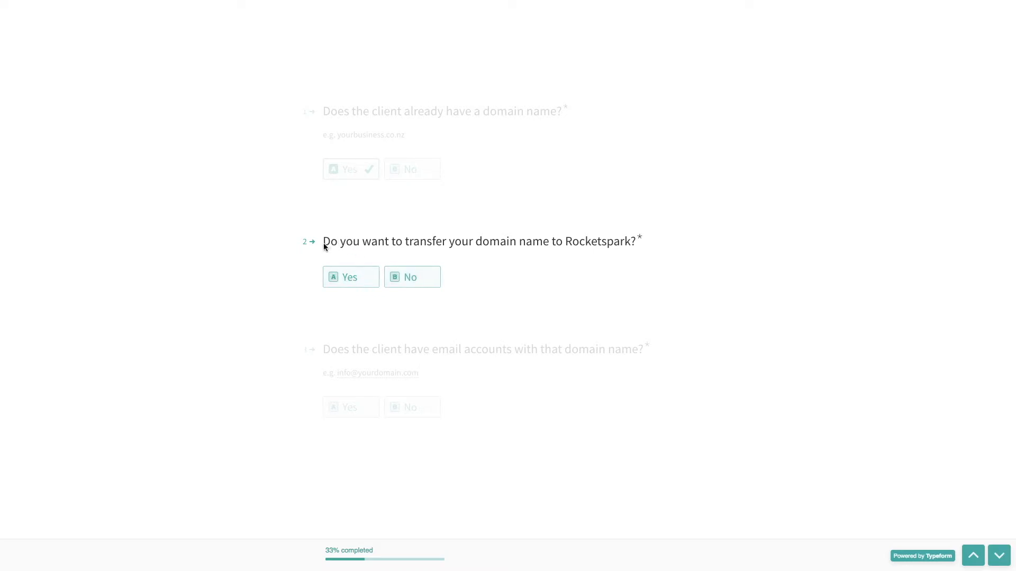
pyautogui.click(350, 276)
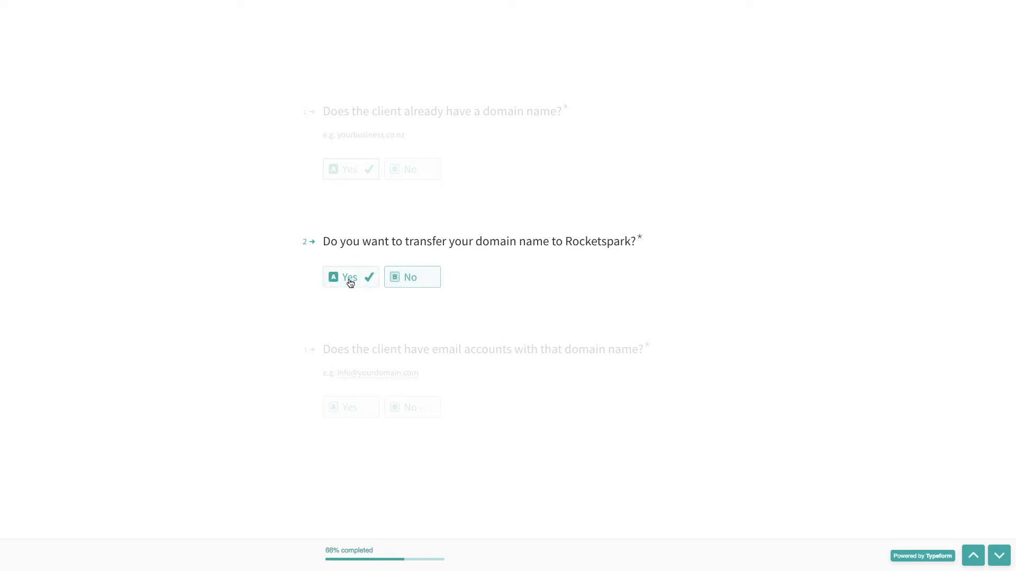
pyautogui.scroll(-3)
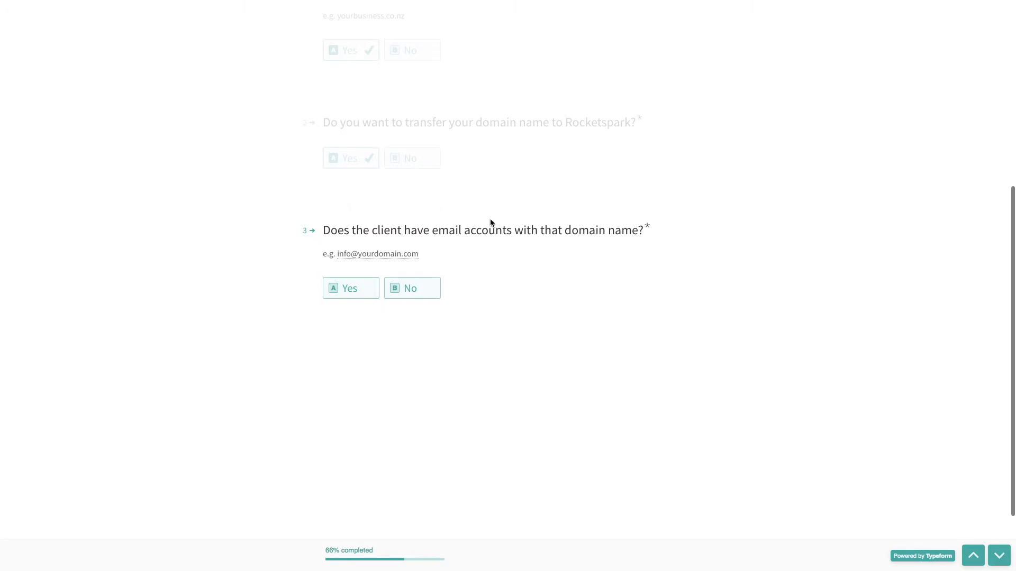
pyautogui.moveTo(375, 273)
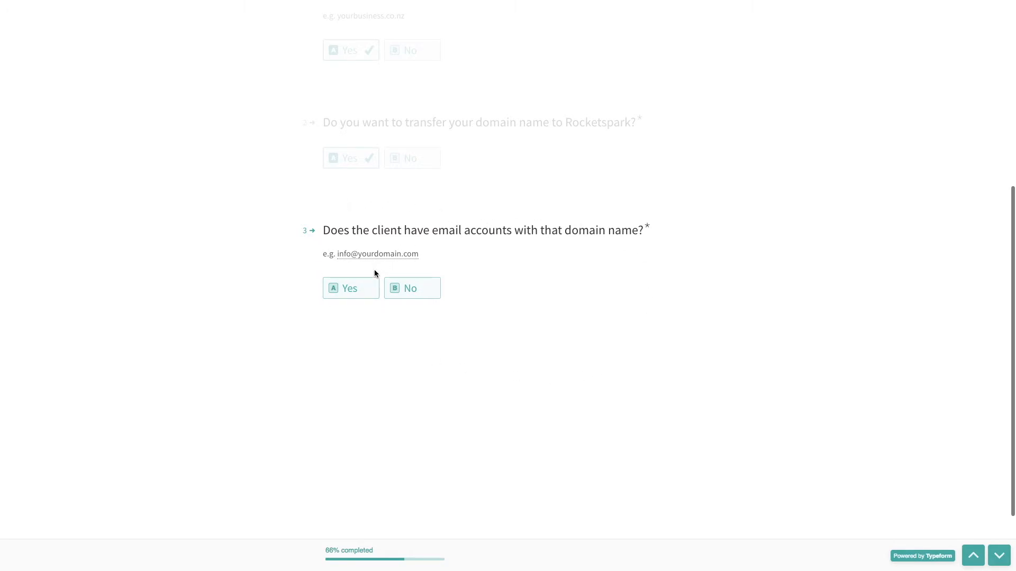
pyautogui.click(350, 288)
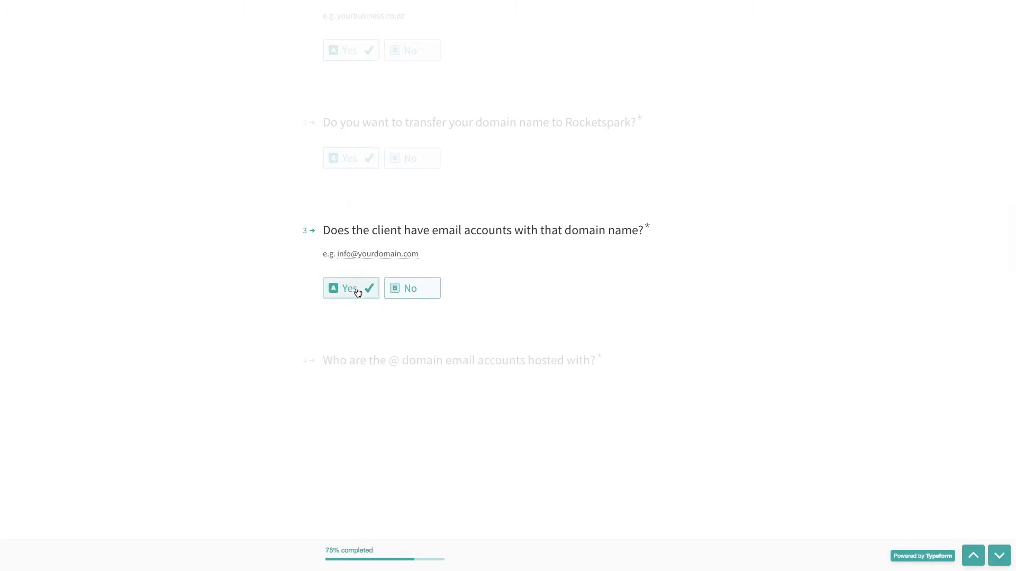
pyautogui.click(350, 288)
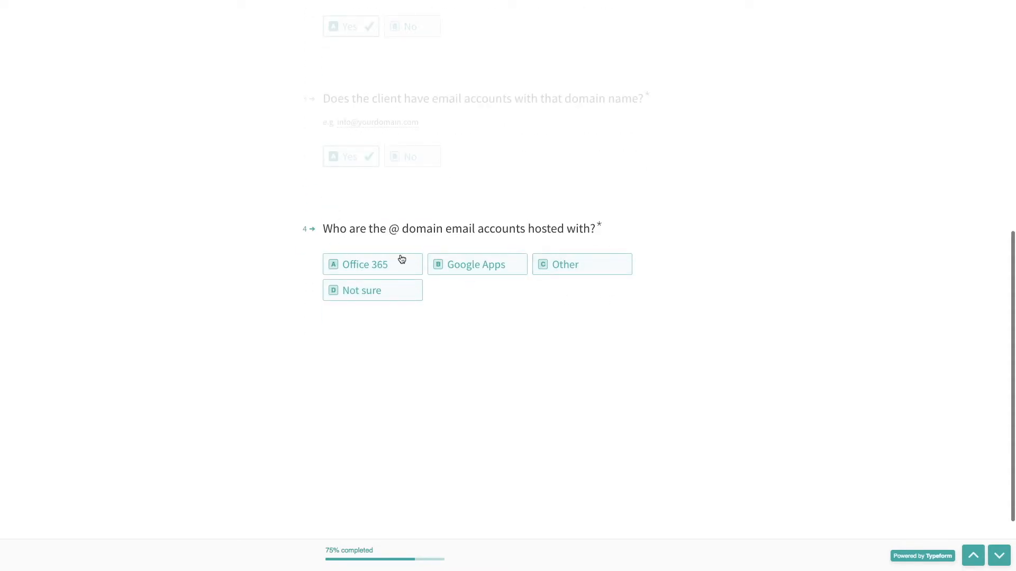
pyautogui.click(477, 264)
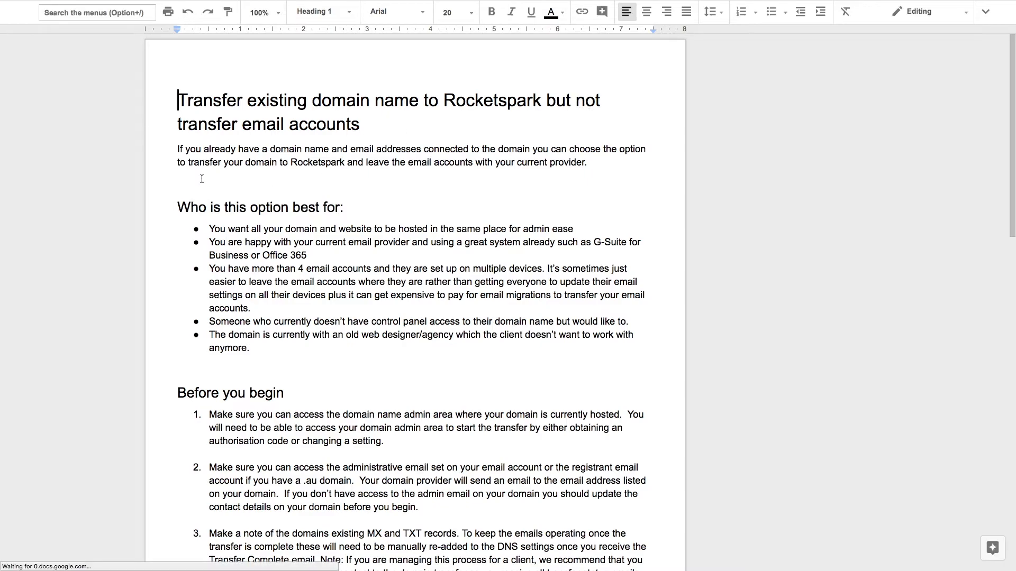
pyautogui.scroll(-3)
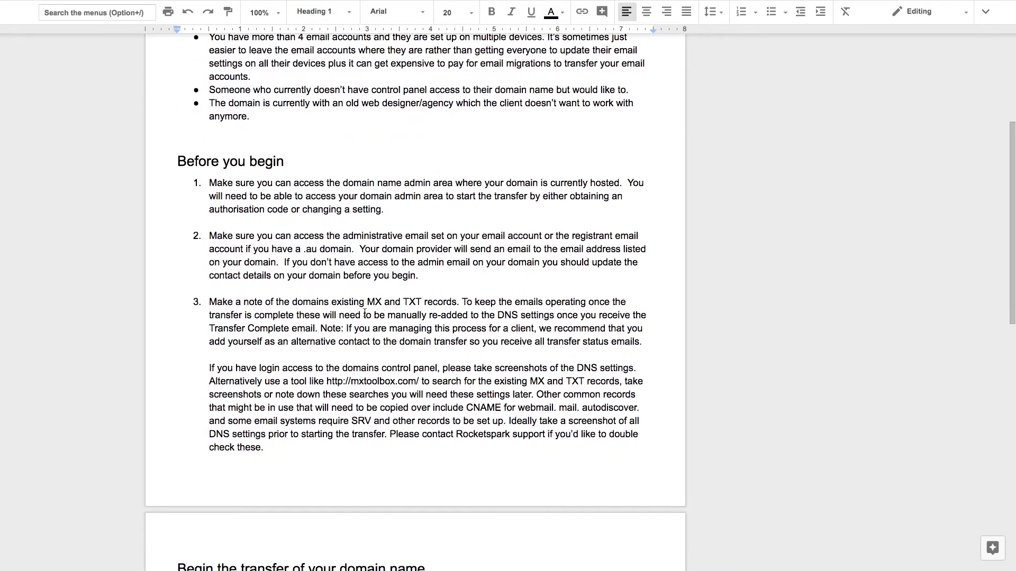
pyautogui.scroll(-3)
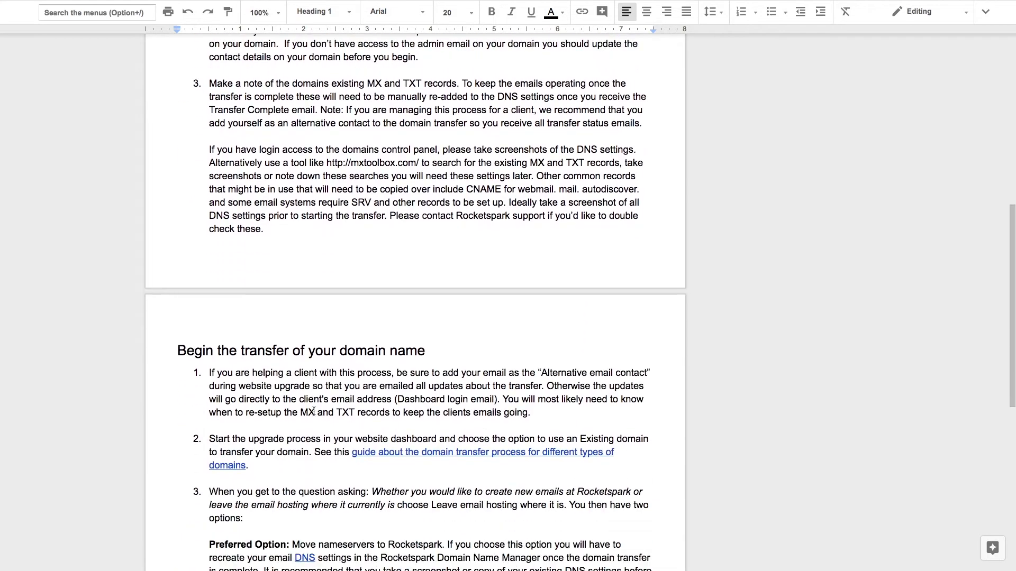
pyautogui.scroll(-3)
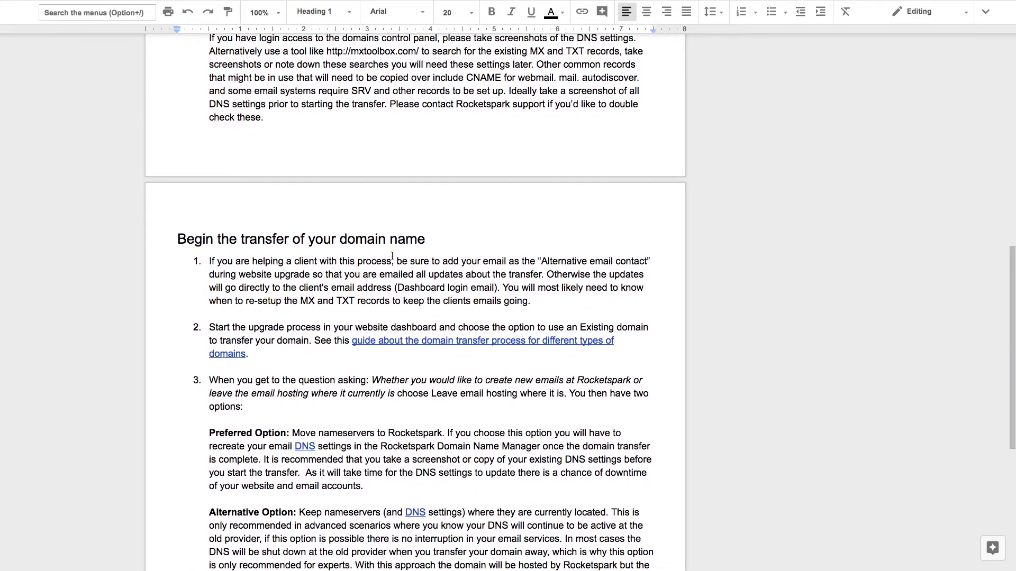
pyautogui.scroll(-3)
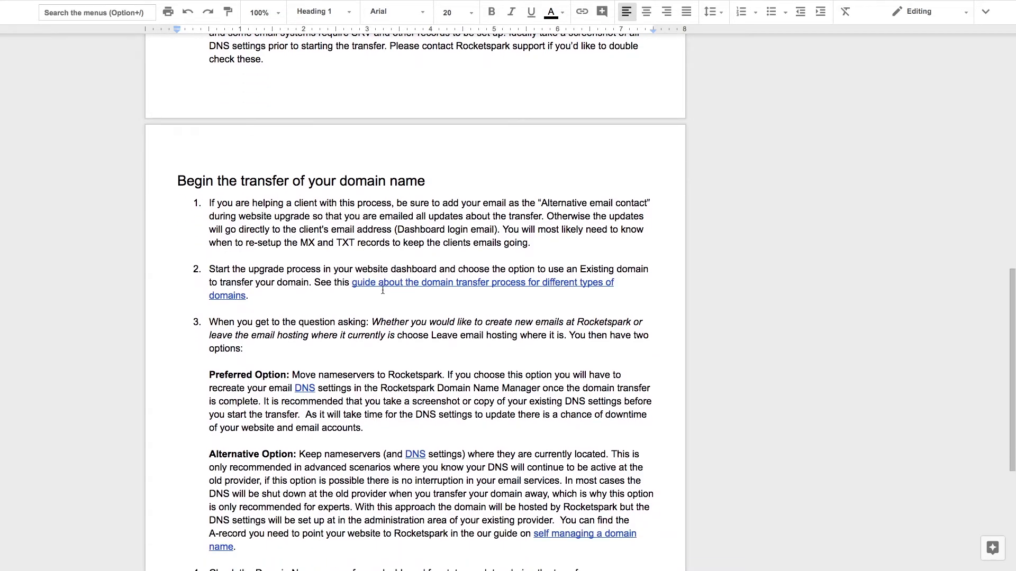
pyautogui.scroll(-3)
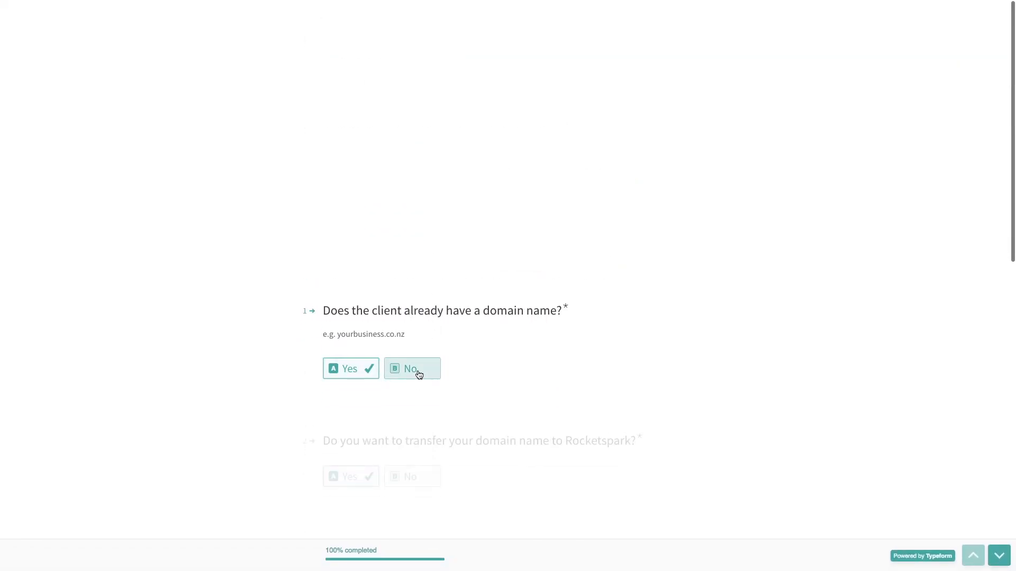
# Change the guide to no existing domain and answer the Rocketspark domain email accounts question
pyautogui.click(412, 368)
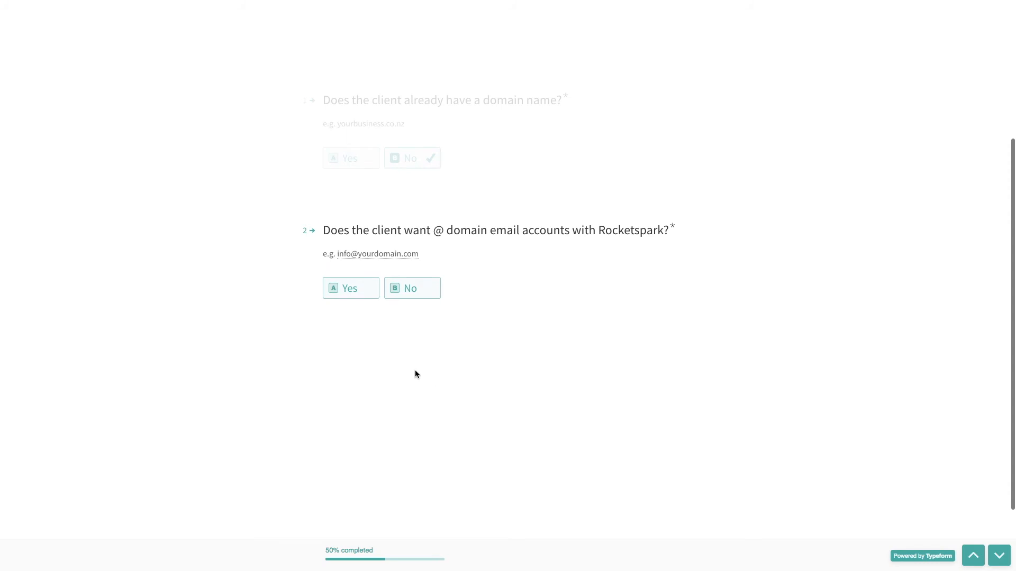
pyautogui.moveTo(412, 326)
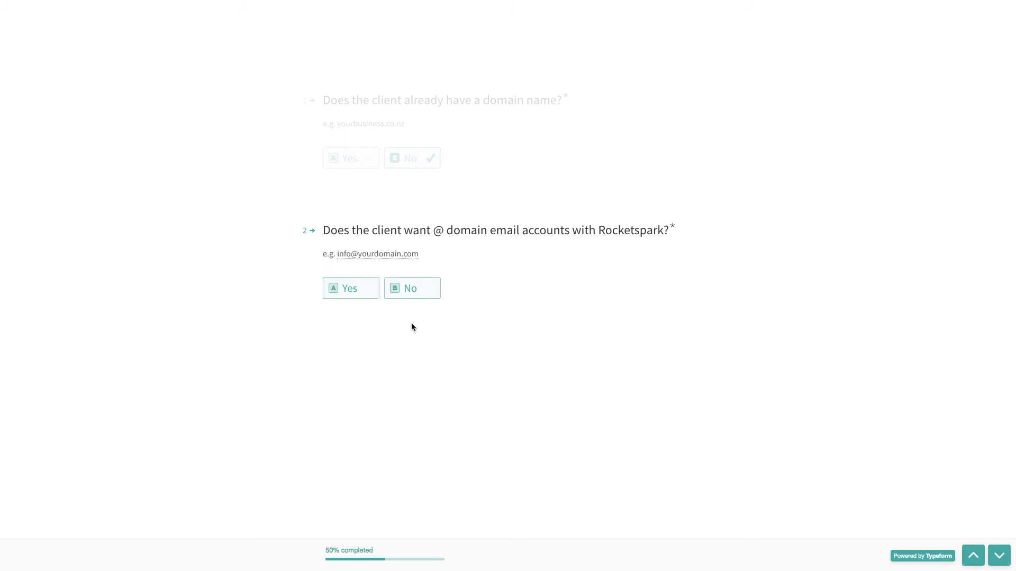
pyautogui.moveTo(482, 238)
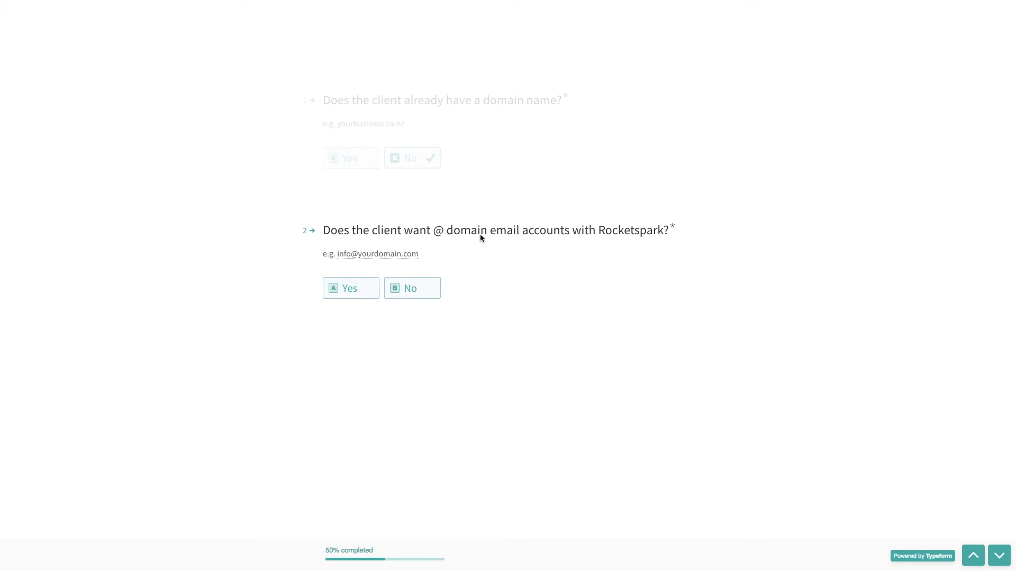
pyautogui.moveTo(612, 243)
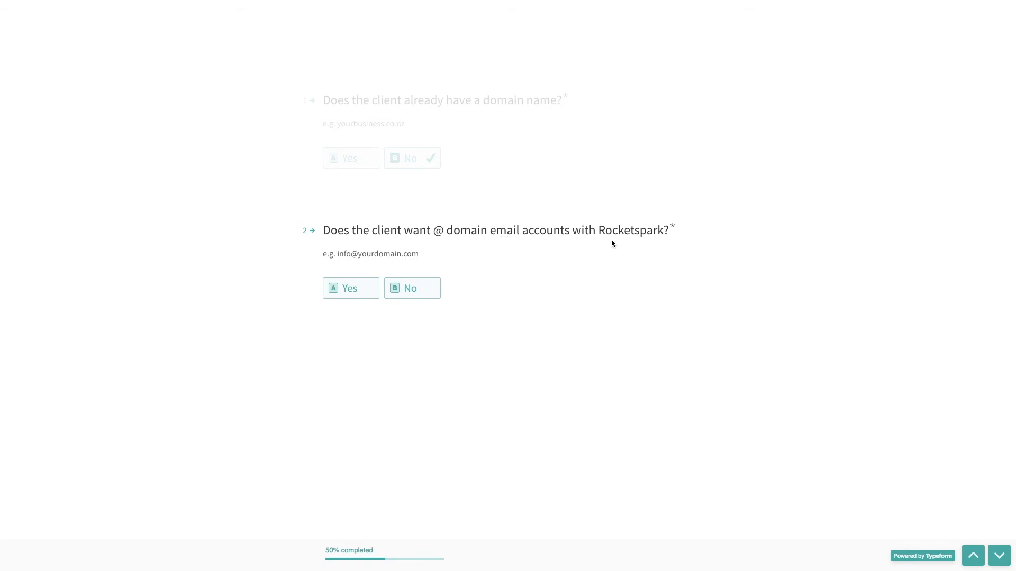
pyautogui.click(350, 288)
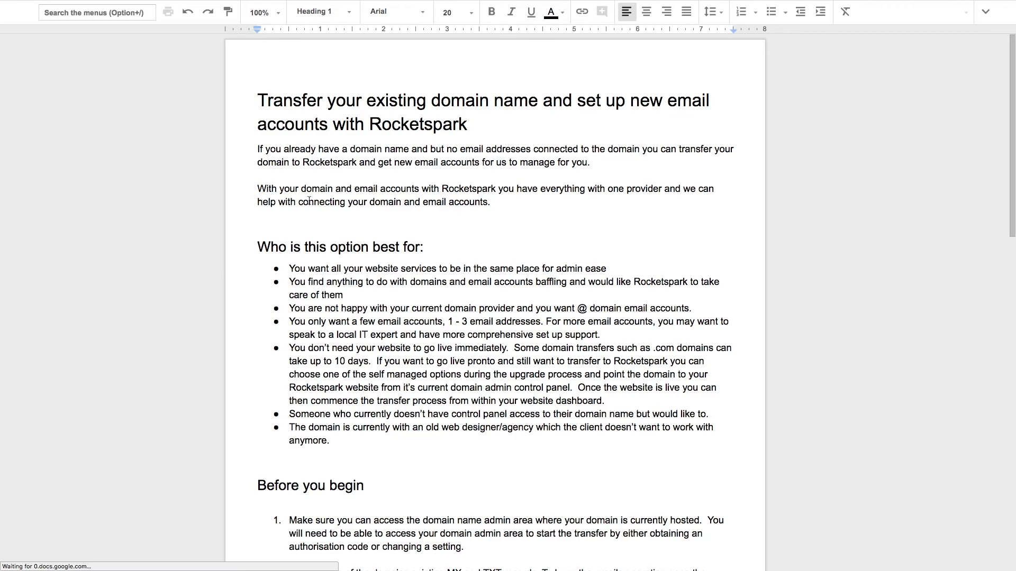
pyautogui.scroll(-3)
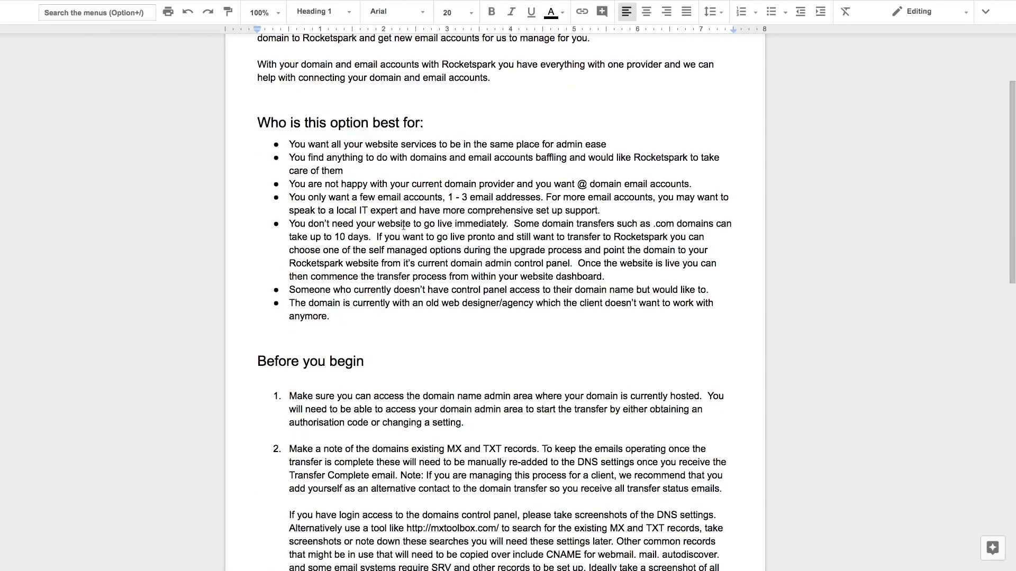
pyautogui.scroll(-3)
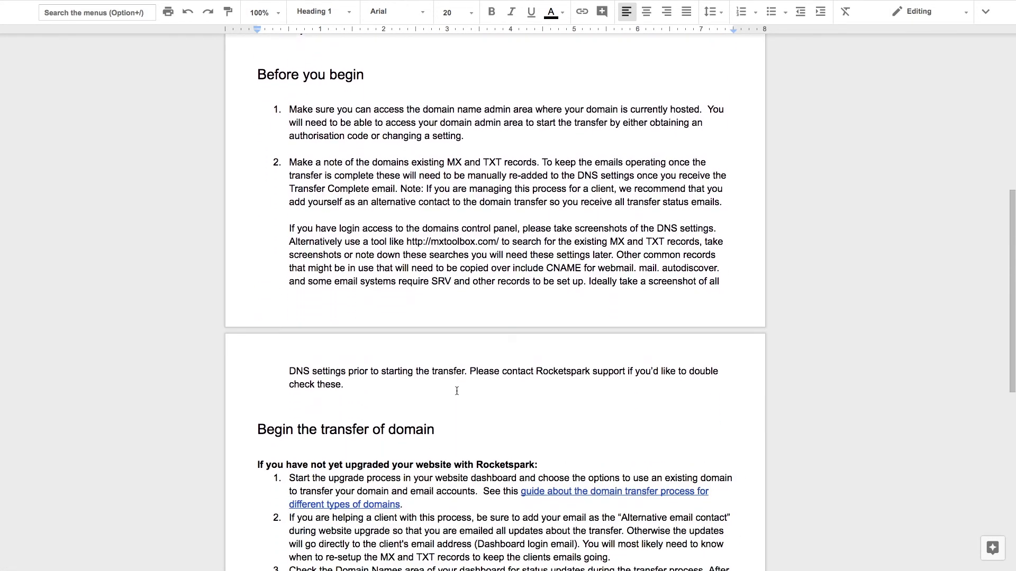
pyautogui.scroll(3)
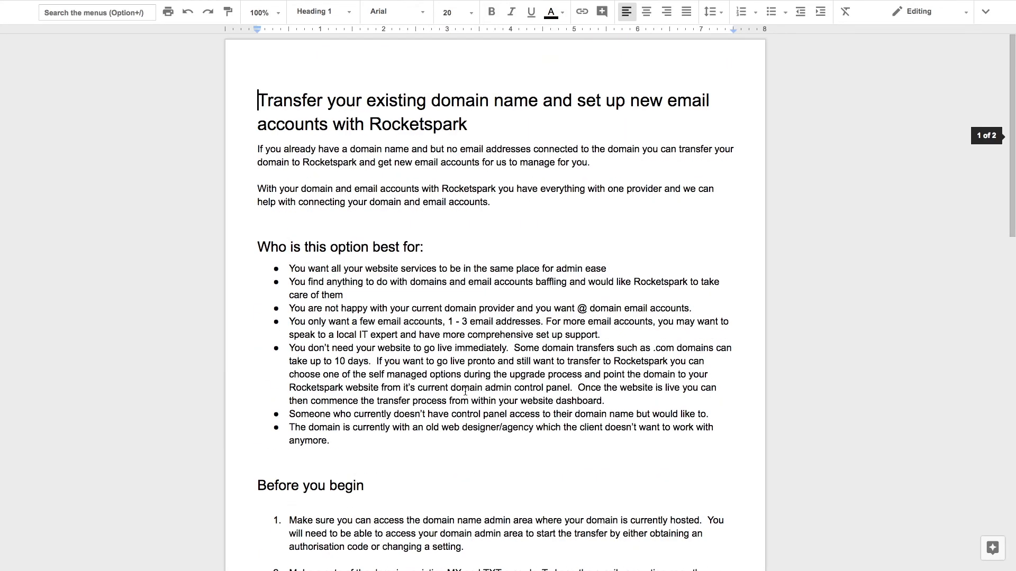